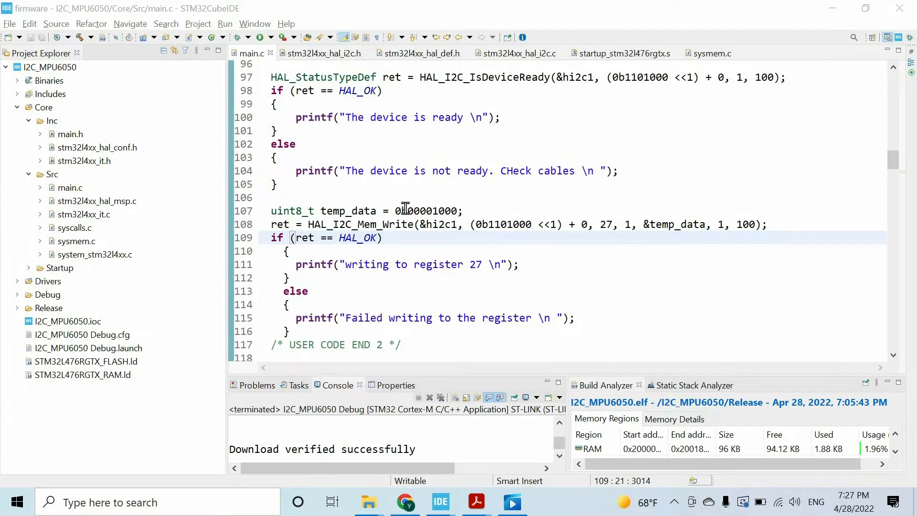
Step: Create a new mpu6050.c source file under the Src folder
scroll("up", 3)
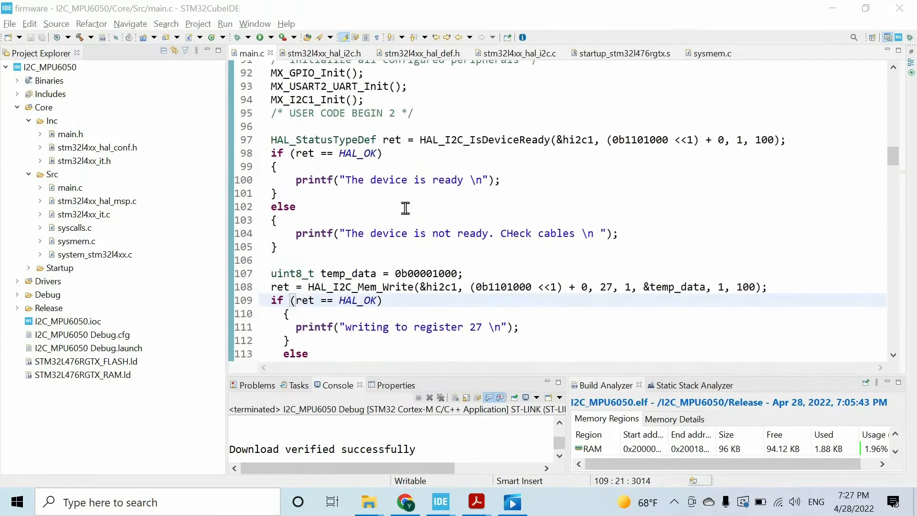
scroll("down", 3)
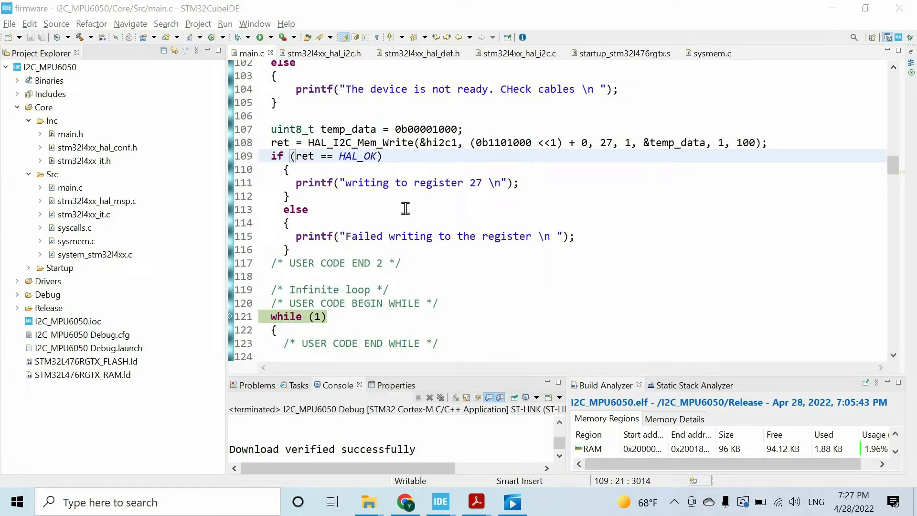
left_click(52, 174)
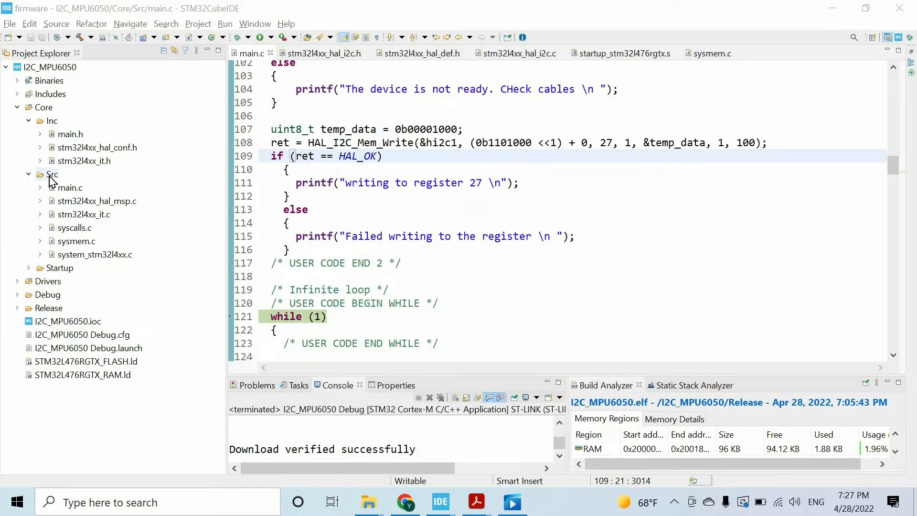
right_click(51, 174)
type("mpu605")
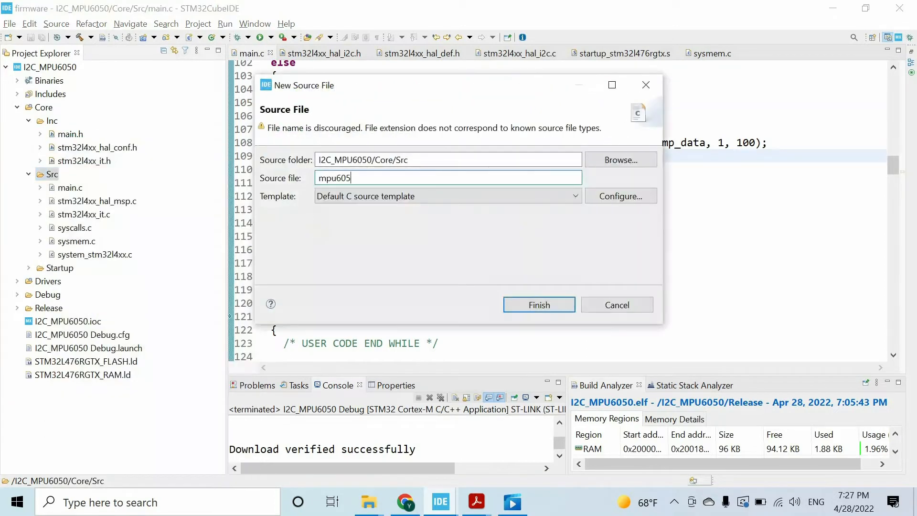
left_click(538, 304)
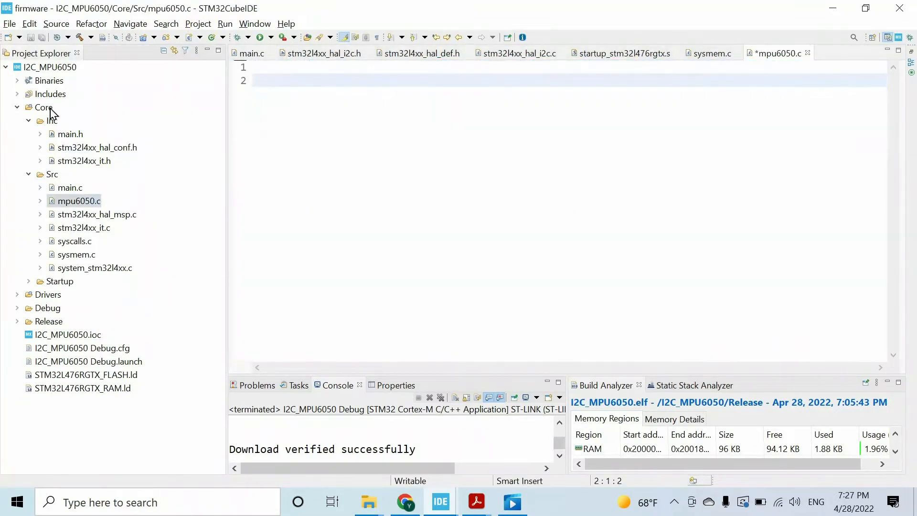
Step: Create a new mpu6050.h header file under the Inc folder
right_click(43, 107)
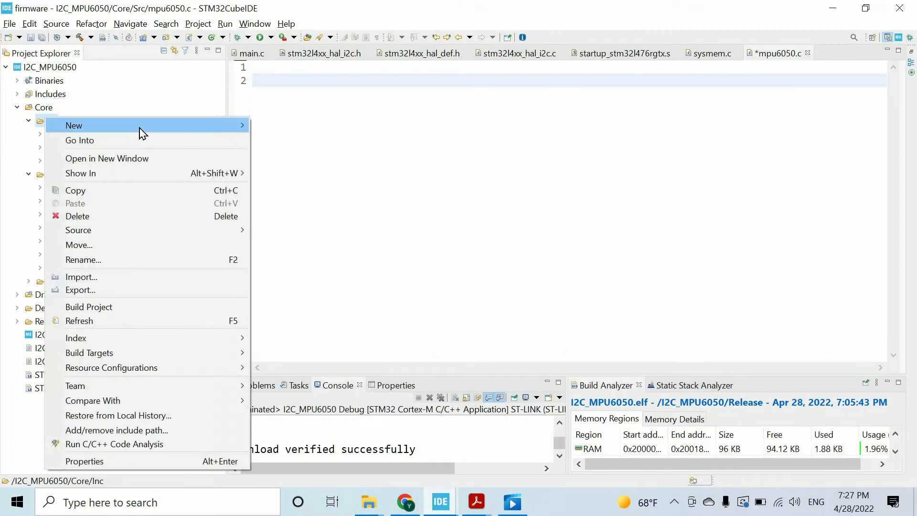
left_click(74, 125)
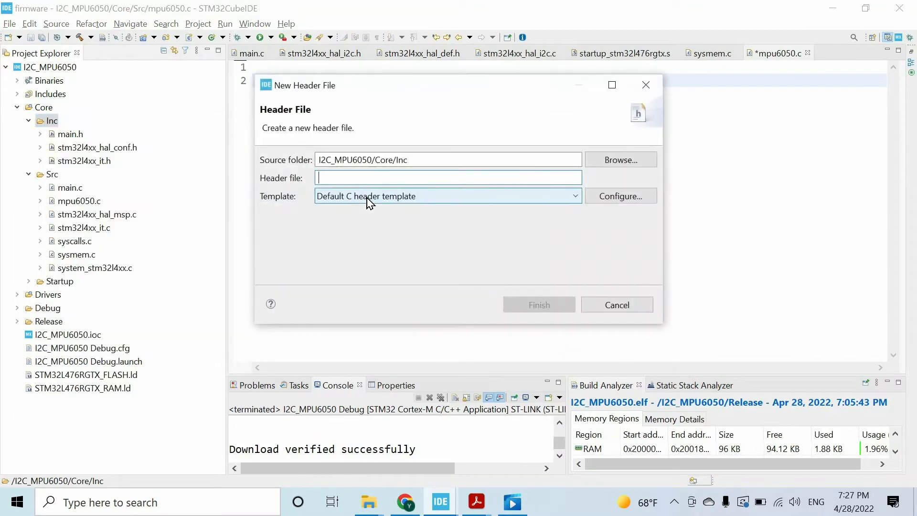
left_click(538, 304)
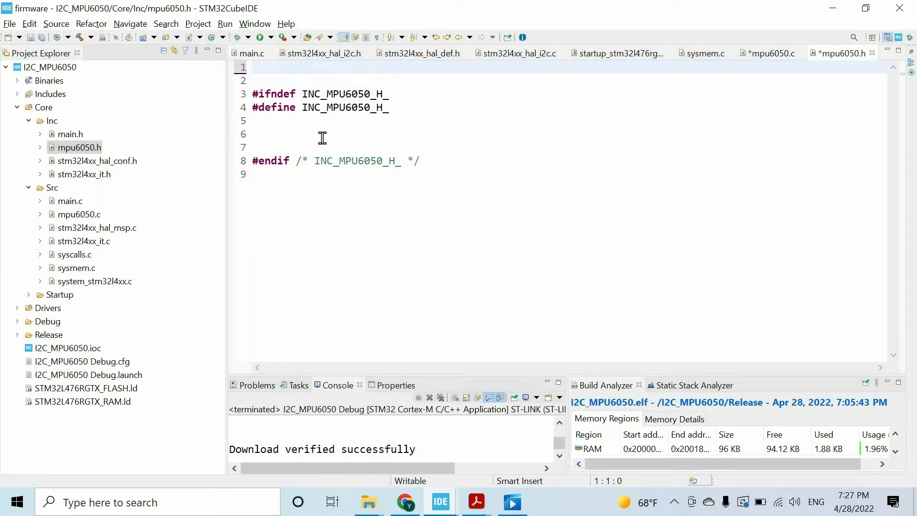
Step: Write an empty void mpu6050_init() in mpu6050.c and add #include <mpu6050.h>
type("vo")
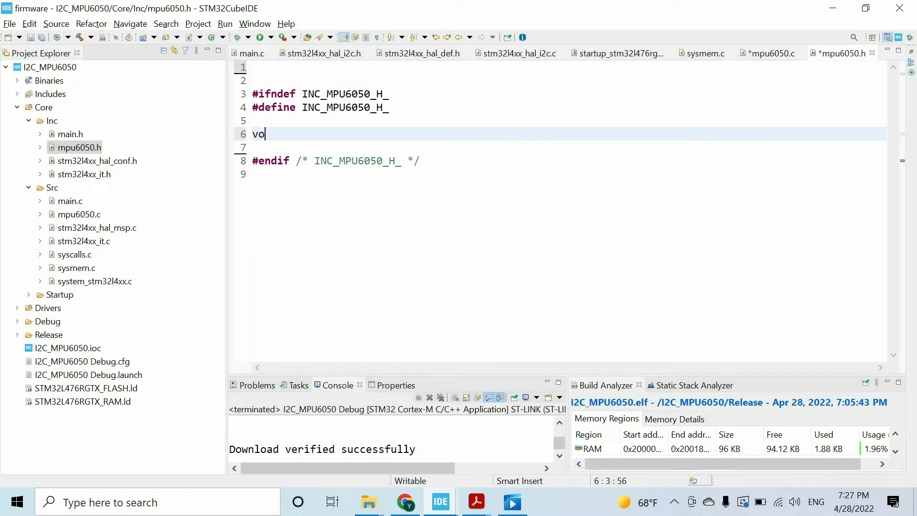
type("id")
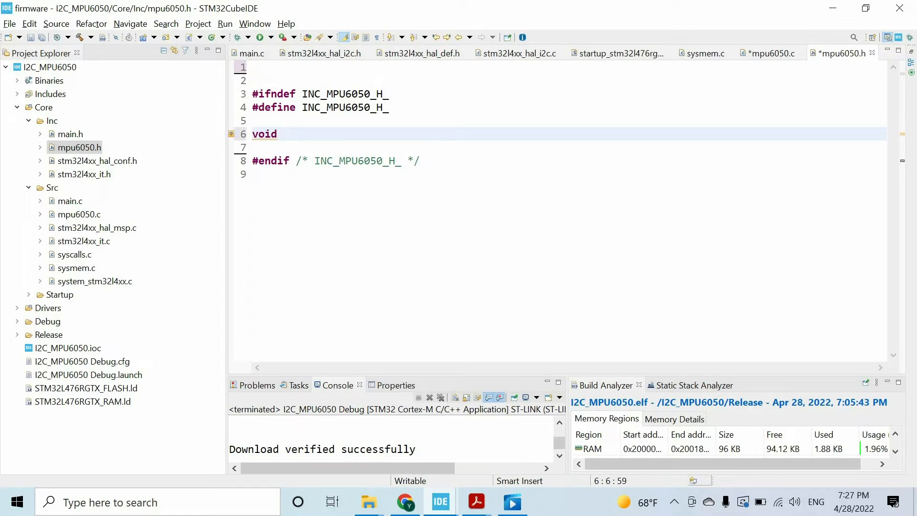
type("mpu6050_init()")
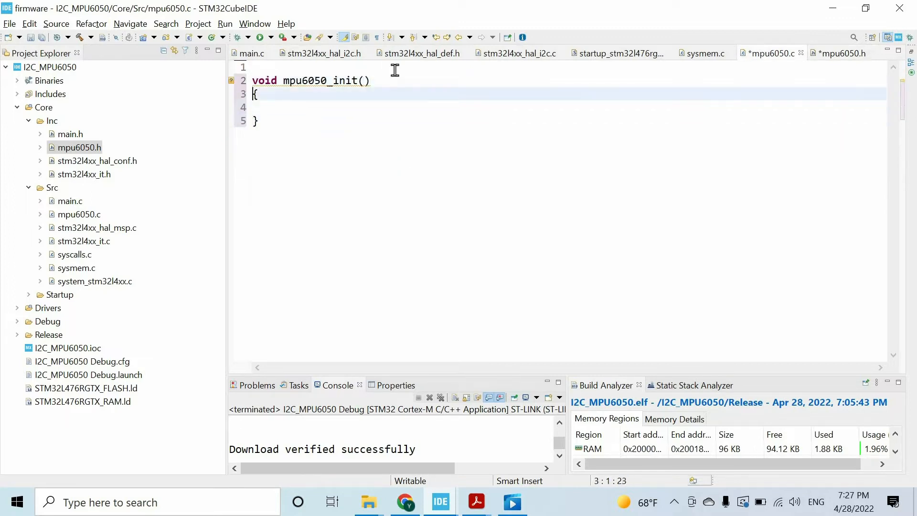
type("#include <mpu6050.h>")
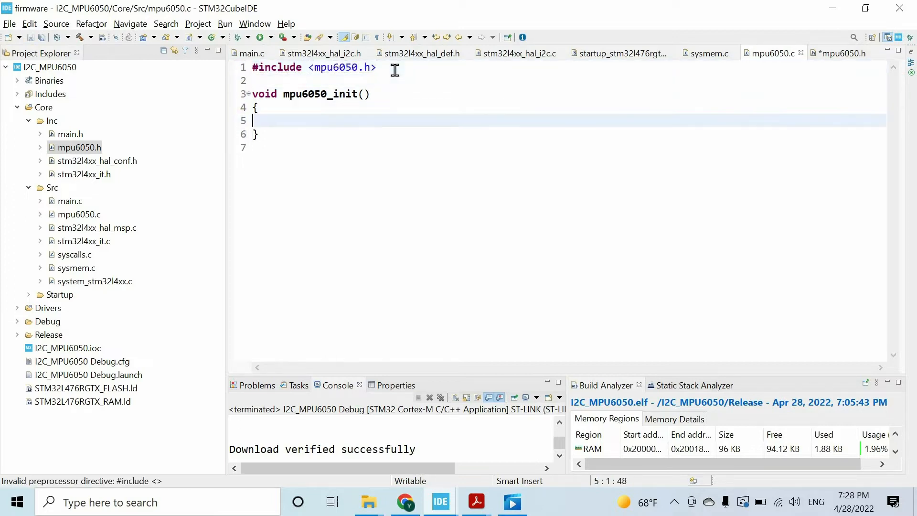
mouse_move(248, 54)
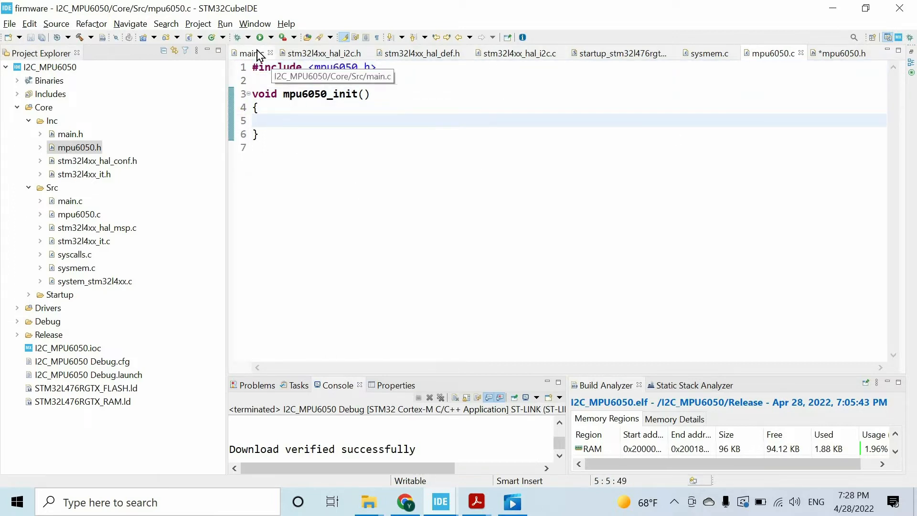
Step: Cut the device-ready check and register 27 write from main.c and paste them into mpu6050_init()
left_click(251, 53)
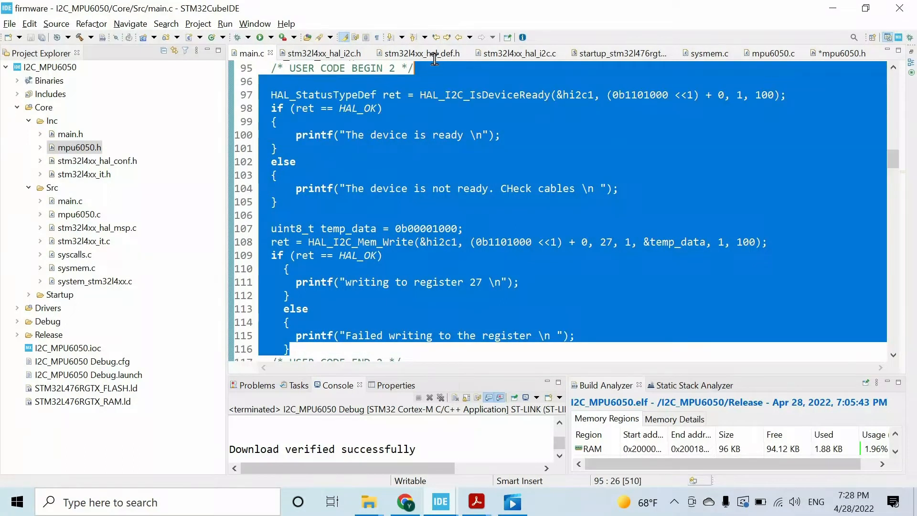
scroll("up", 3)
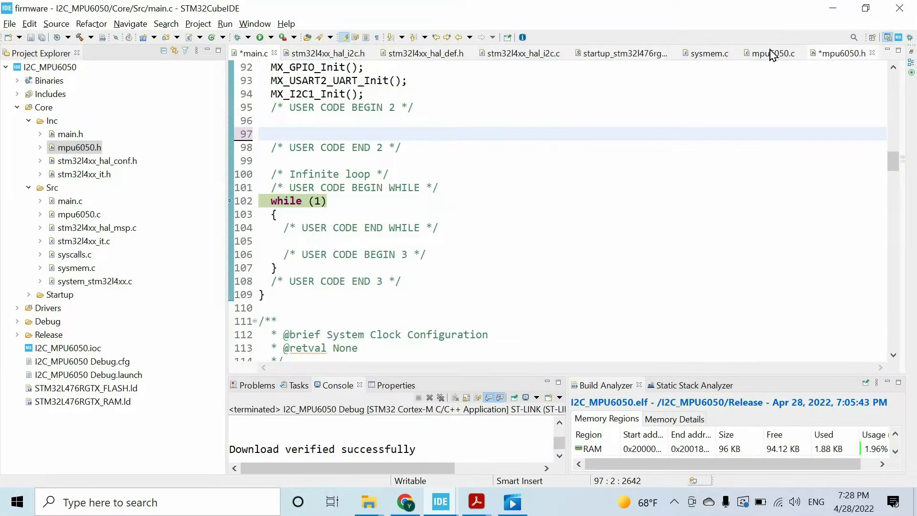
left_click(772, 53)
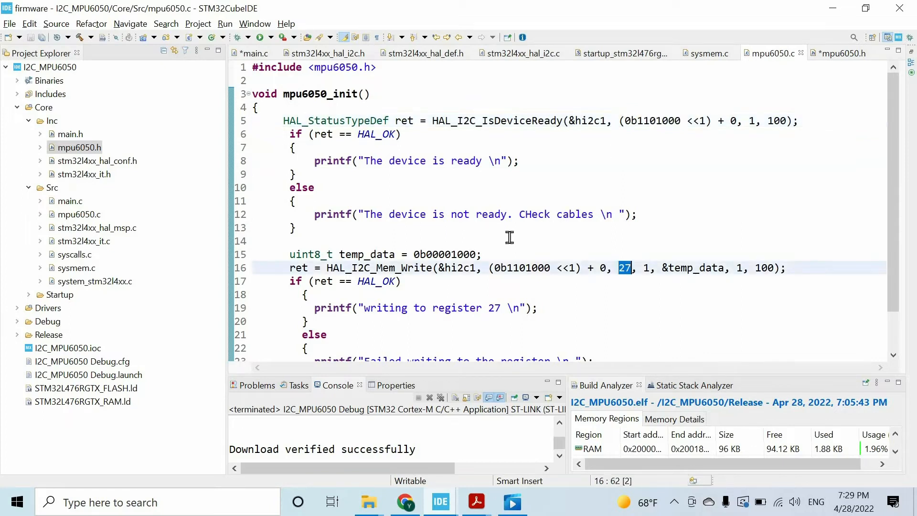
double_click(444, 254)
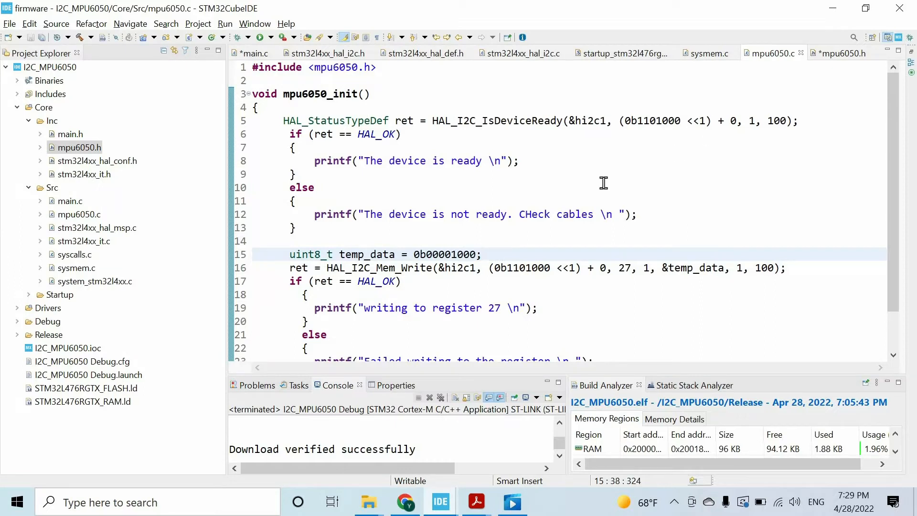
left_click(316, 187)
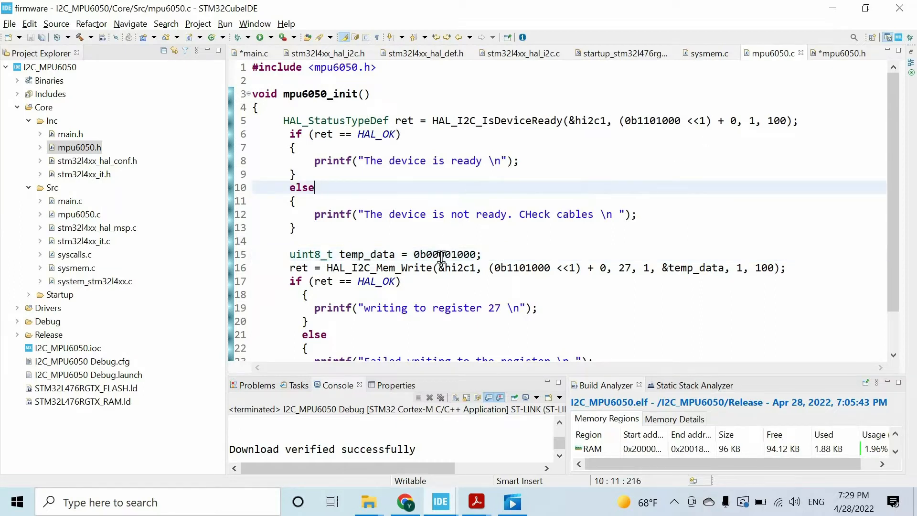
double_click(444, 255)
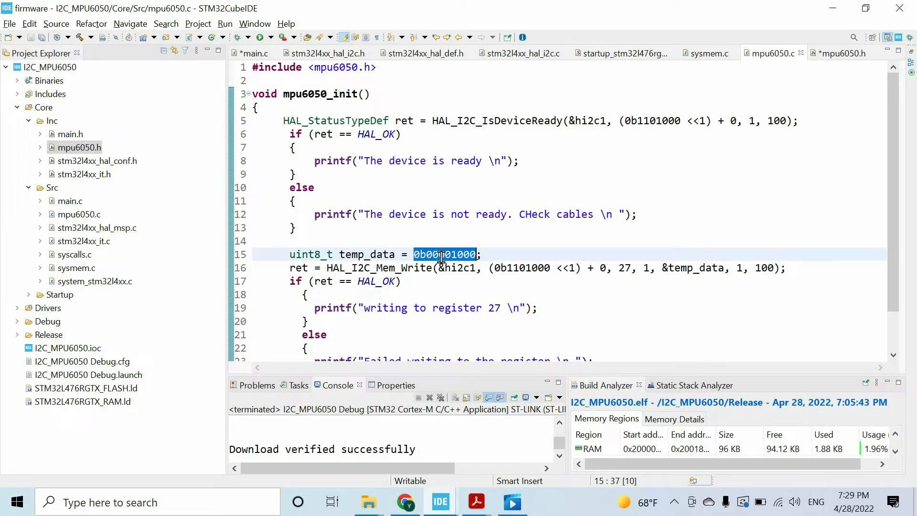
left_click(690, 181)
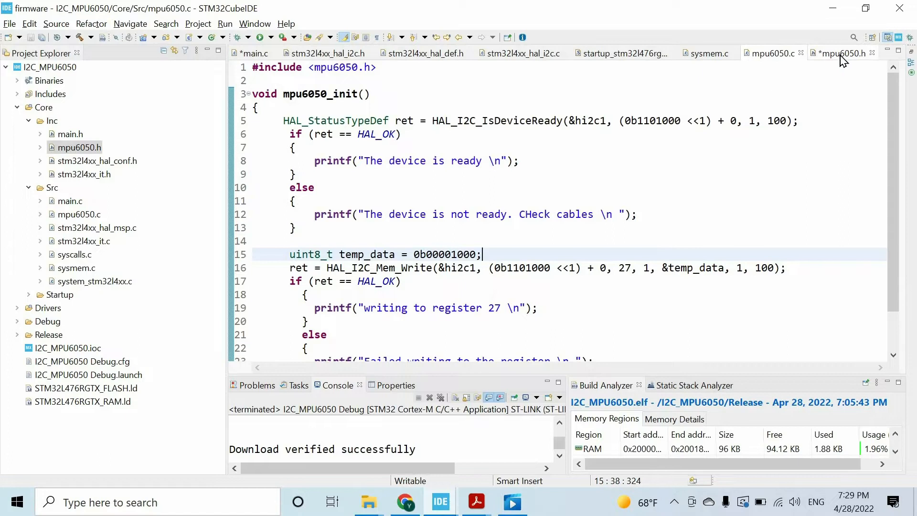
Step: Review the DEVICE_ADDRESS, full-scale and register #defines in mpu6050.h
left_click(841, 53)
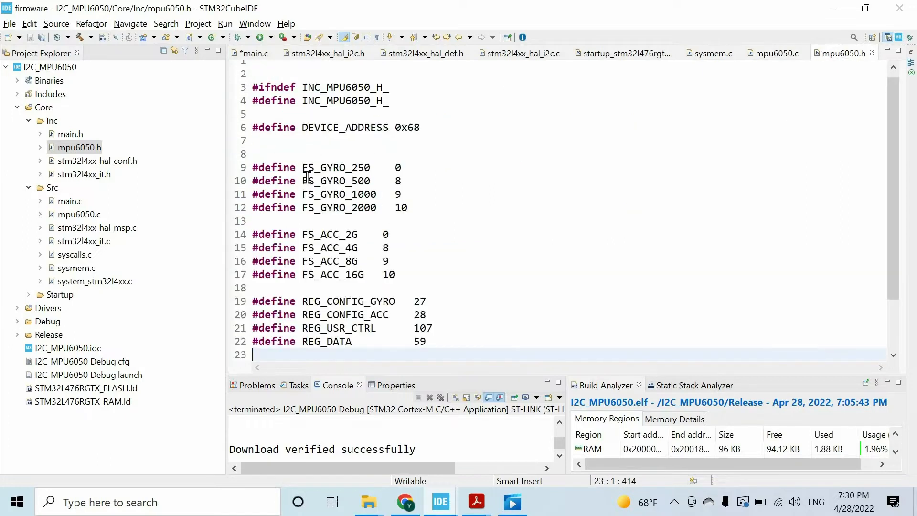
left_click(300, 154)
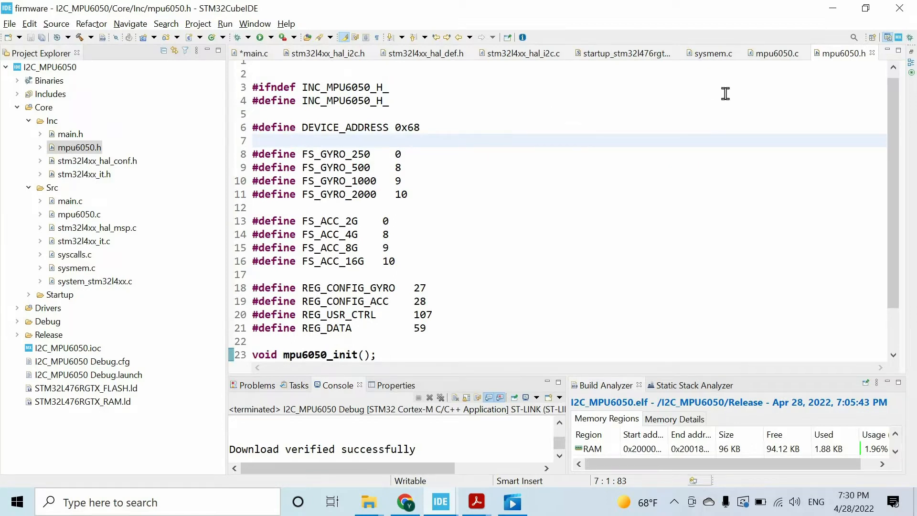
left_click(775, 52)
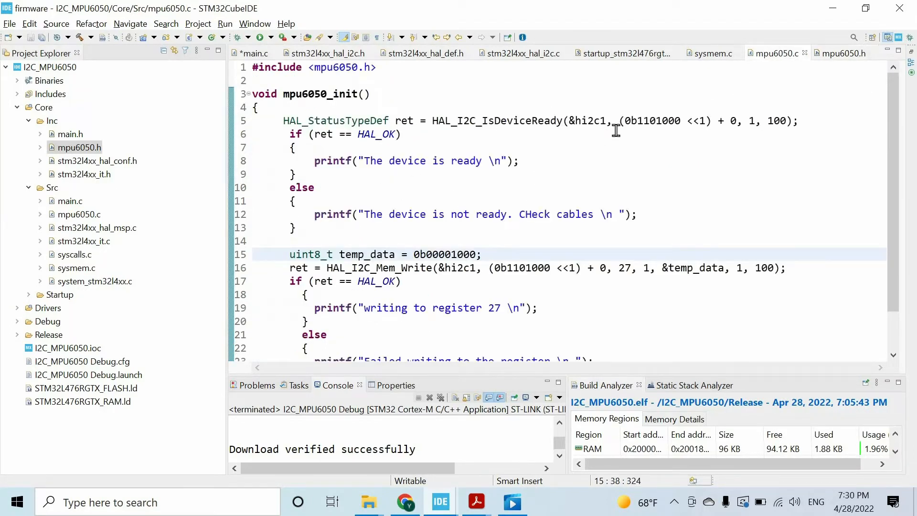
double_click(651, 121)
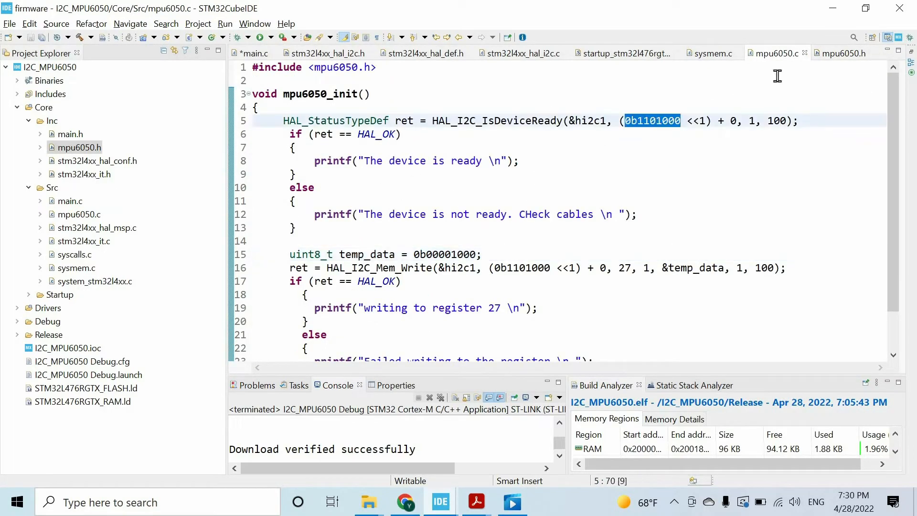
left_click(841, 54)
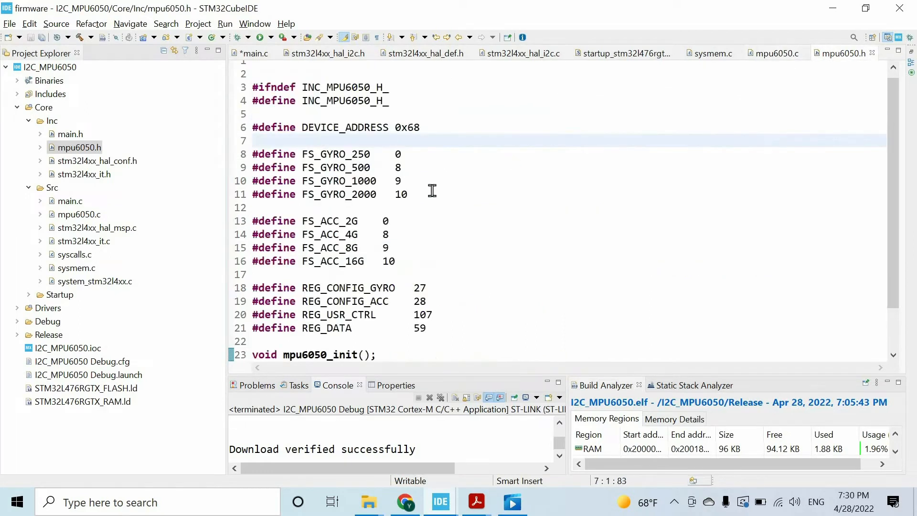
Step: Replace the 0b1101000 address in mpu6050.c with the DEVICE_ADDRESS macro (0x68)
double_click(343, 127)
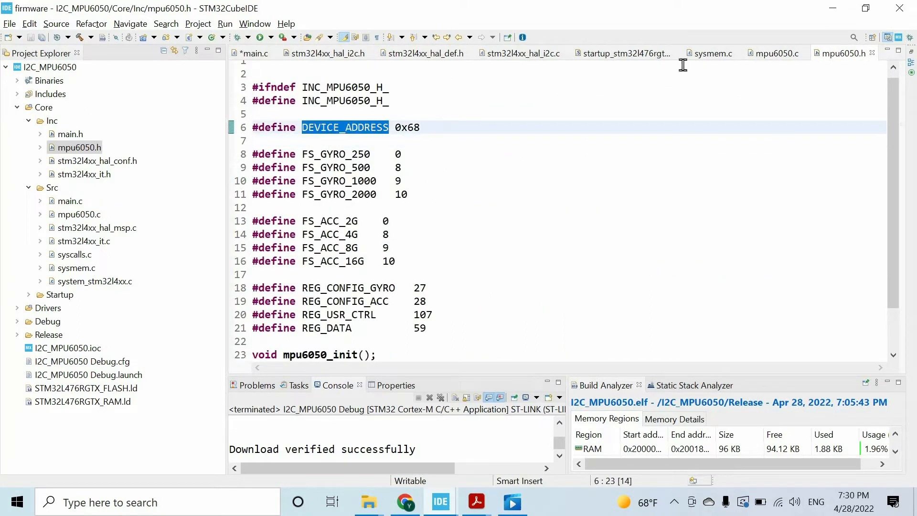
left_click(773, 53)
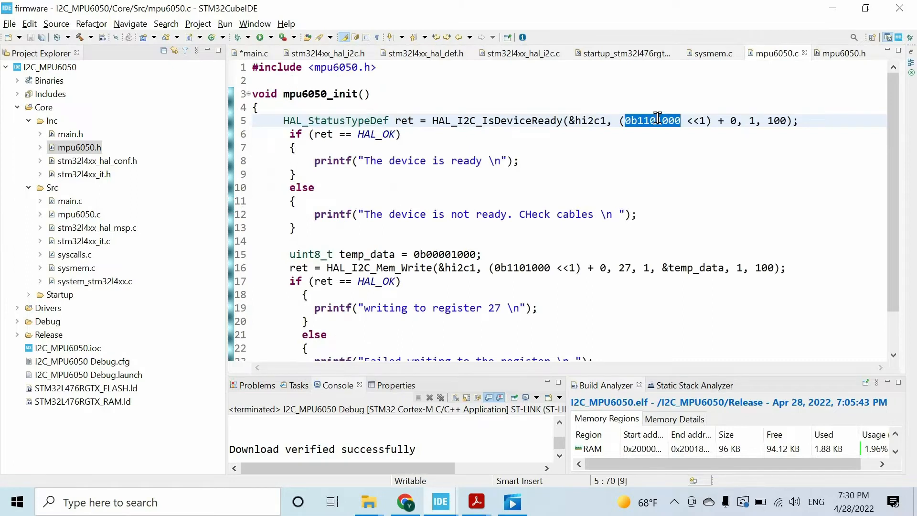
type("DEVICE_ADDRESS 0x68")
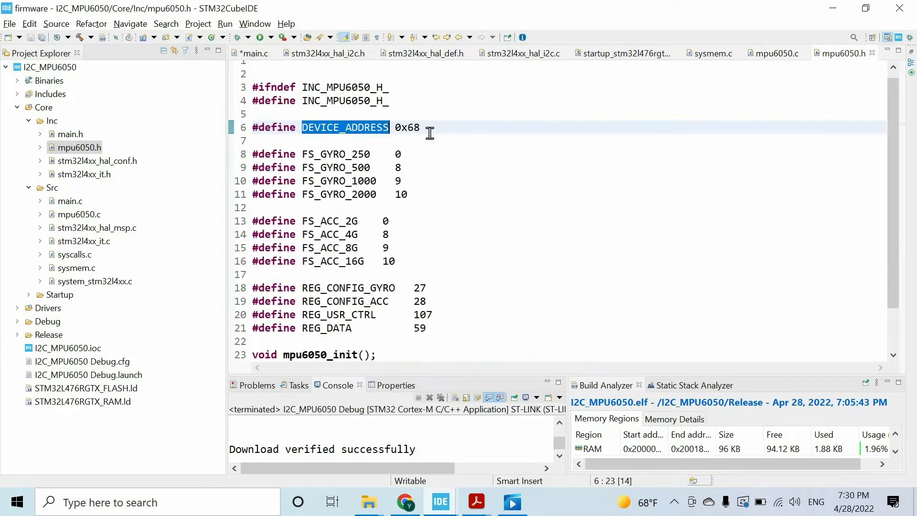
double_click(407, 127)
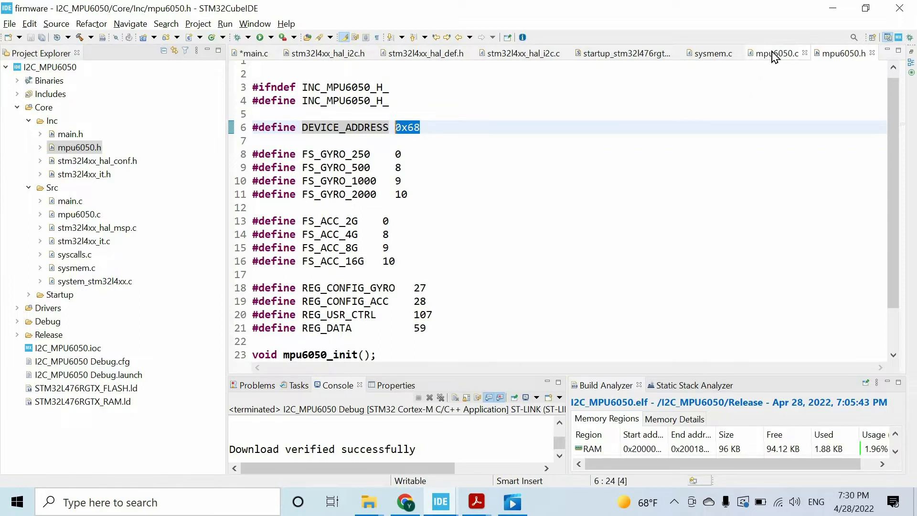
Step: Replace register number 27 in mpu6050_init() with the REG_CONFIG_GYRO macro
left_click(774, 53)
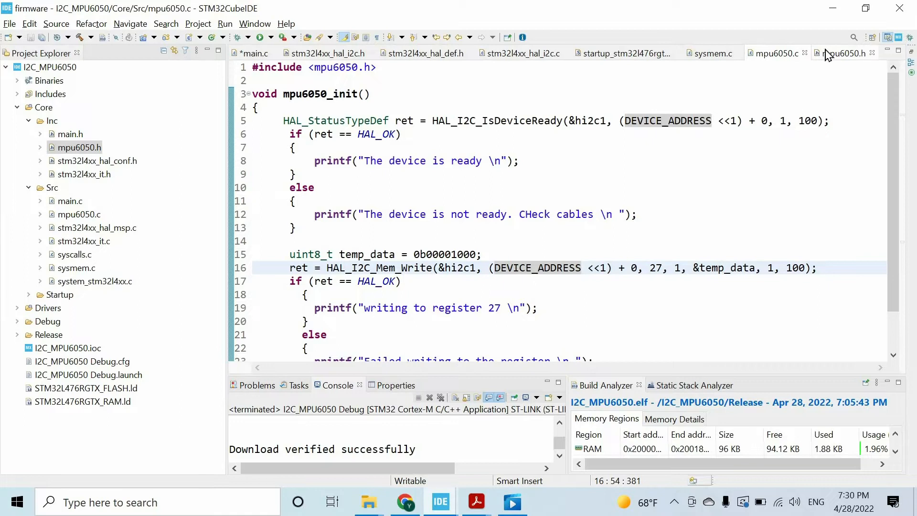
left_click(842, 54)
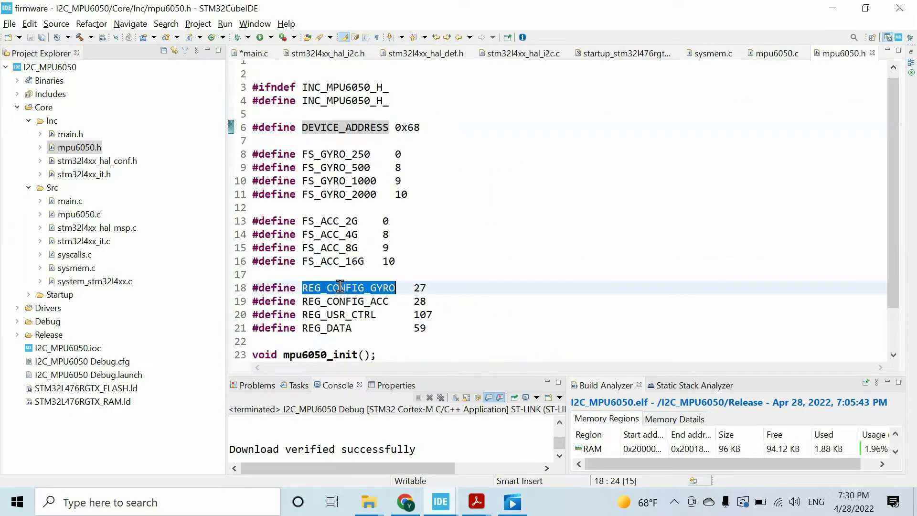
left_click(775, 53)
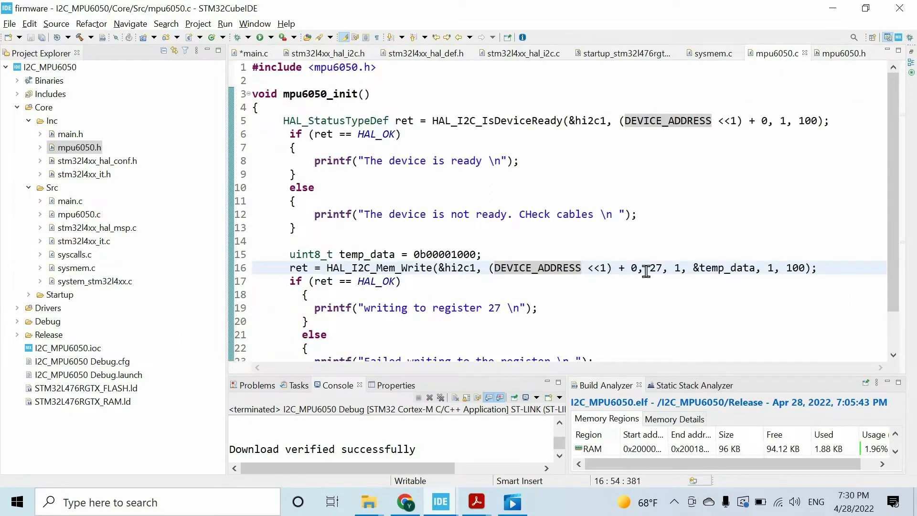
type("REG_CONFIG_GYRO")
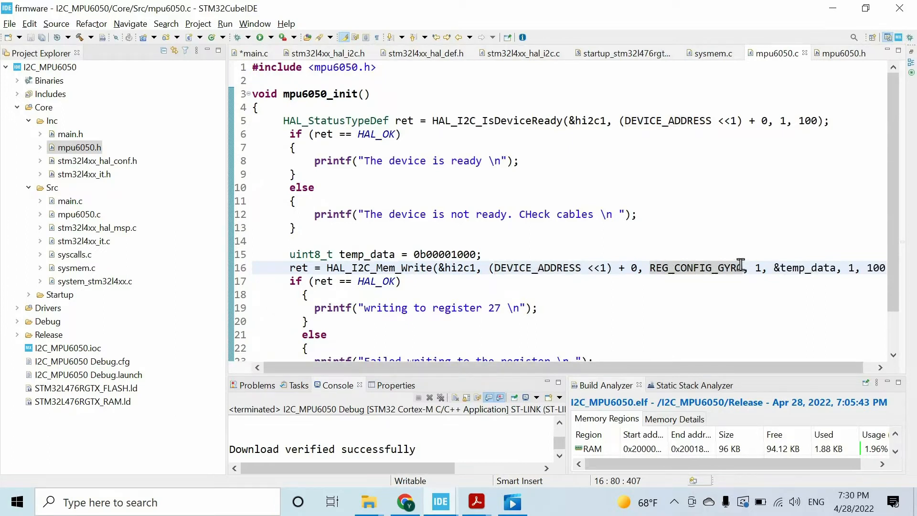
mouse_move(846, 53)
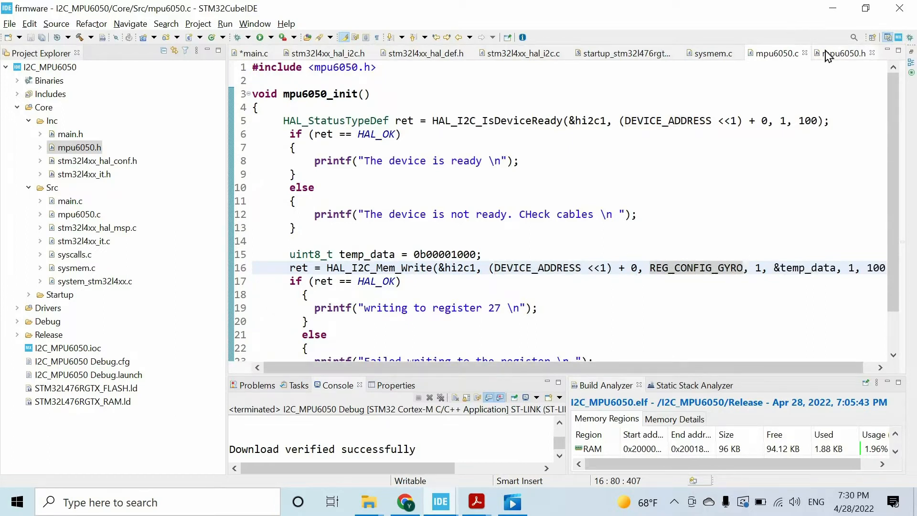
Step: Replace the 0b00001000 gyro value with the FS_GYRO_500 macro from the header
left_click(843, 53)
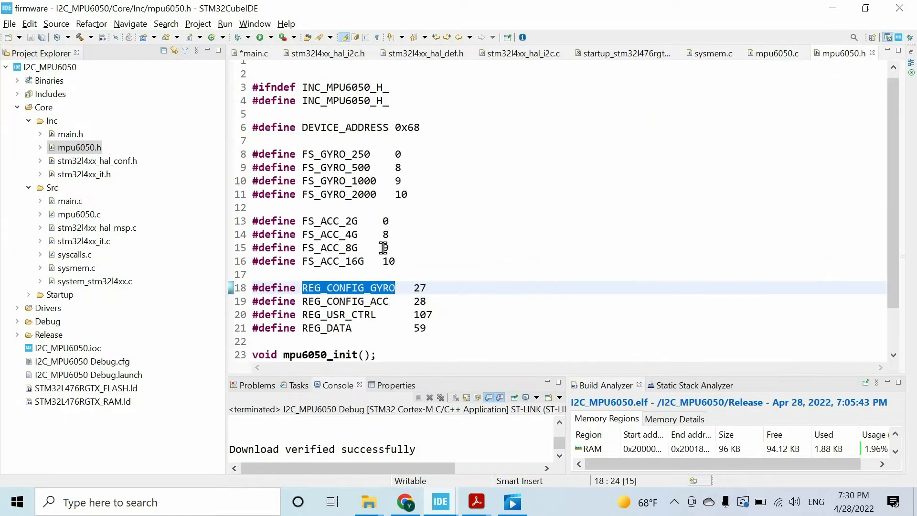
double_click(335, 154)
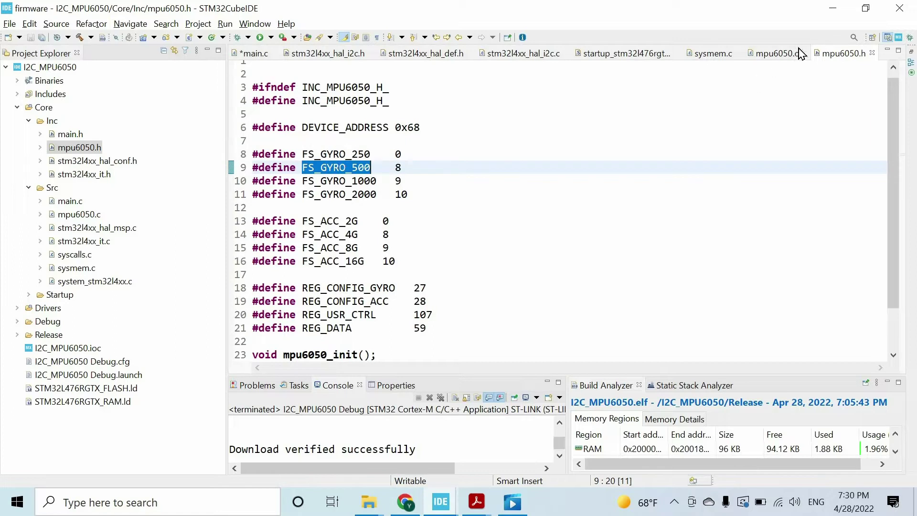
left_click(775, 54)
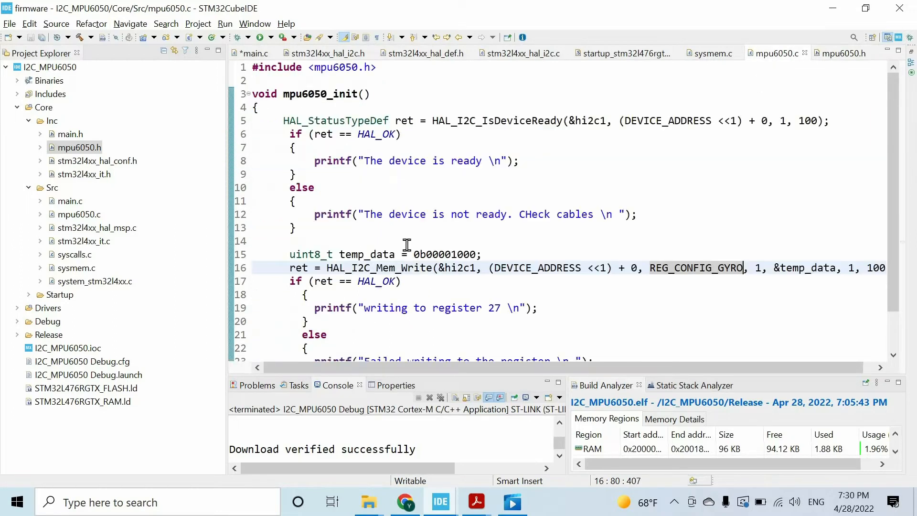
double_click(444, 254)
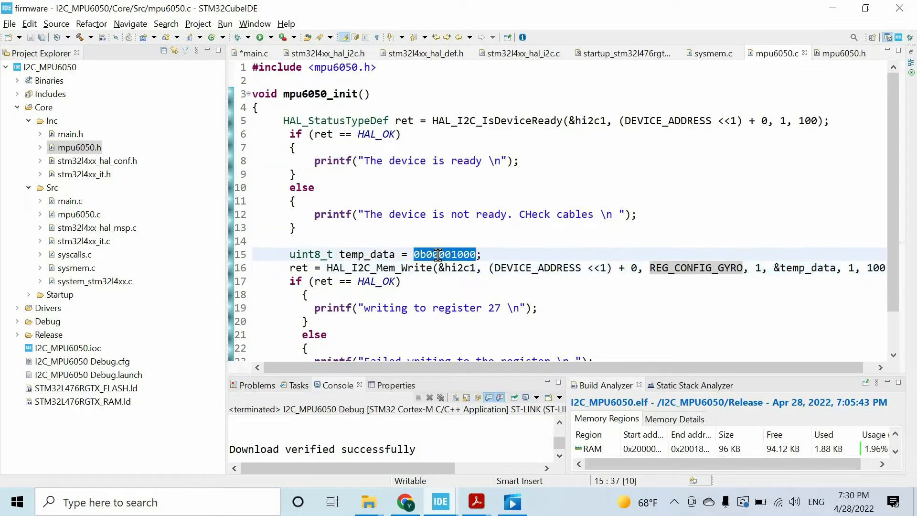
type("FS_GYRO_500")
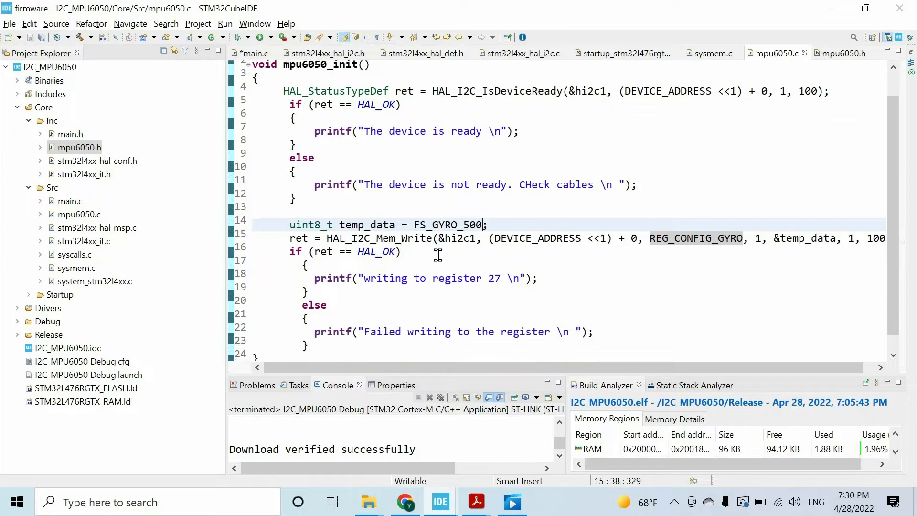
double_click(590, 121)
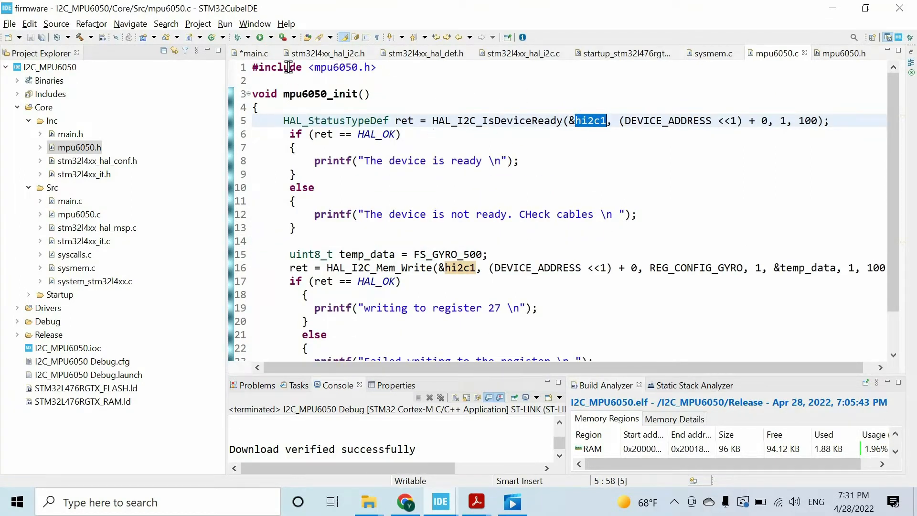
Step: Declare 'extern I2C_HandleTypeDef hi2c1;' in mpu6050.c, copied from main.c
left_click(251, 53)
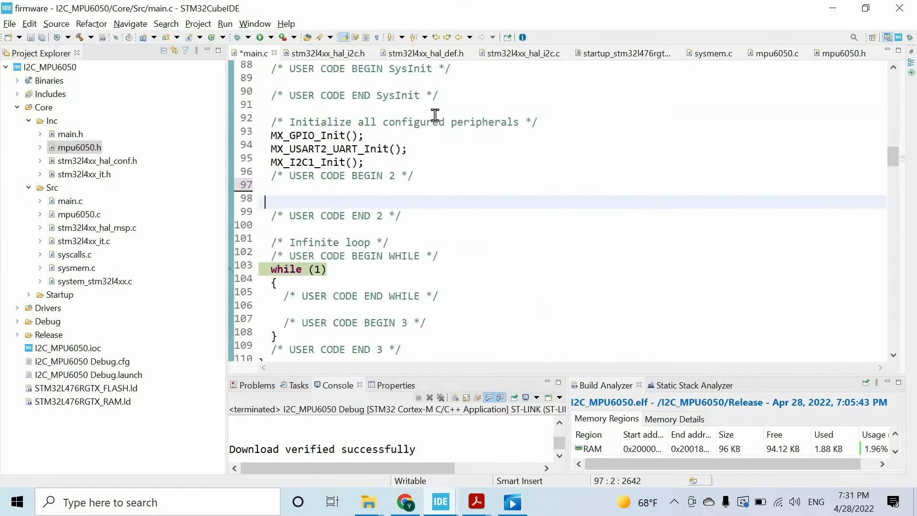
scroll("up", 3)
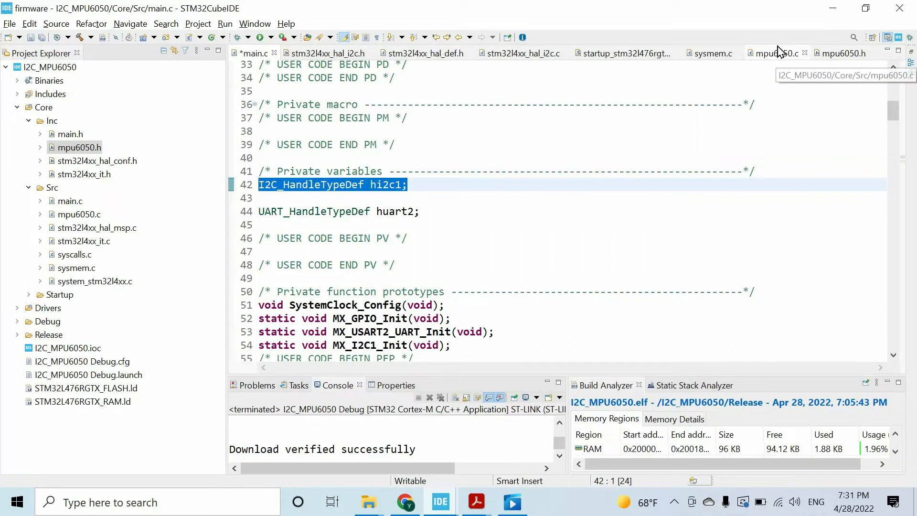
left_click(774, 54)
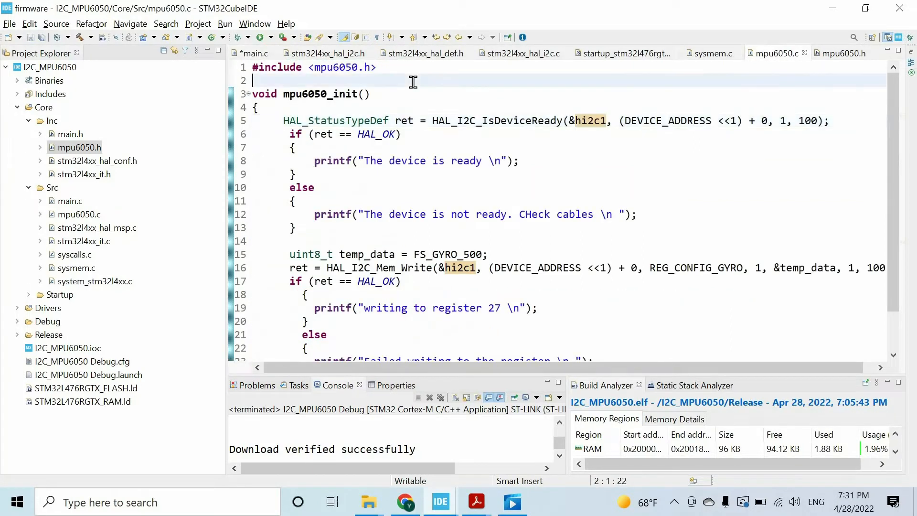
type("I2C_HandleTypeDef hi2c1;")
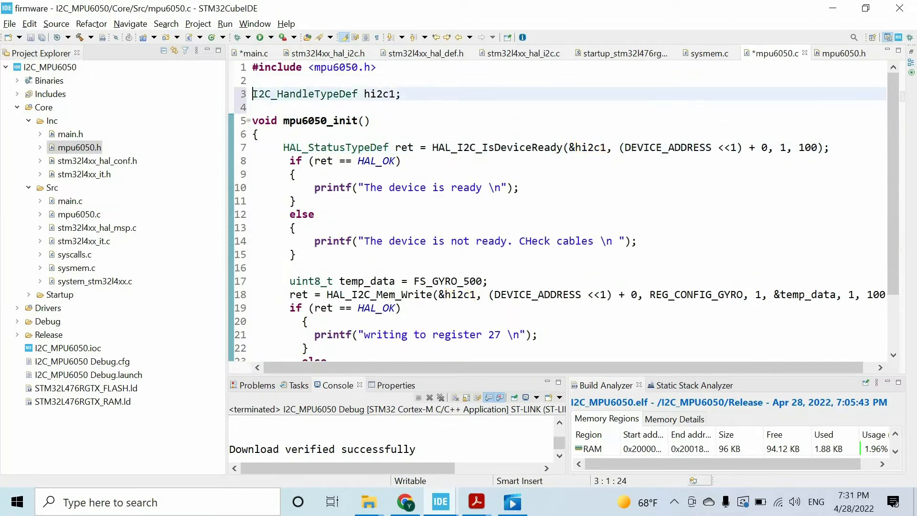
type("extern")
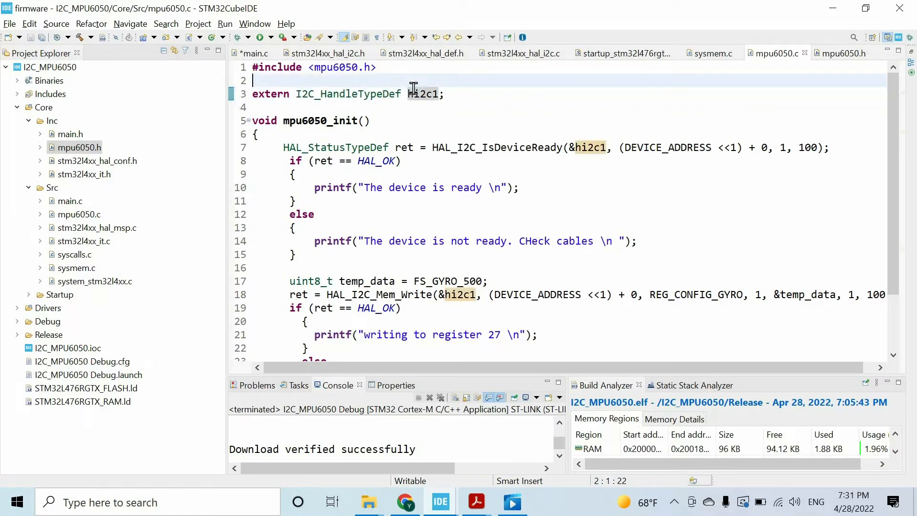
double_click(424, 93)
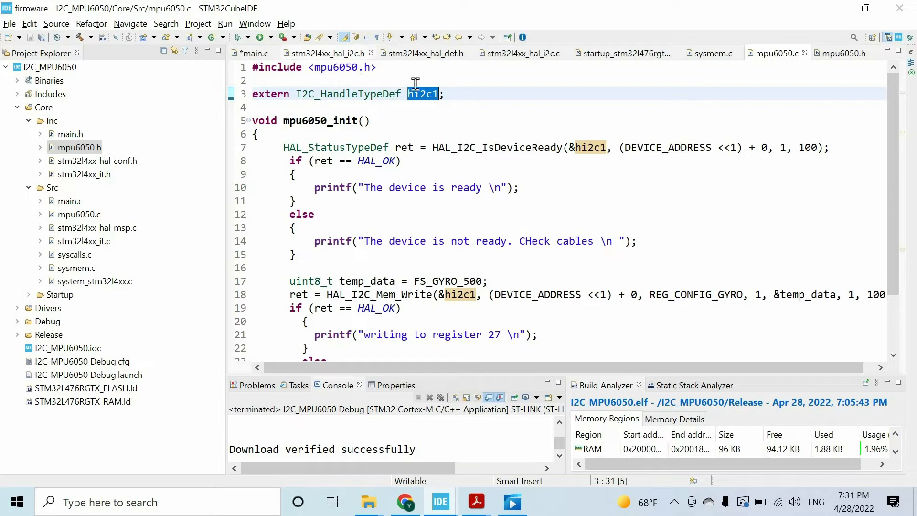
Step: Add #include <main.h> on line 2 of mpu6050.c
left_click(313, 80)
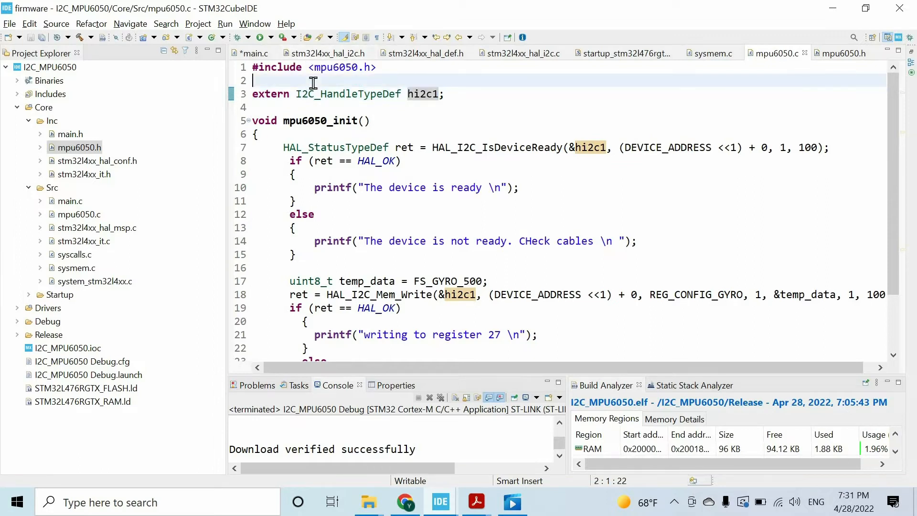
type("#include")
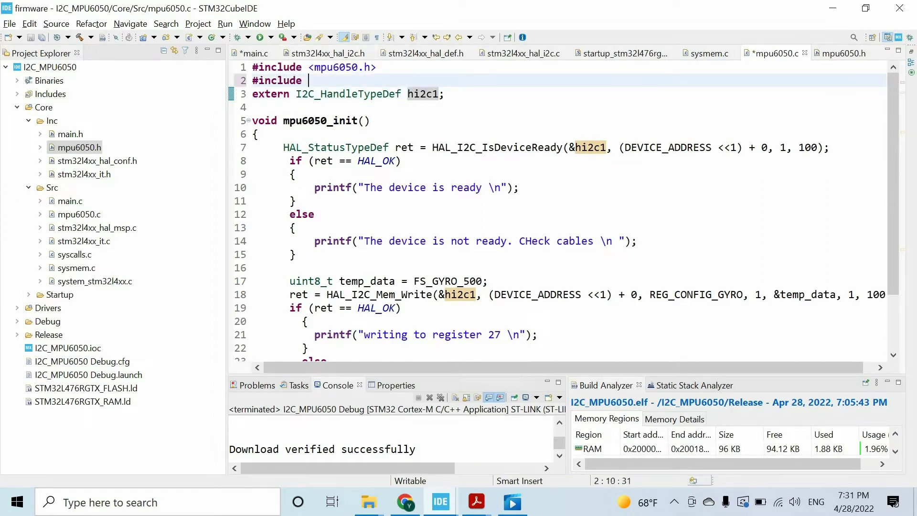
type("<>")
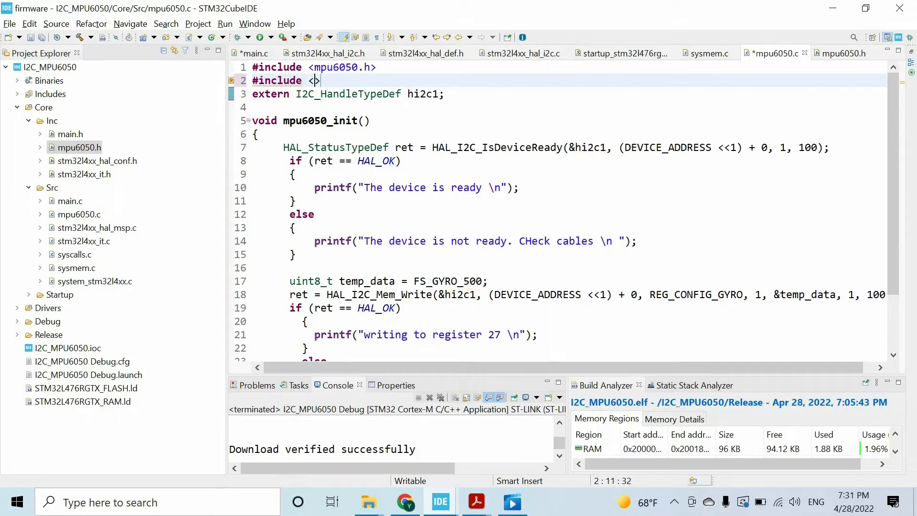
type("main.h")
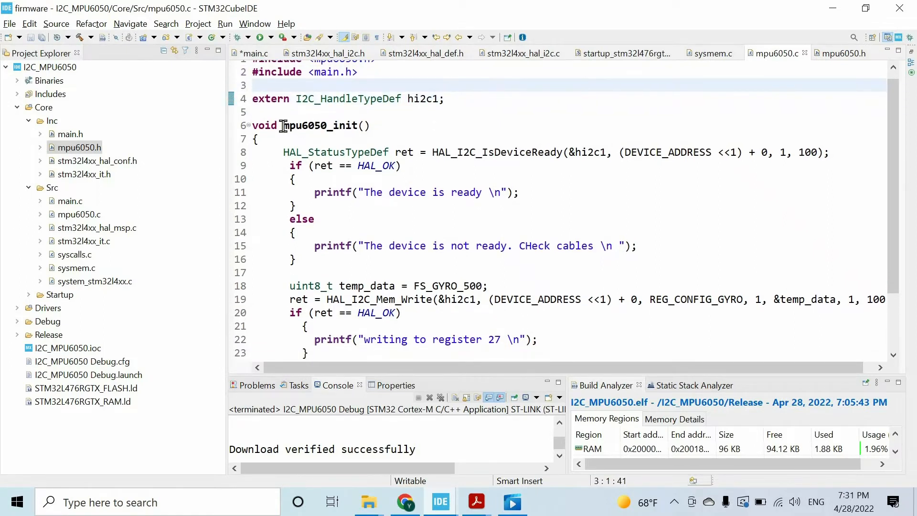
double_click(325, 125)
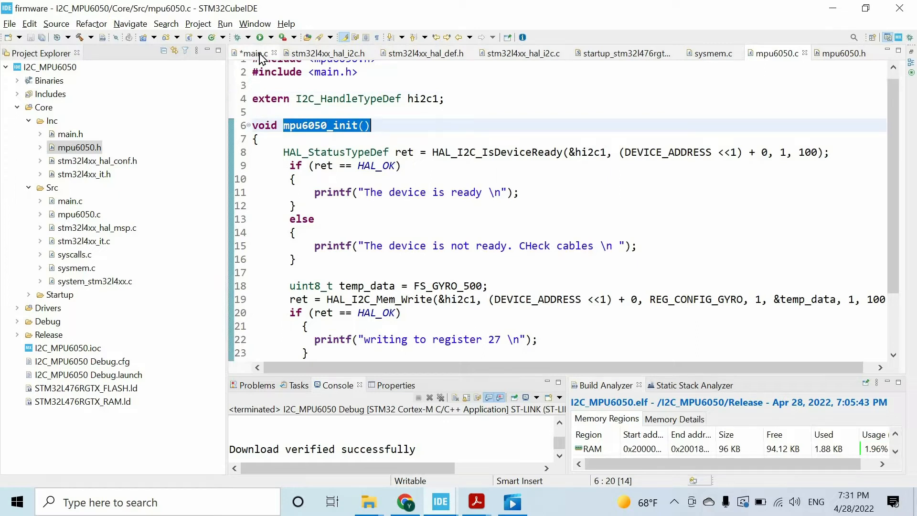
left_click(251, 53)
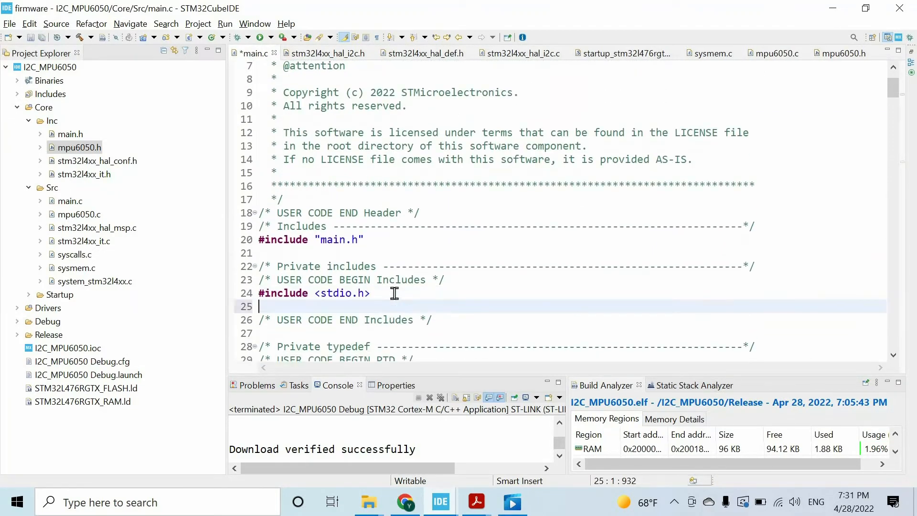
Step: Add #include "mpu6050.h" to main.c's includes, fixing the misspelled #inlcude
type("#inlcude")
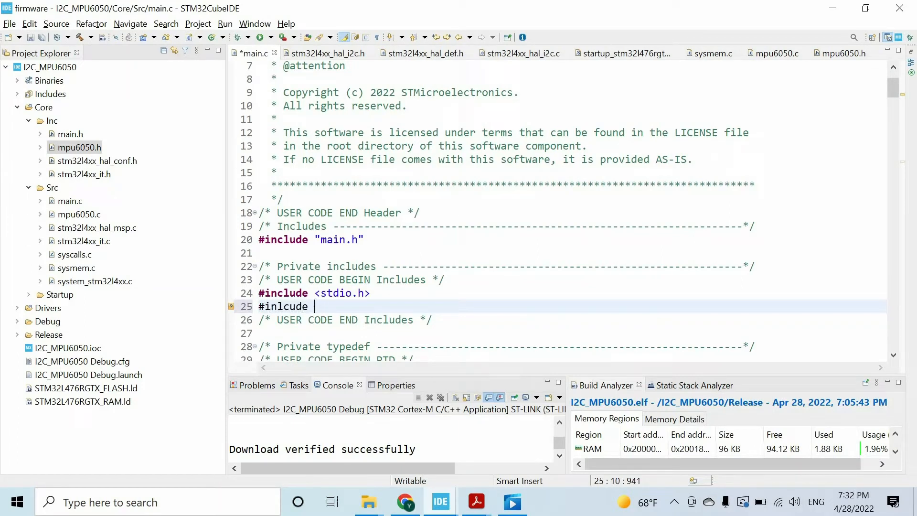
type("\"mpu\"")
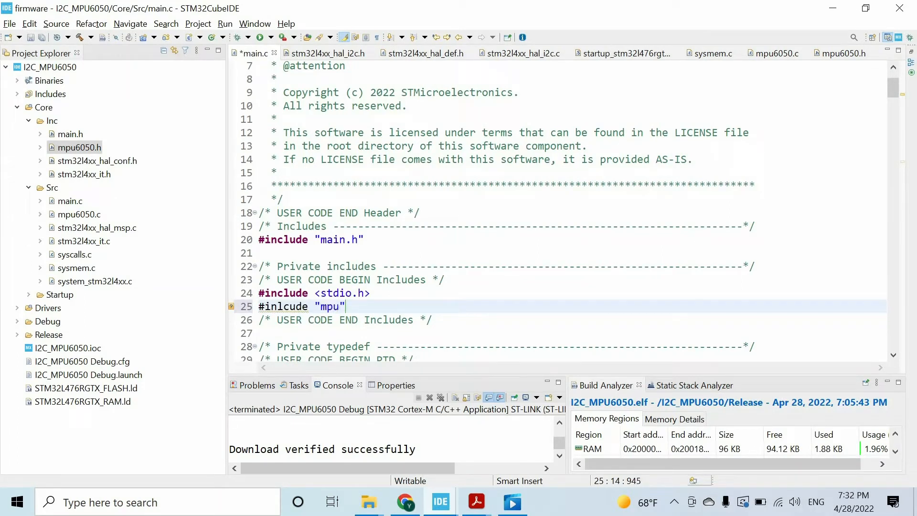
type("6050.h")
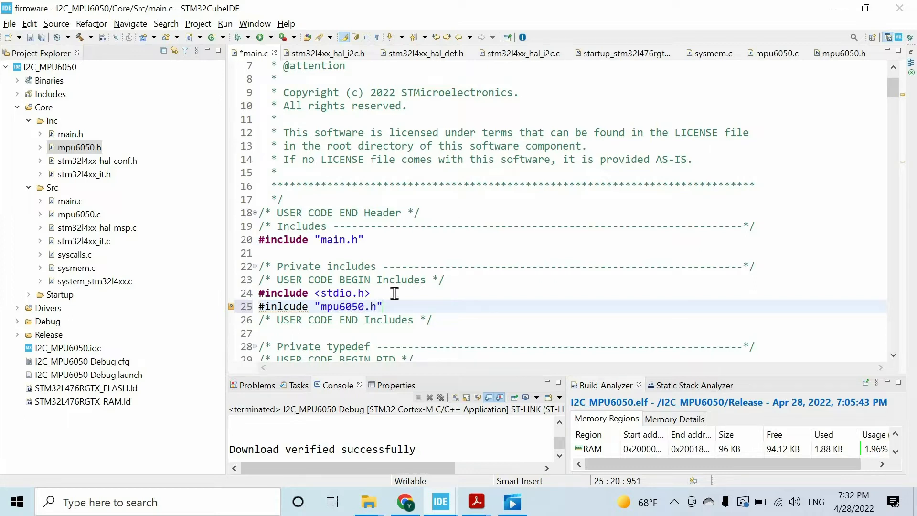
left_click(342, 306)
type("c")
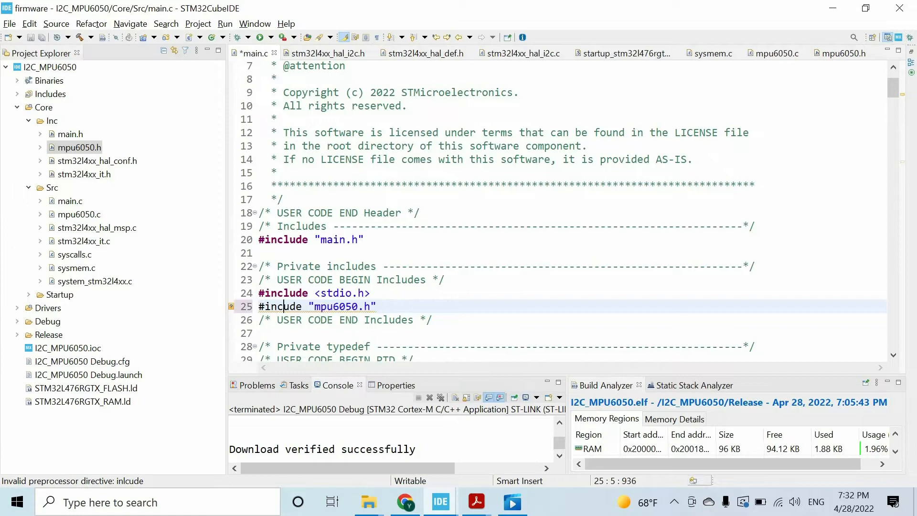
Step: Call mpu6050_init() under USER CODE BEGIN 2 and launch a debug session
scroll("down", 3)
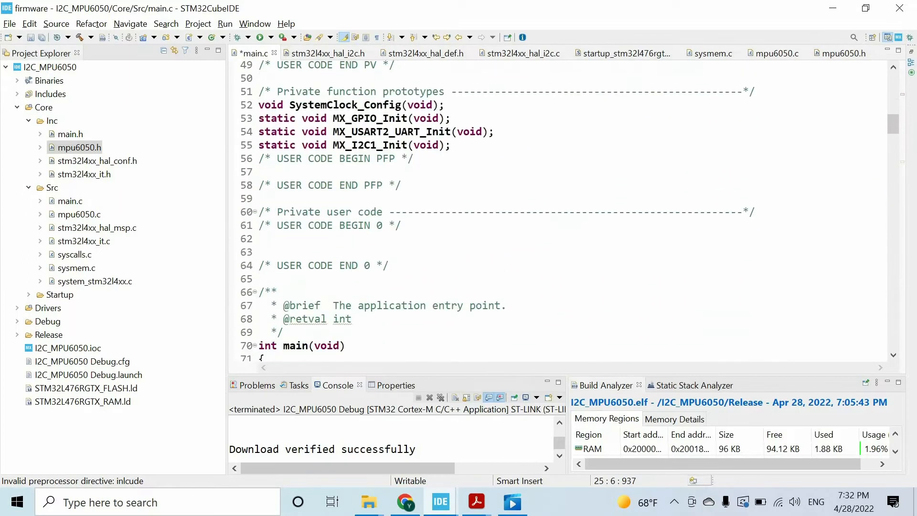
scroll("down", 3)
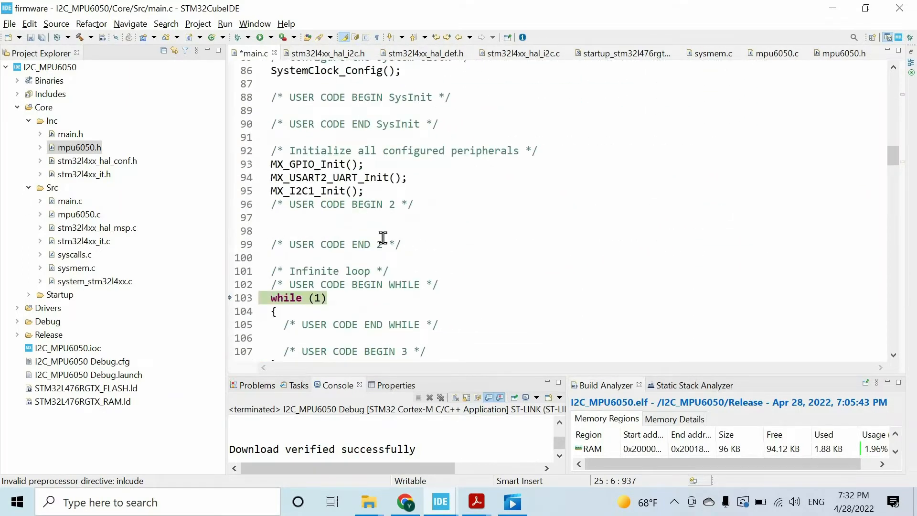
type("mpu6050_init();")
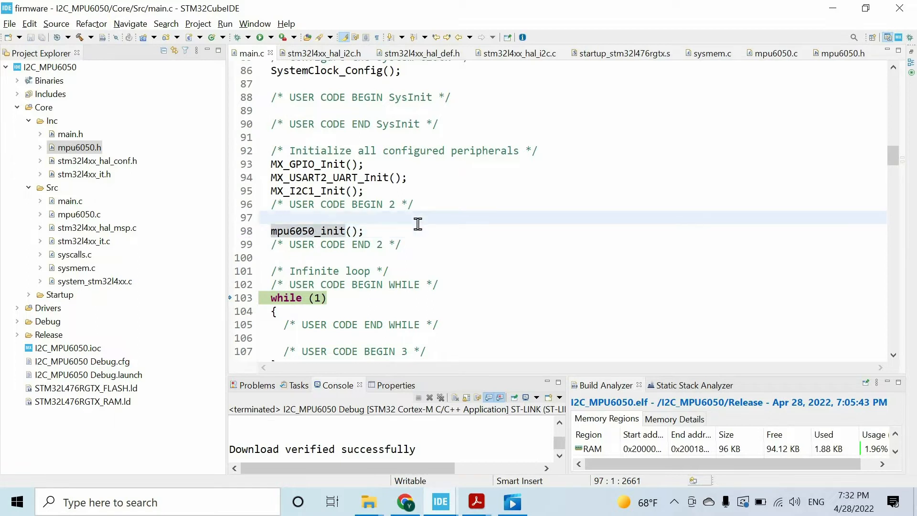
left_click(363, 230)
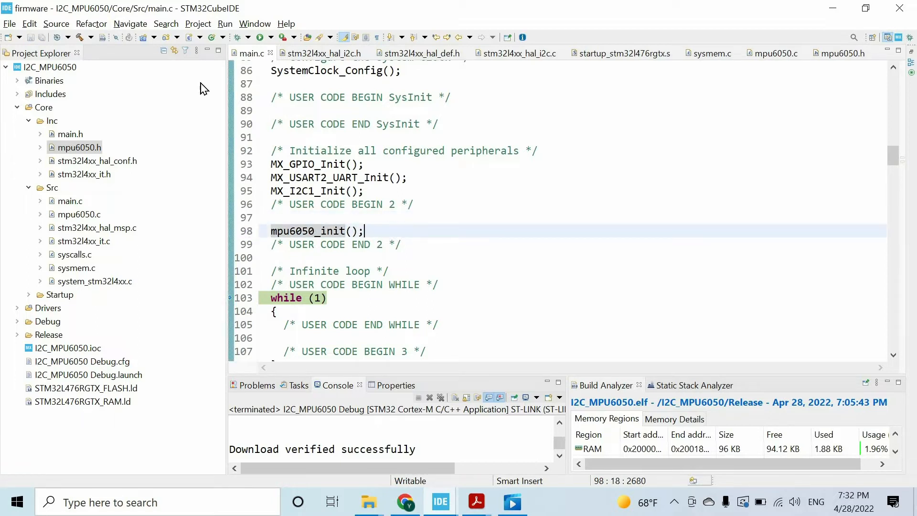
left_click(254, 37)
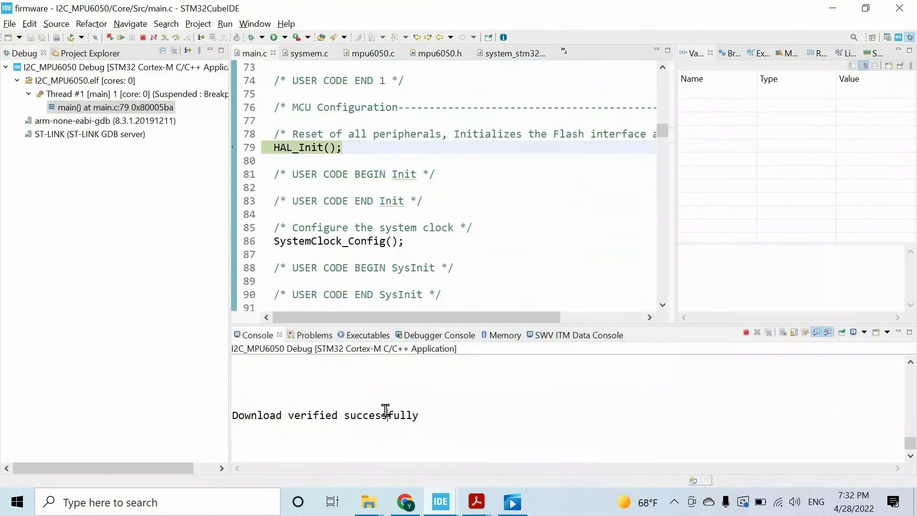
Step: Run until the SWV console shows the device-ready and register 27 messages, then terminate debugging
left_click(121, 37)
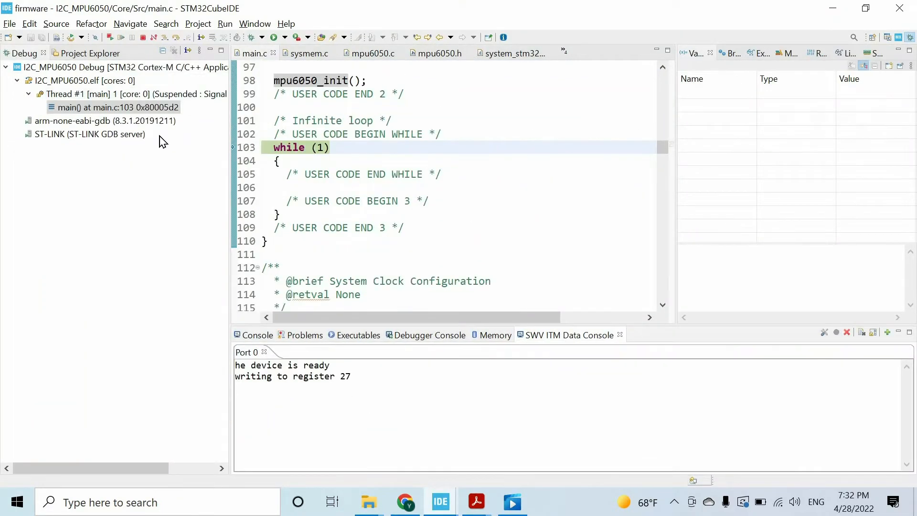
left_click(144, 37)
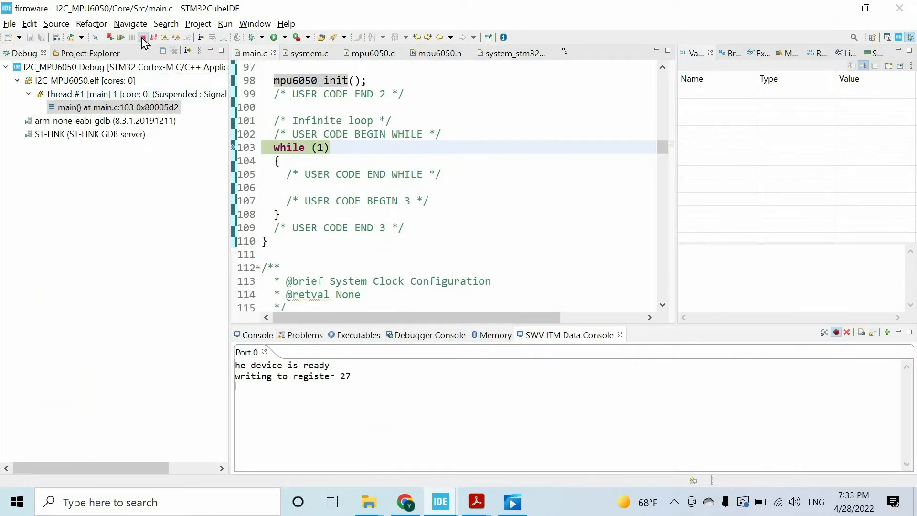
left_click(143, 37)
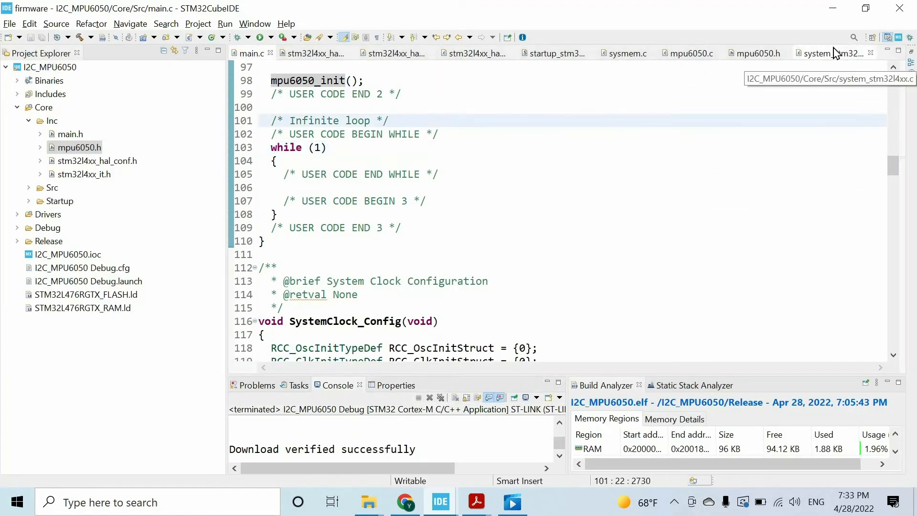
Step: Add #include <stdio.h> to mpu6050.c and open a blank line at the end of mpu6050_init()
left_click(834, 53)
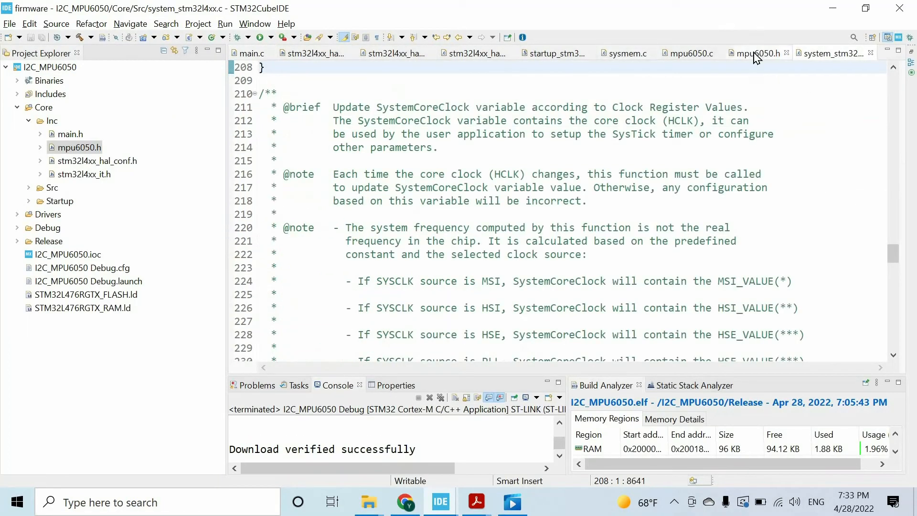
left_click(688, 53)
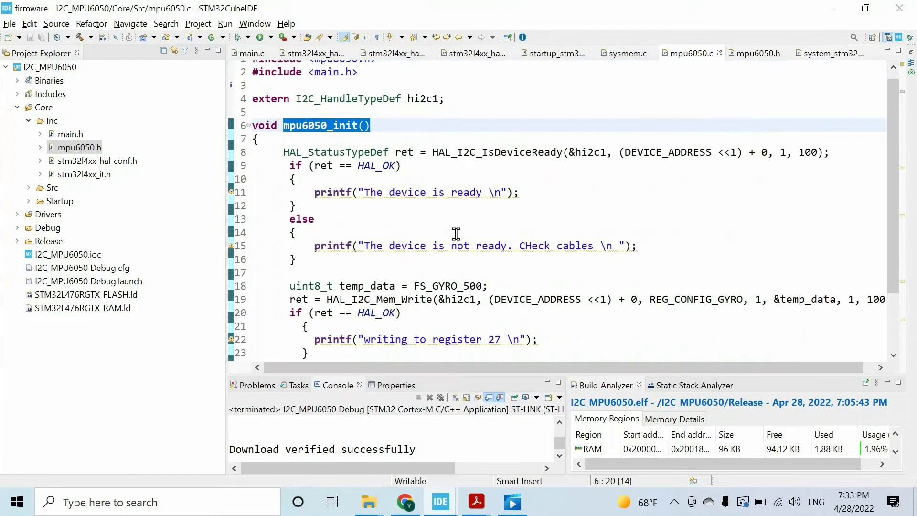
scroll("up", 3)
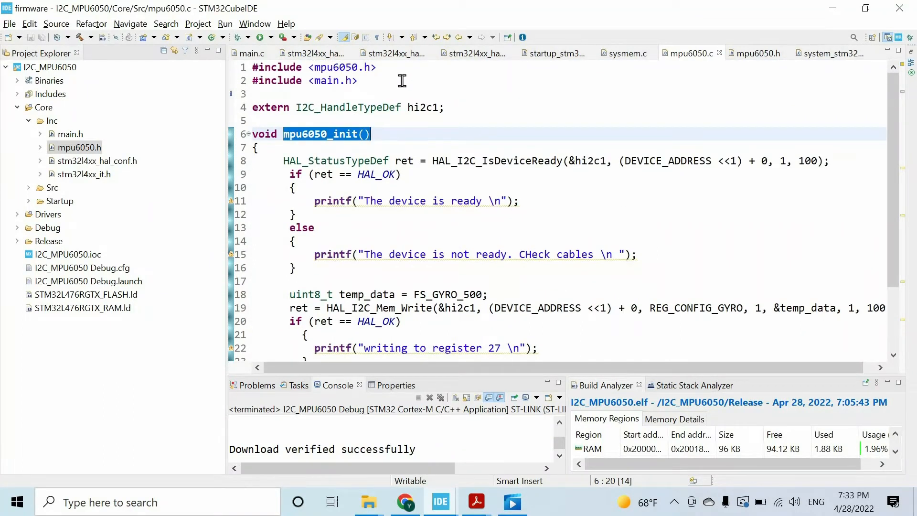
type("#incl")
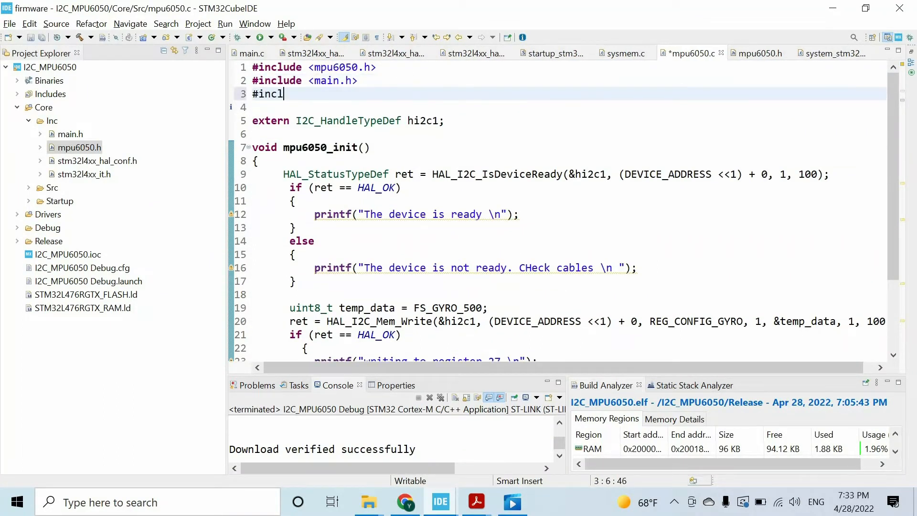
type("ude <s>")
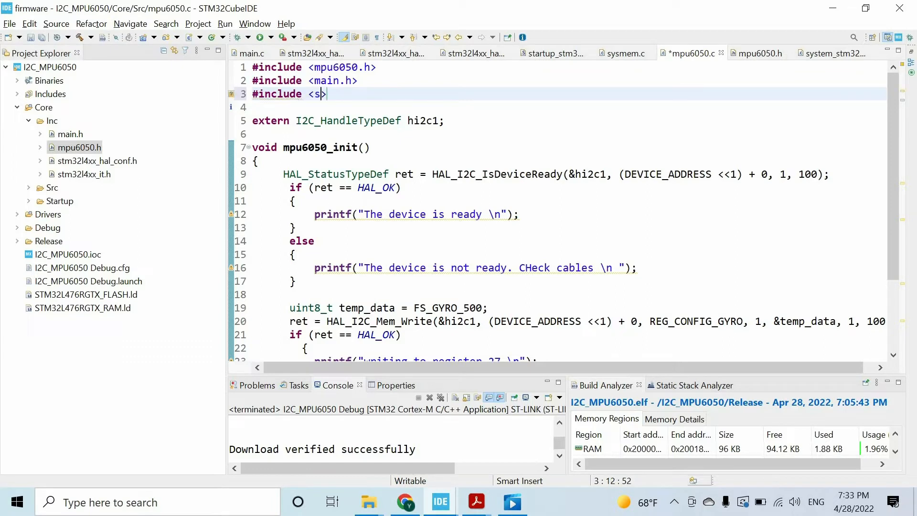
type("tdio.h>")
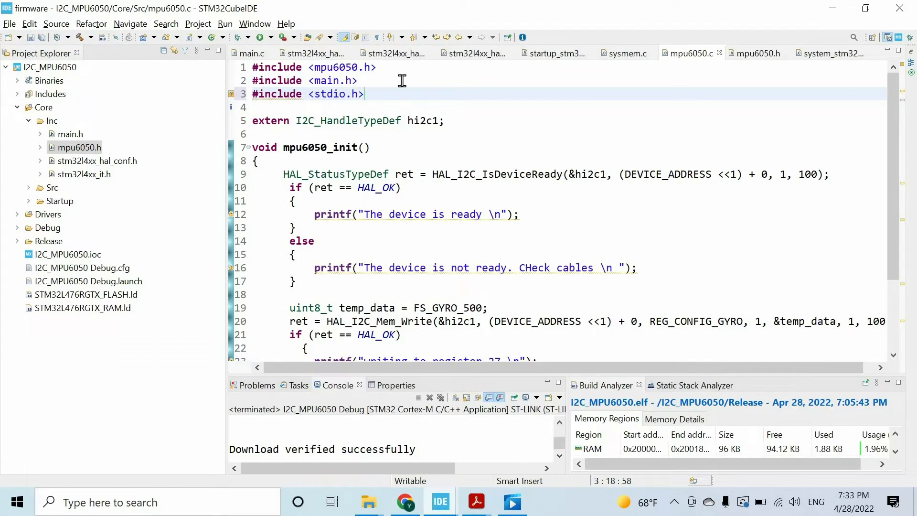
scroll("down", 3)
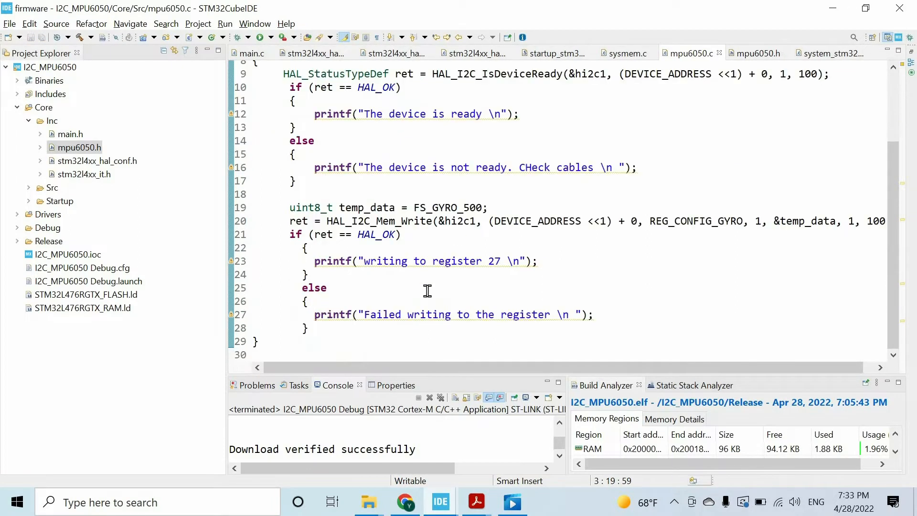
mouse_move(345, 331)
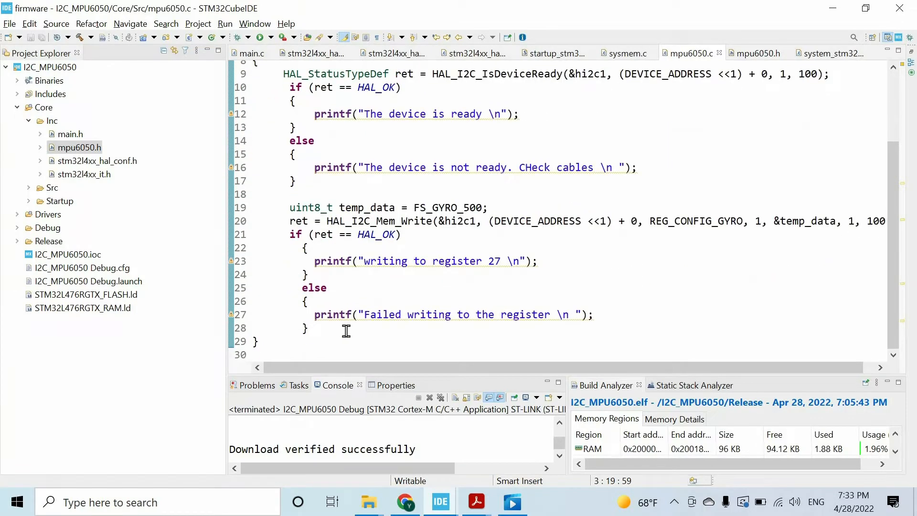
left_click(275, 341)
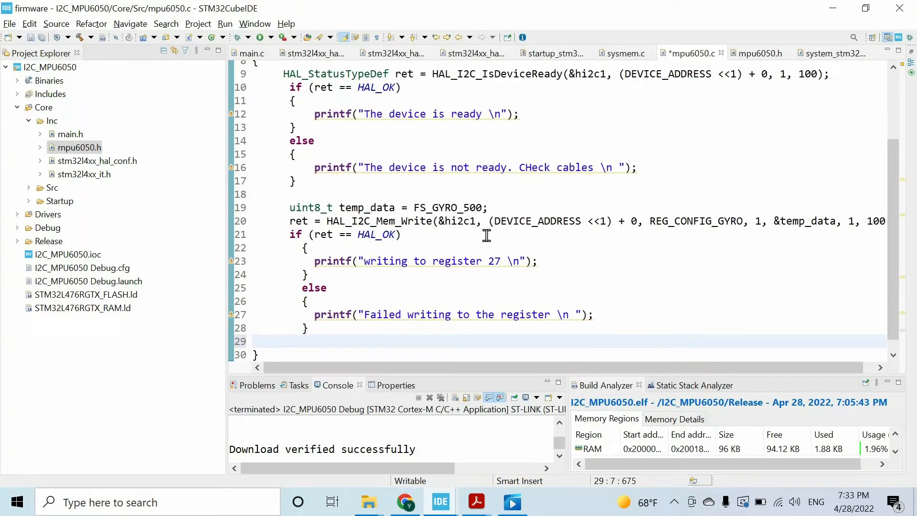
mouse_move(480, 251)
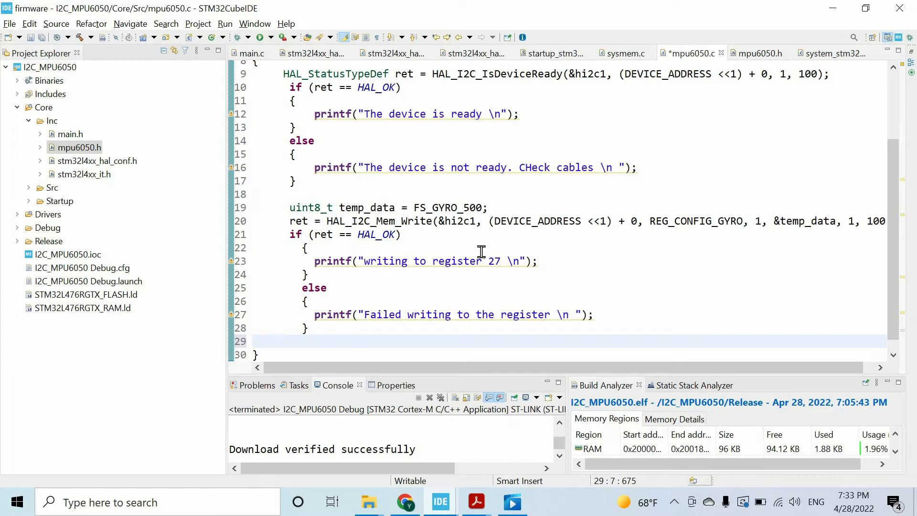
Step: Show Register 28 accelerometer configuration and its AFS_SEL full-scale range table in the PDF
left_click(476, 502)
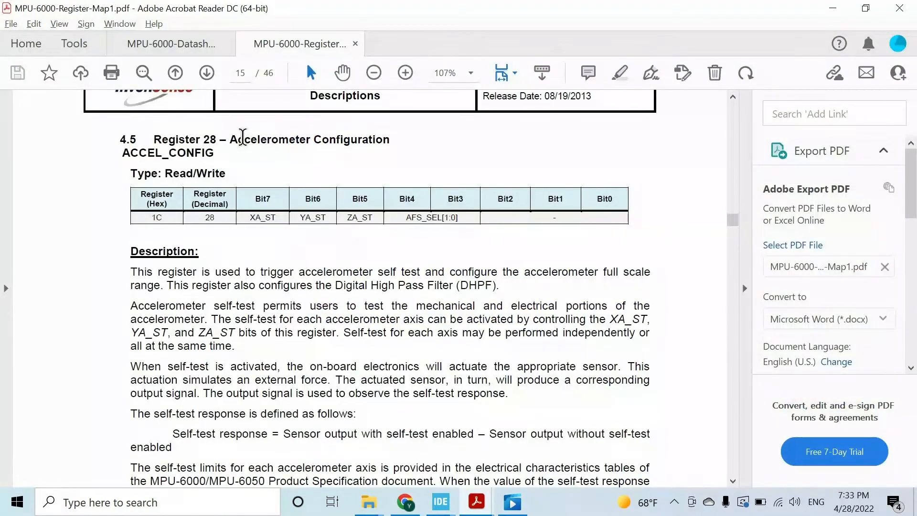
double_click(270, 139)
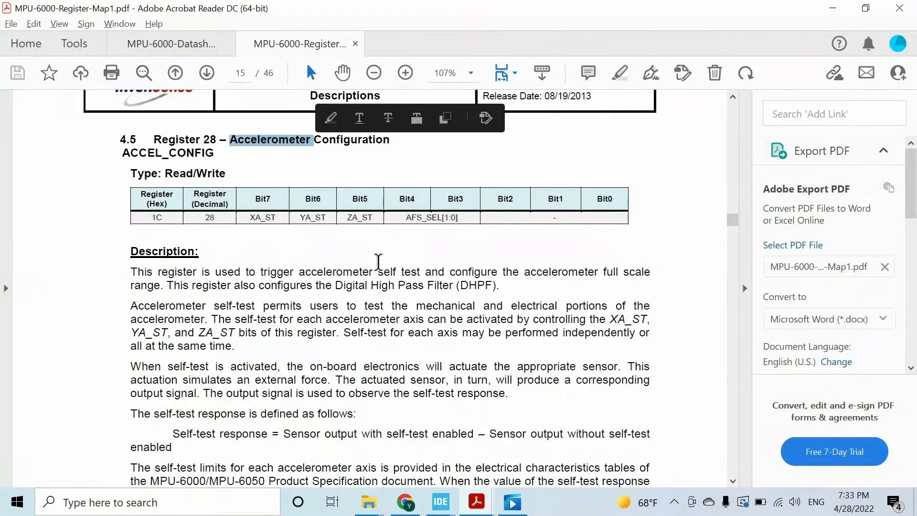
scroll("down", 3)
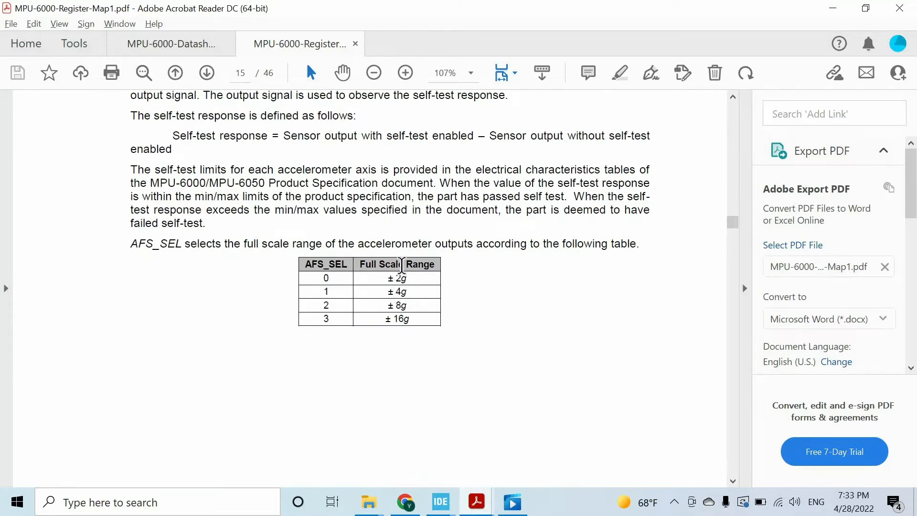
scroll("up", 3)
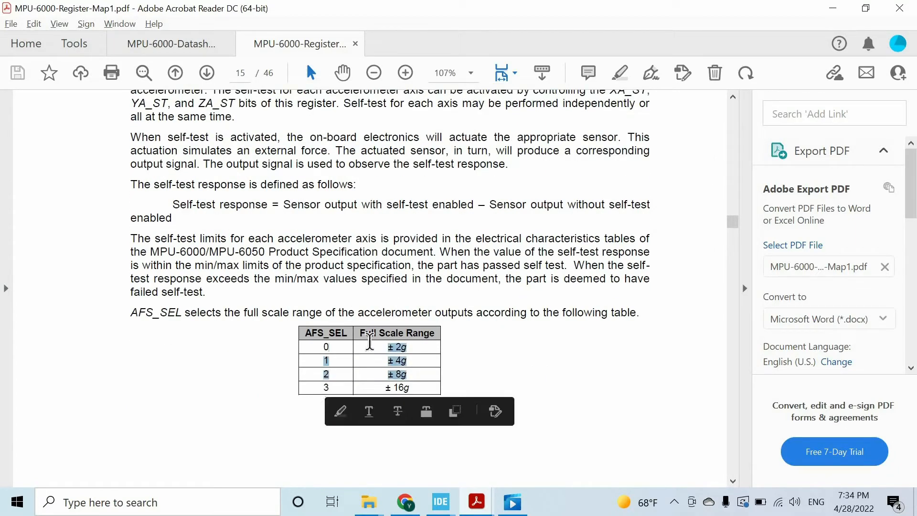
left_click(489, 353)
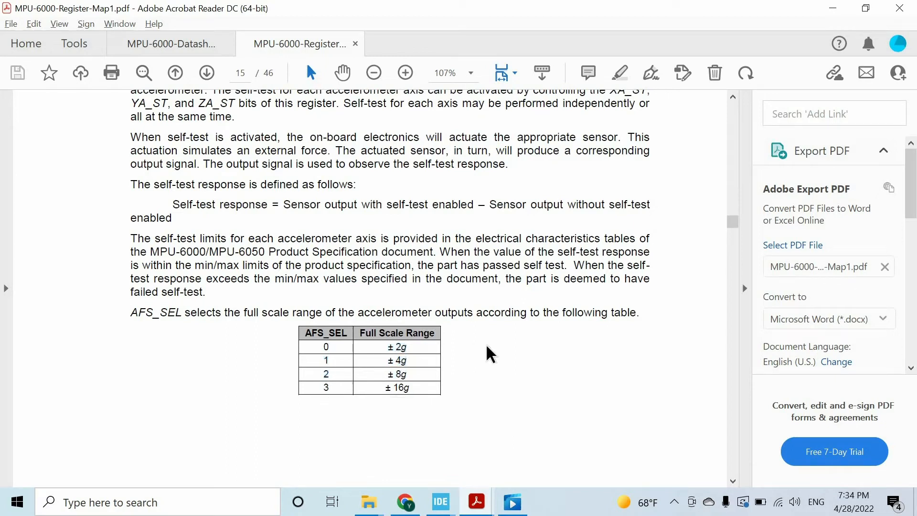
mouse_move(329, 363)
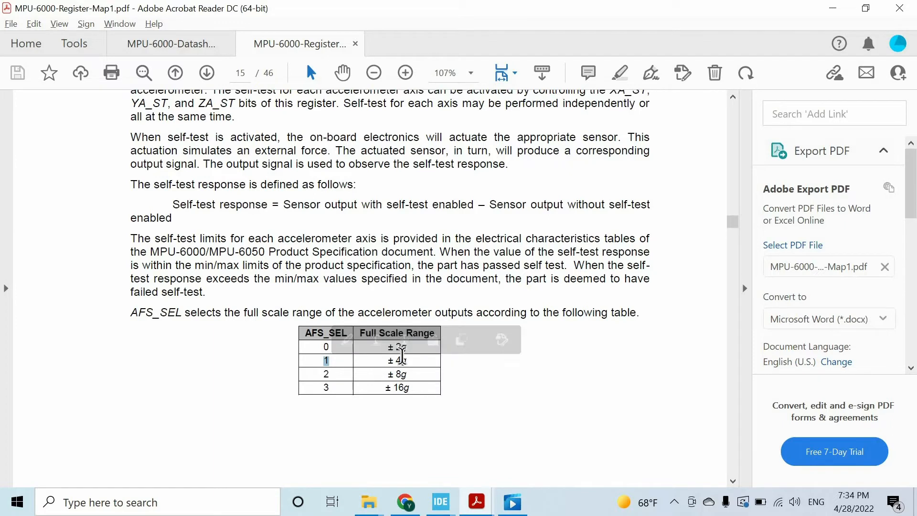
mouse_move(473, 391)
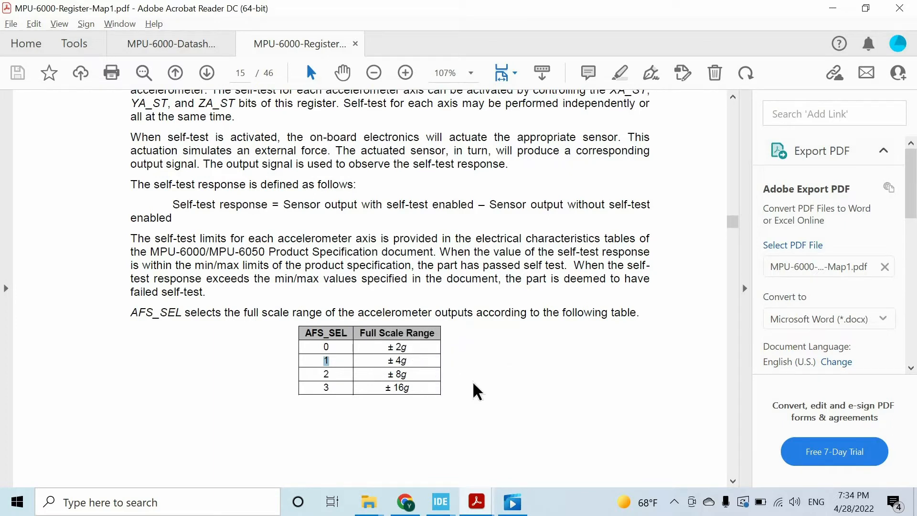
Step: Copy REG_CONFIG_ACC from mpu6050.h and use it with FS_ACC_4G in the second register write
left_click(440, 502)
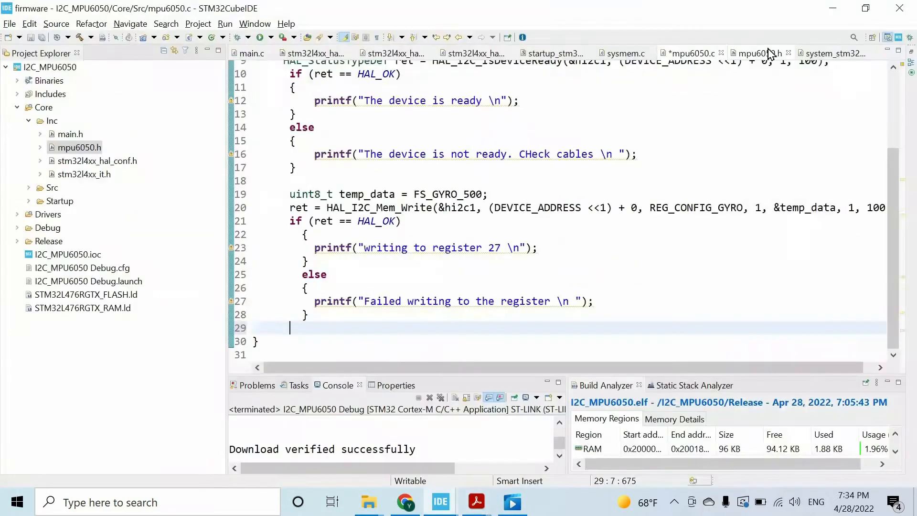
left_click(758, 53)
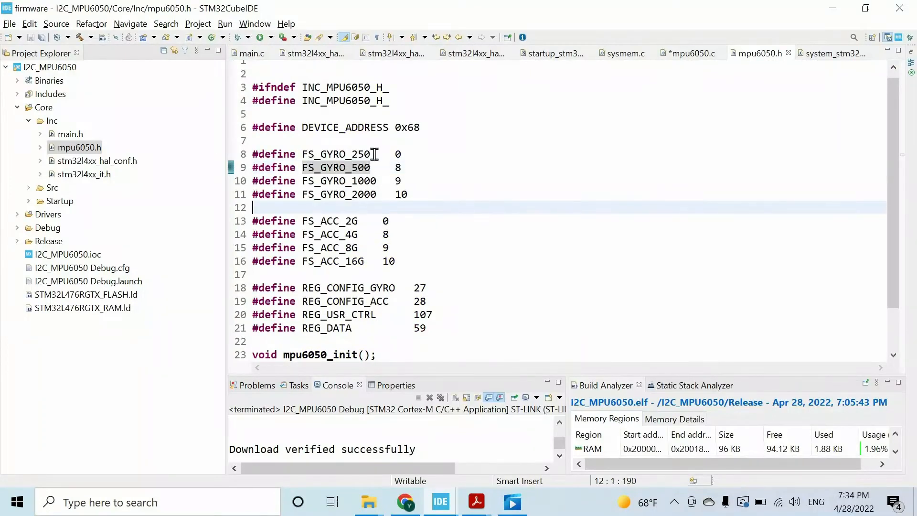
scroll("down", 3)
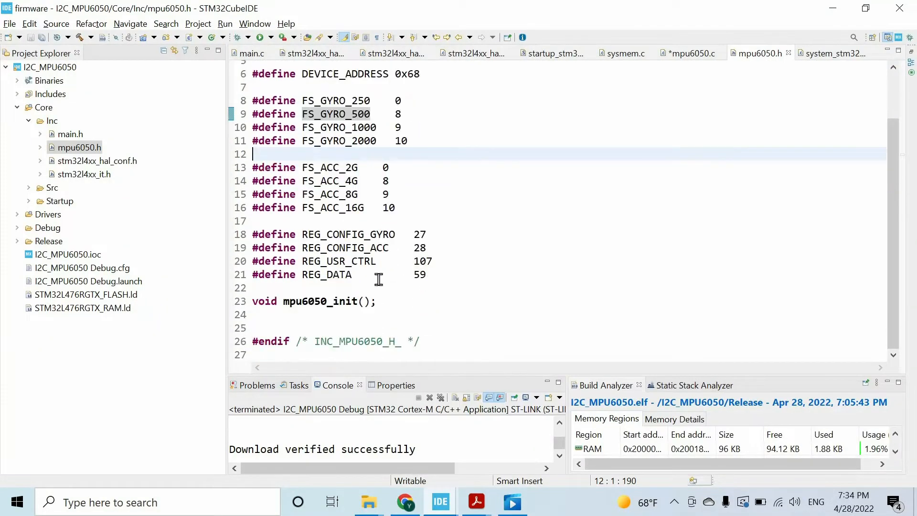
double_click(344, 247)
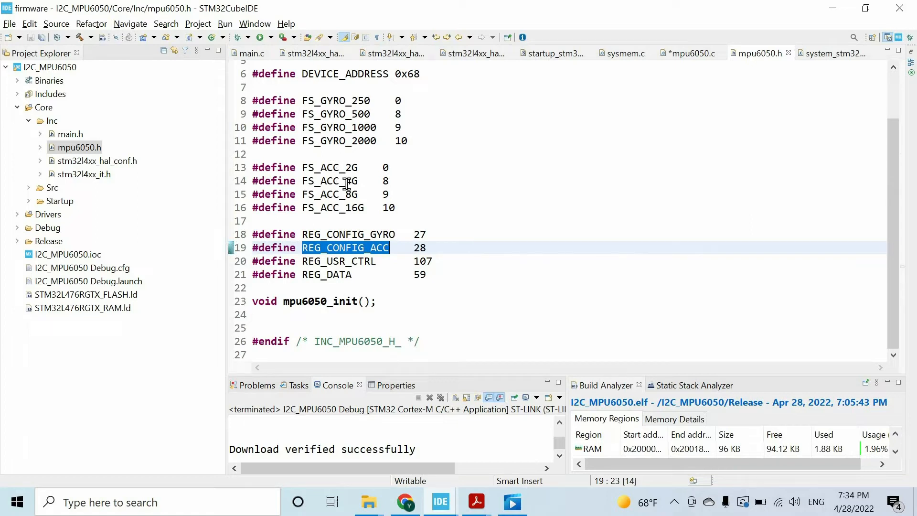
mouse_move(684, 57)
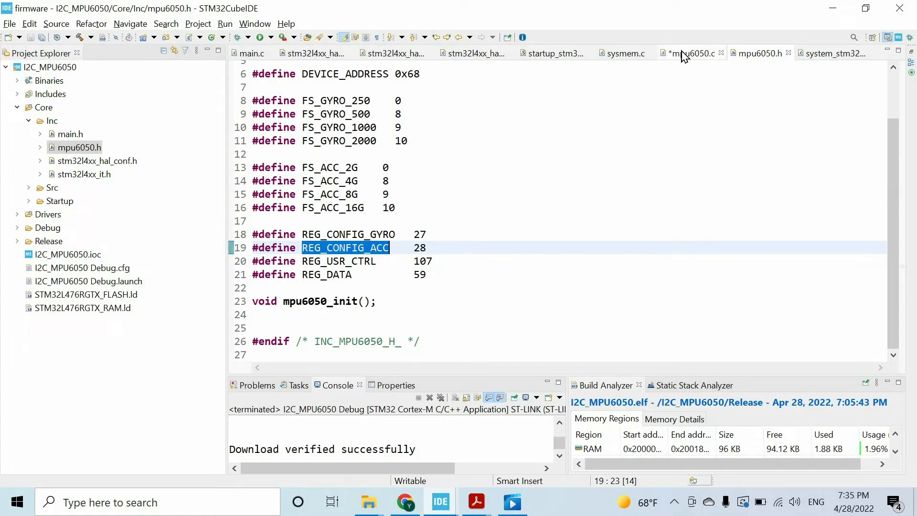
left_click(690, 53)
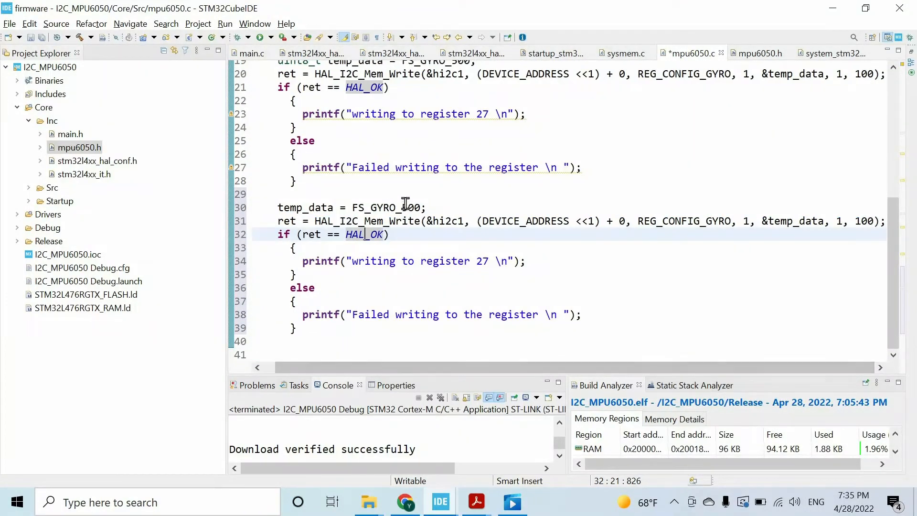
Step: Reword the printf messages as 'to configure gyroscope' and accelerometer configuration
left_click(758, 54)
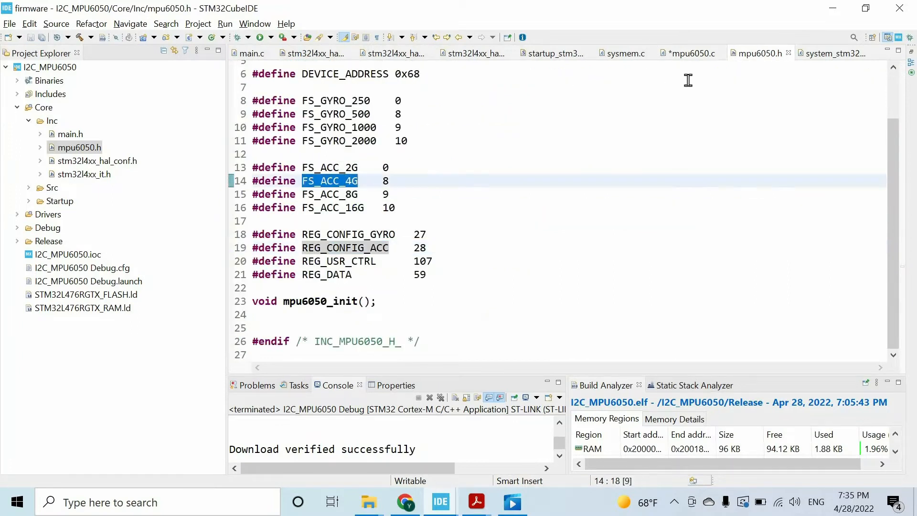
left_click(690, 53)
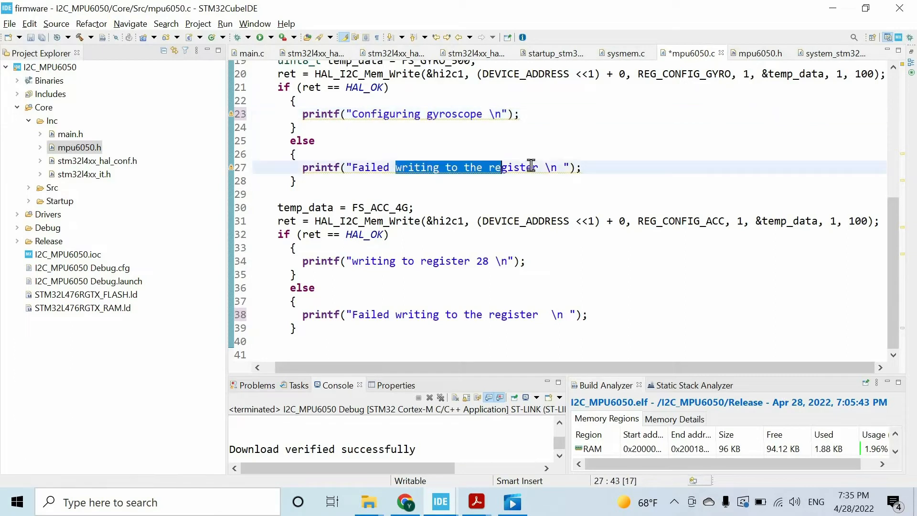
type("to configure gyroscope")
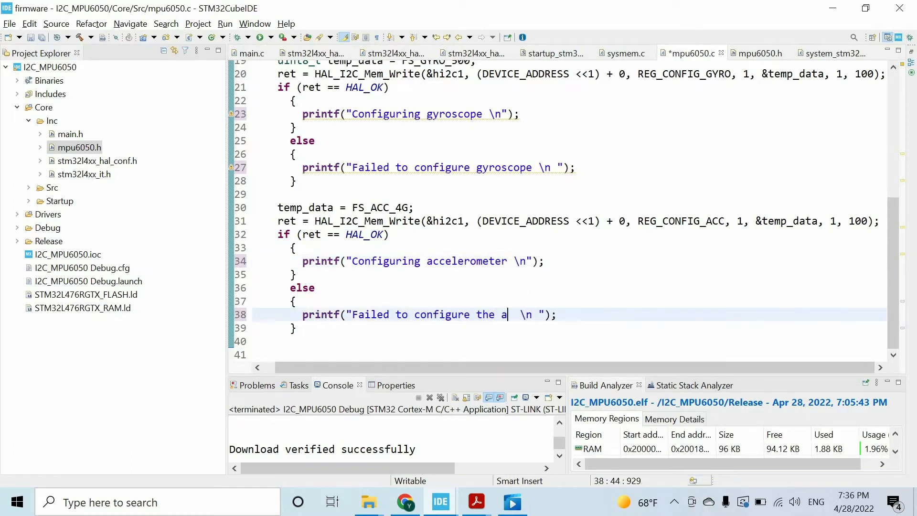
left_click(475, 502)
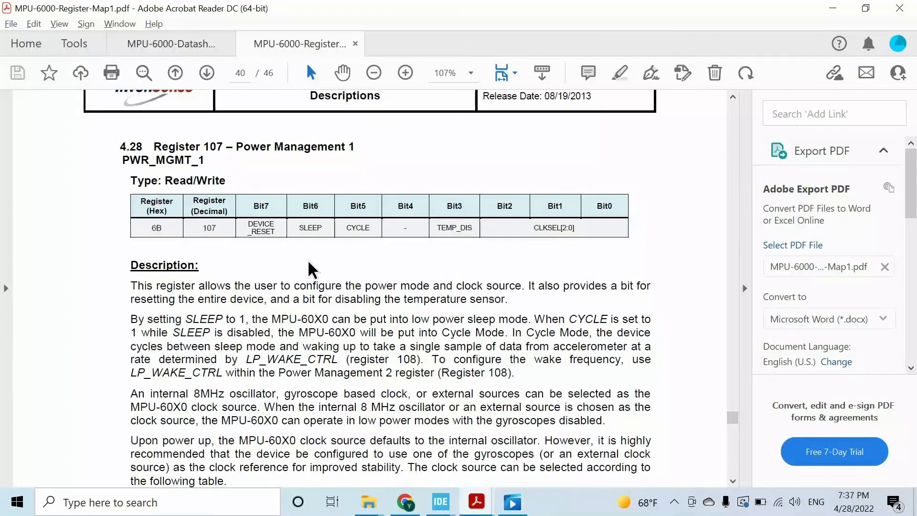
mouse_move(308, 228)
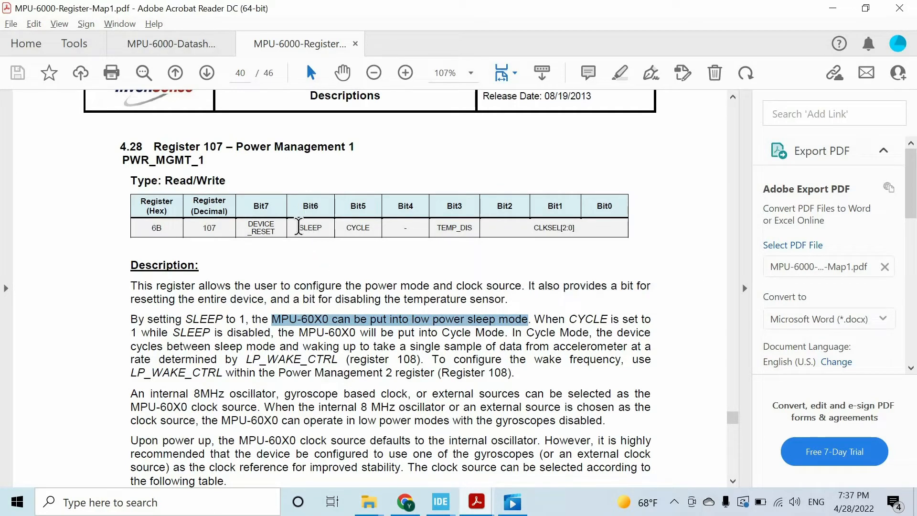
Step: Read Register 107 PWR_MGMT_1 with its SLEEP, CYCLE, TEMP_DIS and CLKSEL bit descriptions
scroll("down", 3)
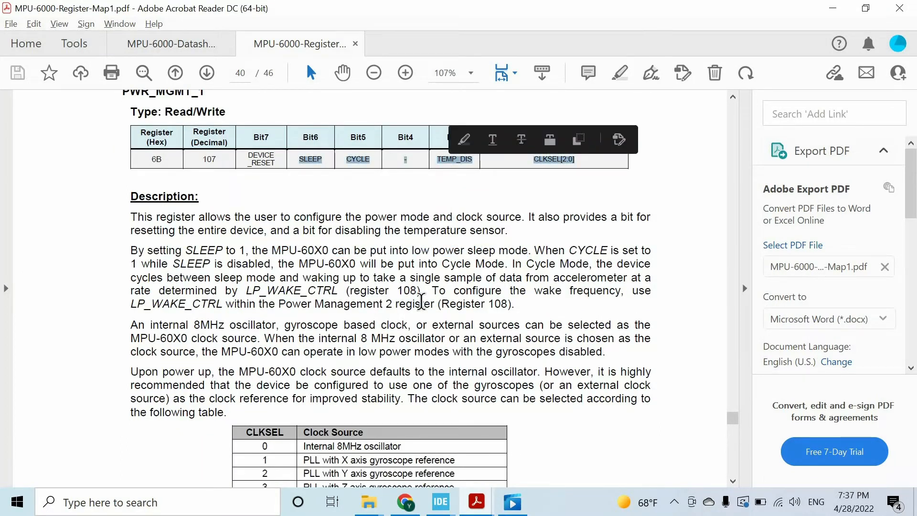
scroll("down", 3)
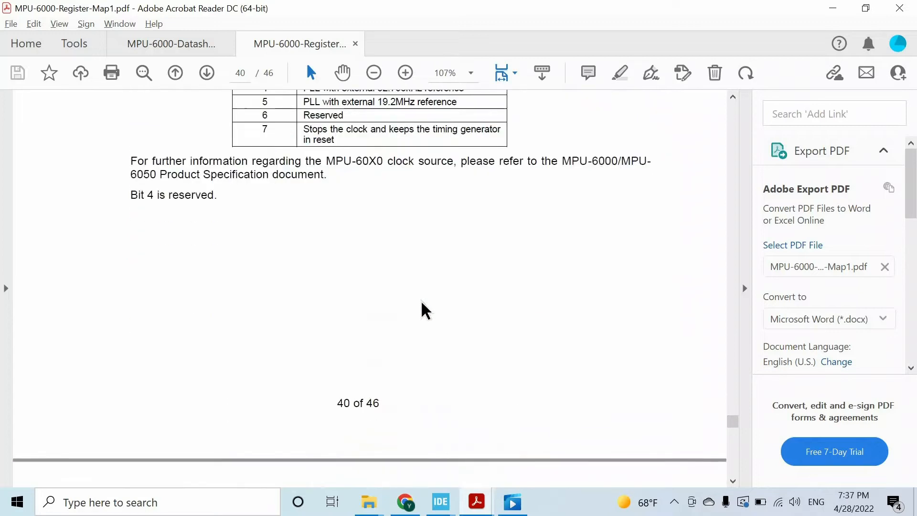
scroll("down", 3)
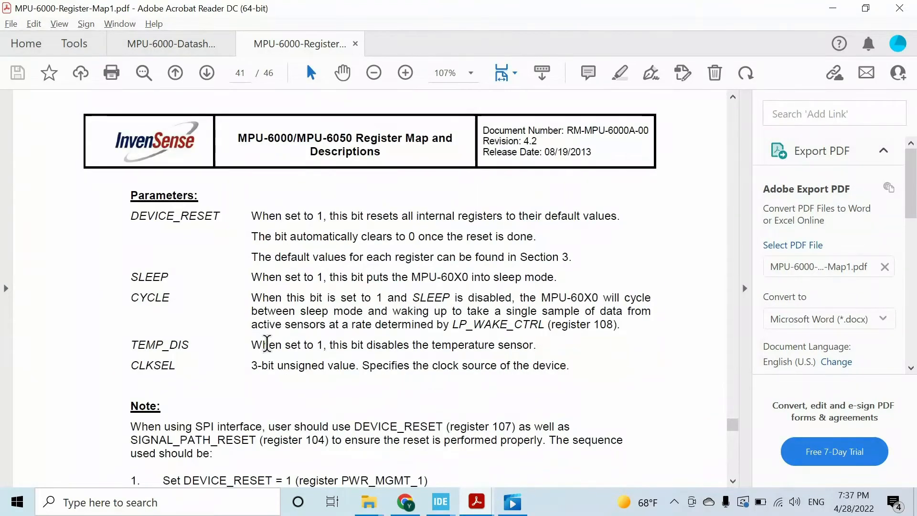
mouse_move(453, 347)
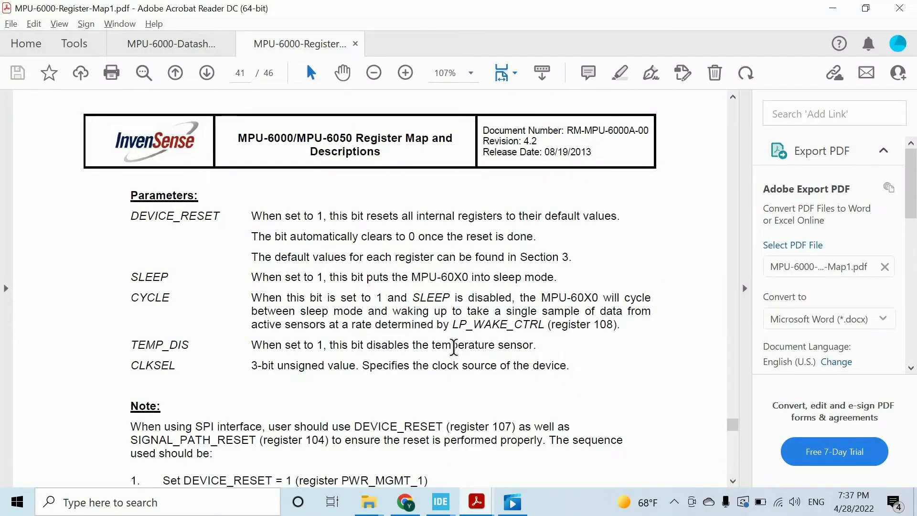
scroll("up", 3)
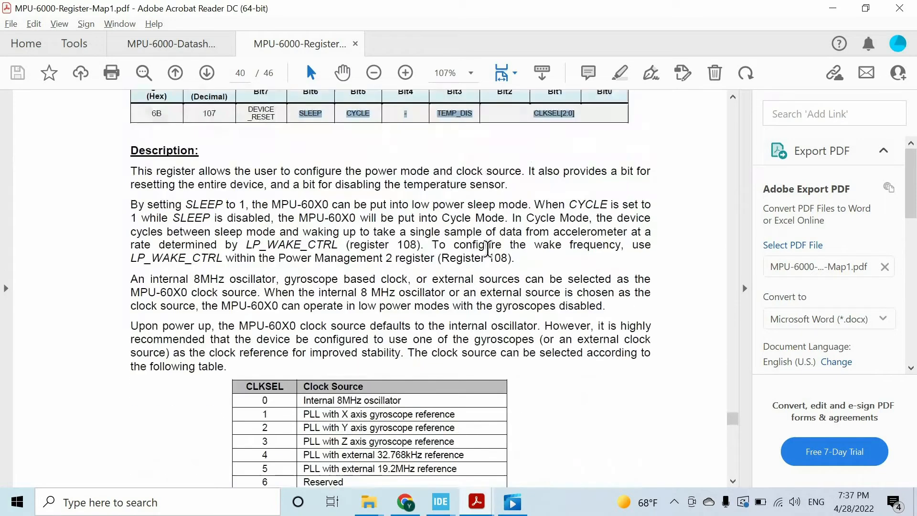
scroll("up", 3)
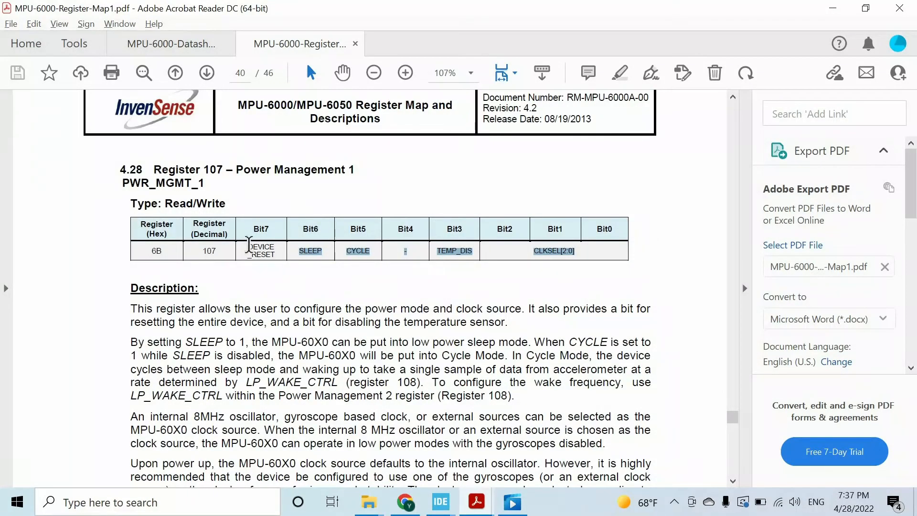
left_click(440, 502)
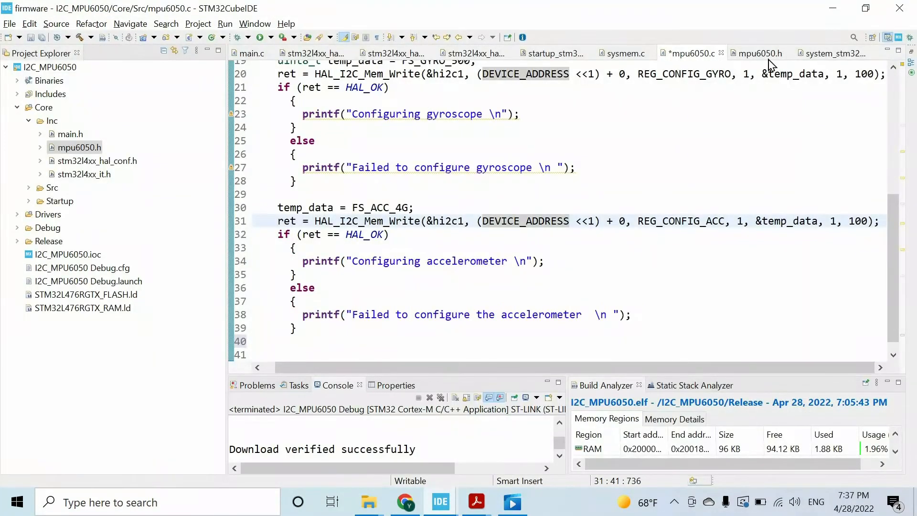
Step: Add a third block writing 0 to REG_USR_CTRL, copying the macro name from mpu6050.h
left_click(761, 54)
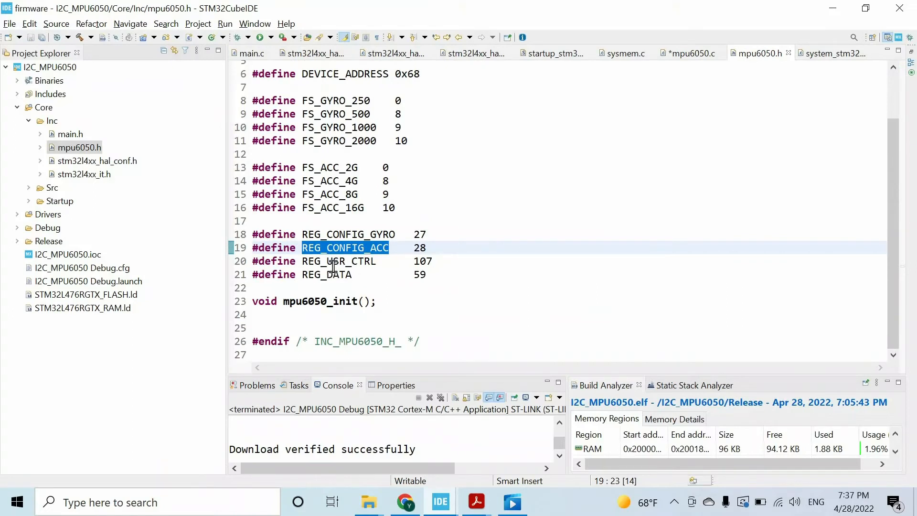
double_click(338, 261)
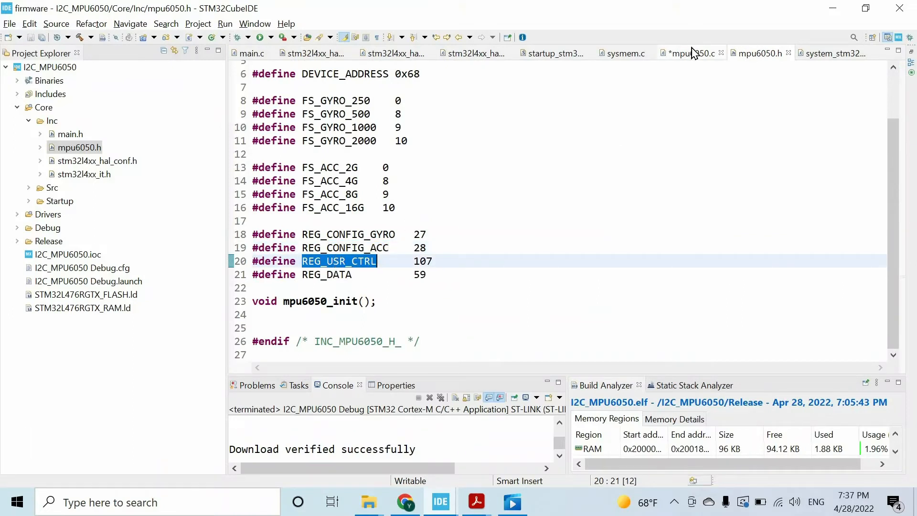
left_click(691, 53)
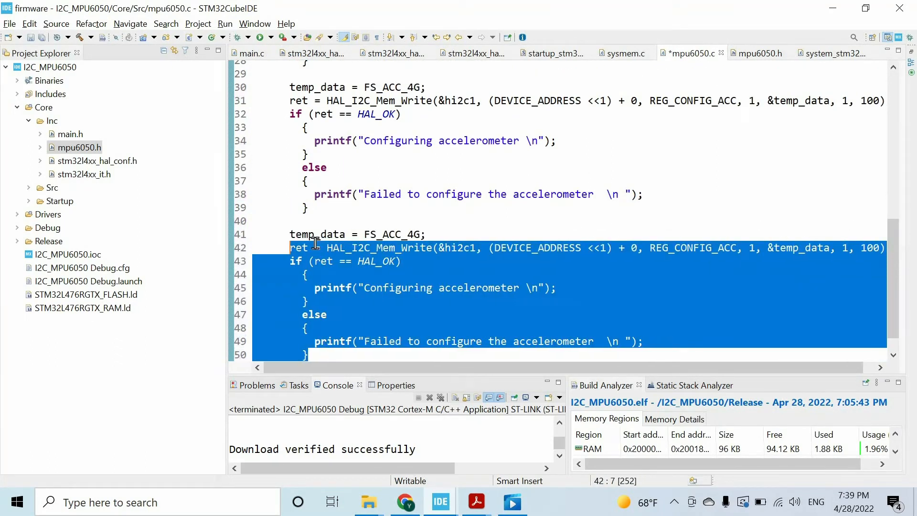
left_click(758, 53)
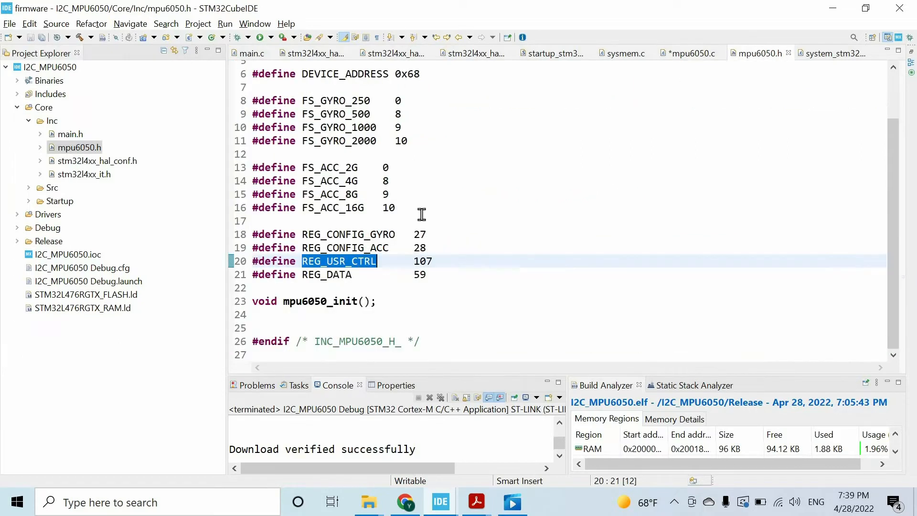
left_click(690, 54)
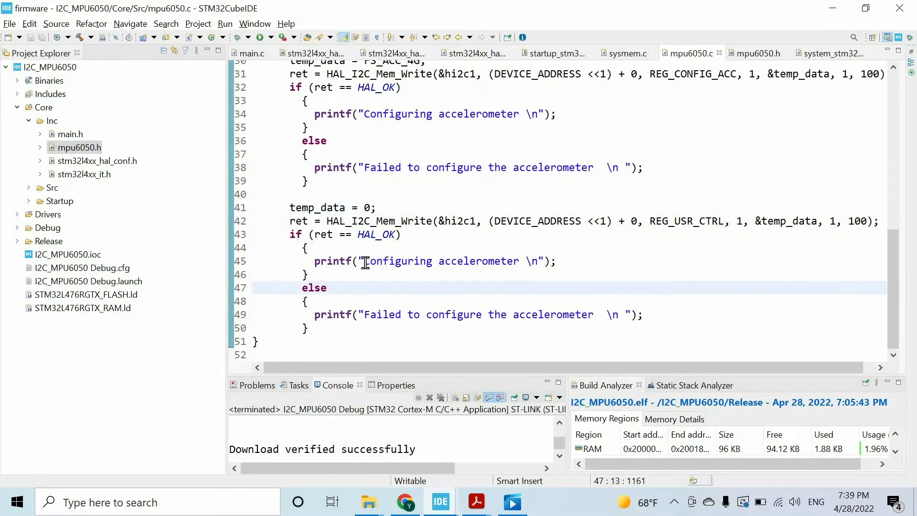
Step: Set its message to 'Exiting from sleep mode' and build the project cleanly
type("Exiting from sleep mode")
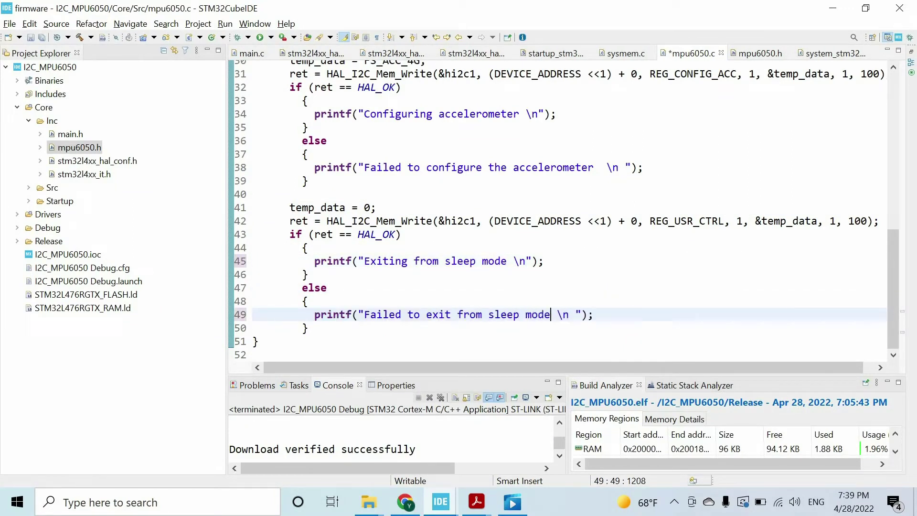
left_click(243, 37)
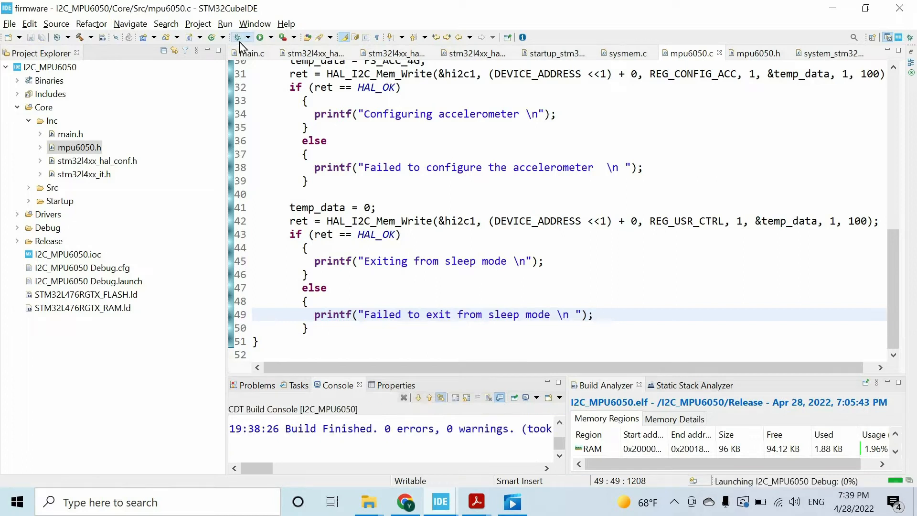
Step: Debug the firmware, resume it to print the configuration messages, then suspend in main's loop
left_click(241, 38)
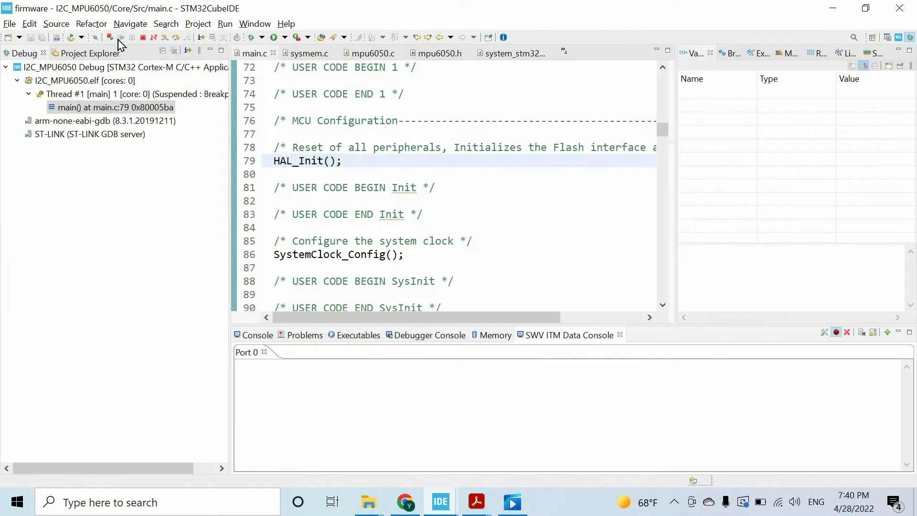
left_click(109, 38)
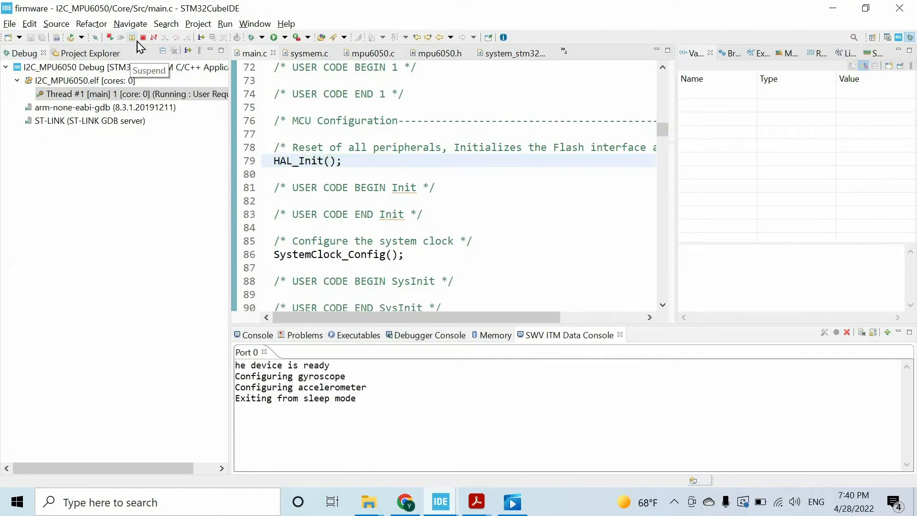
left_click(132, 37)
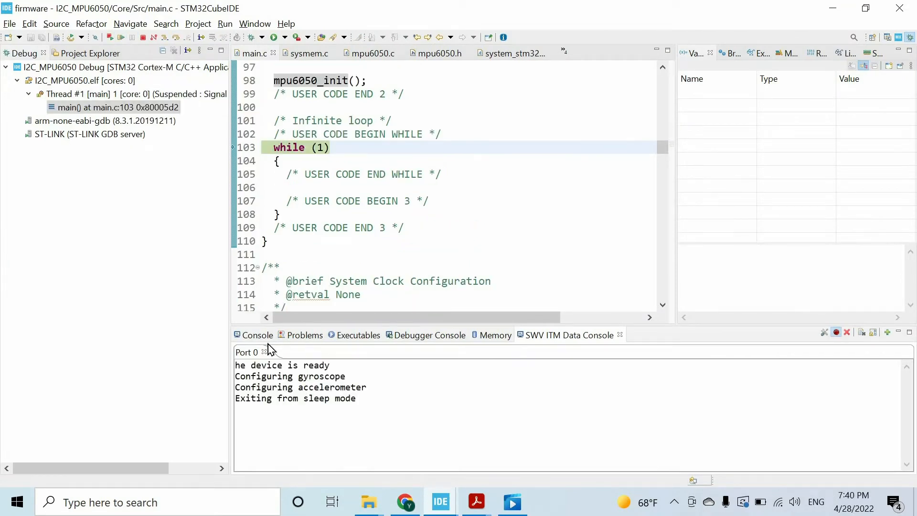
mouse_move(262, 375)
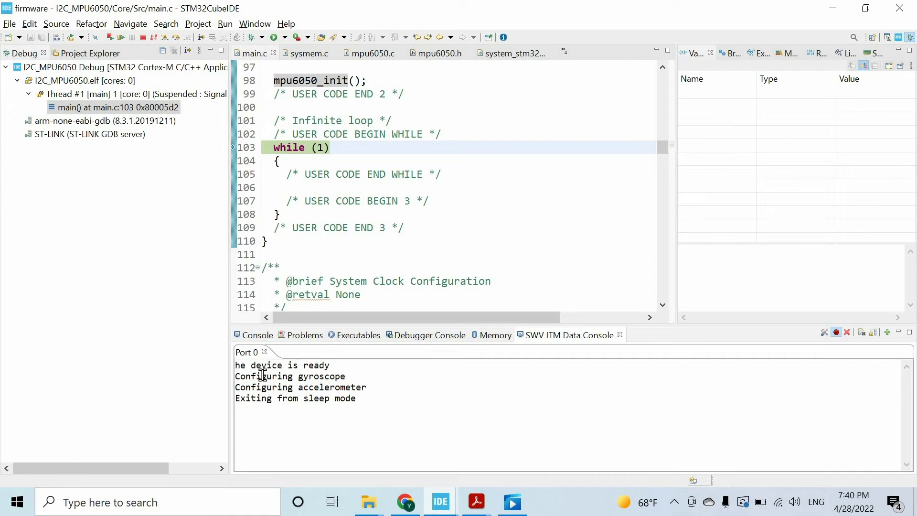
mouse_move(333, 387)
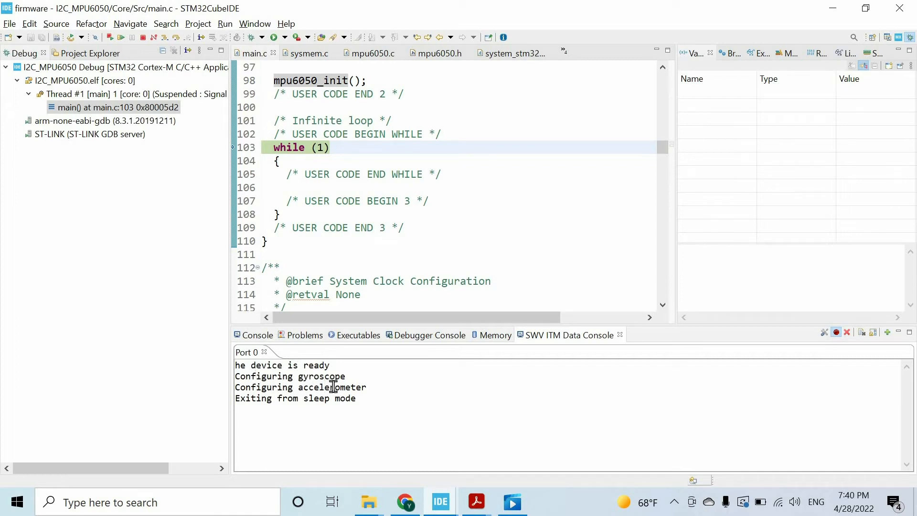
mouse_move(314, 398)
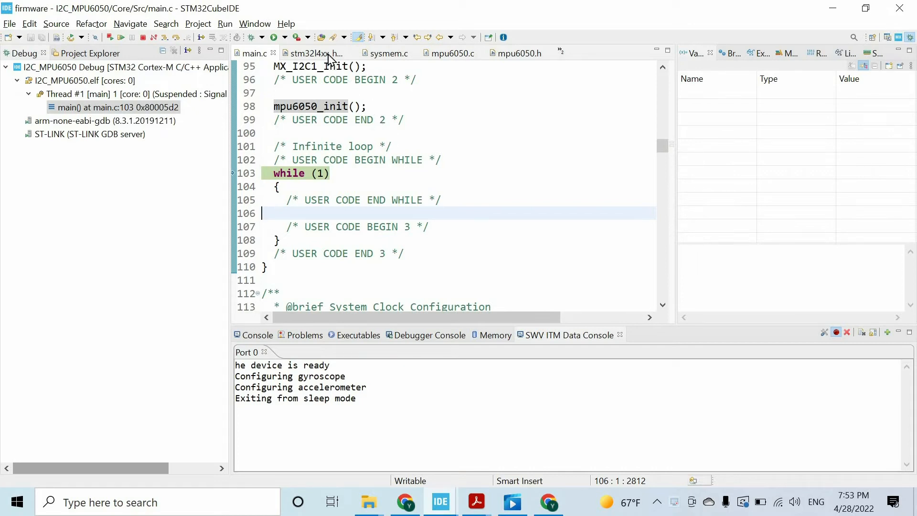
Step: Check HAL_I2C_Mem_Read's signature, then declare 'void mpu6050_read();' in mpu6050.h
left_click(315, 53)
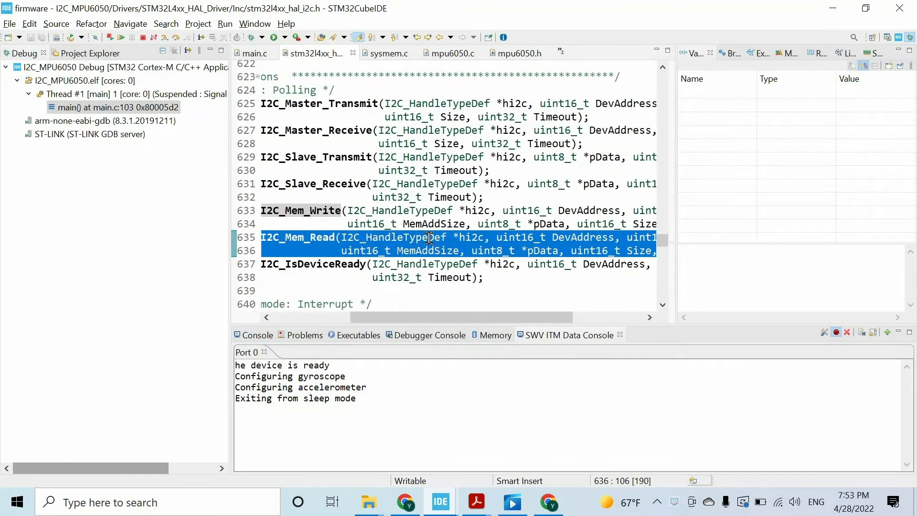
mouse_move(519, 54)
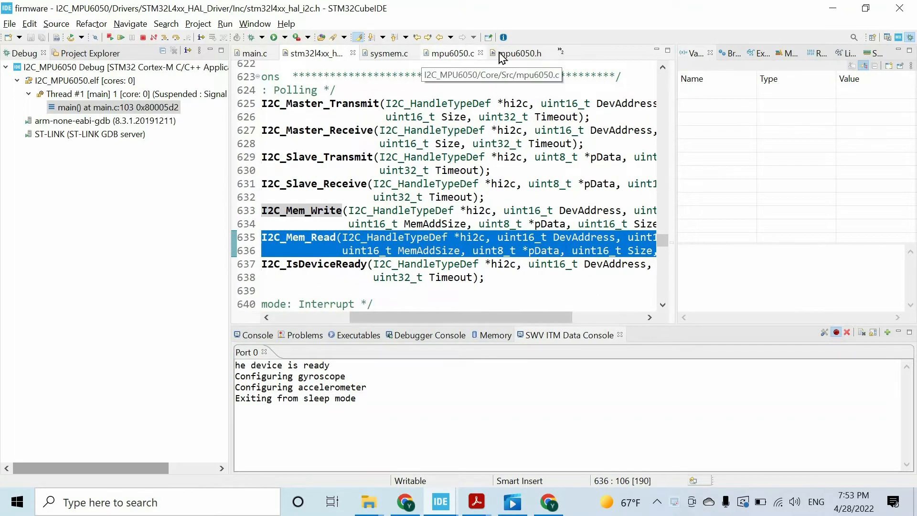
left_click(517, 53)
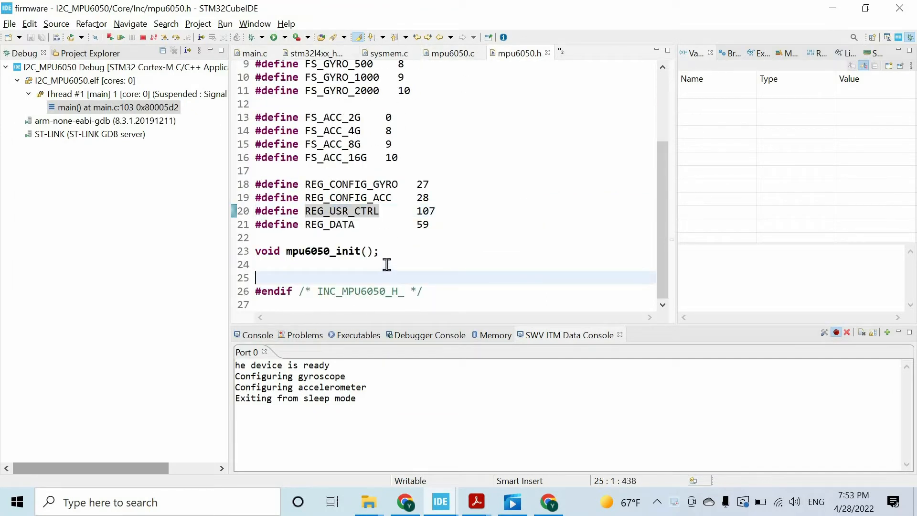
type("void")
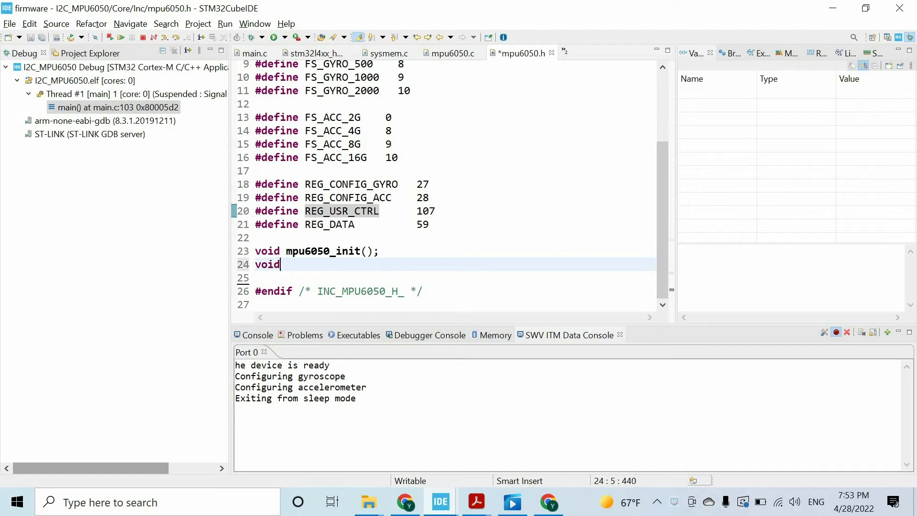
type("mpu")
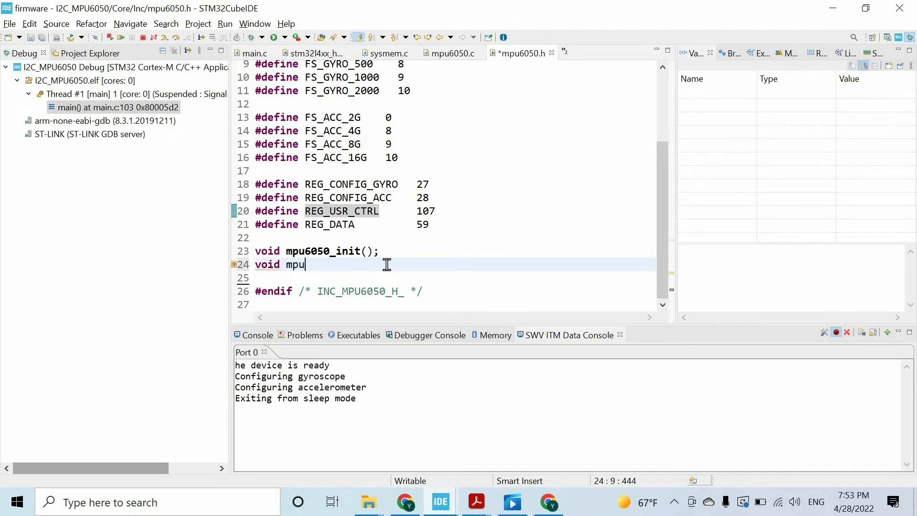
type("6050_read();")
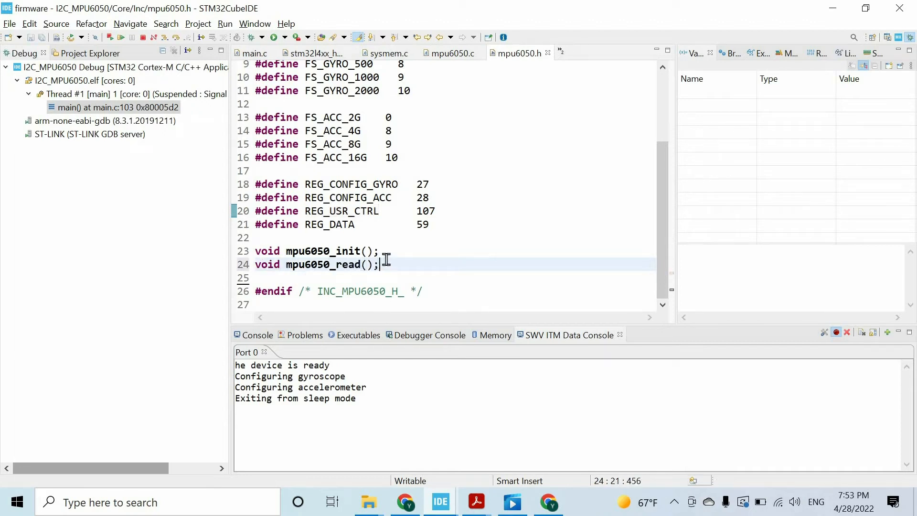
Step: Define mpu6050_read() in mpu6050.c calling HAL_I2C_Mem_Read(&hi2c1, (DEVICE_ADDRESS <<1) + 1, ...)
left_click(453, 52)
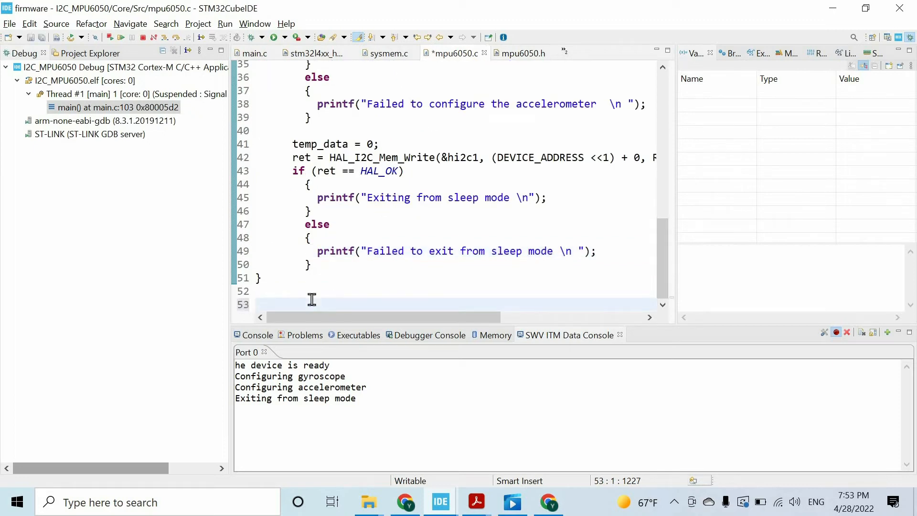
type("void mpu6050_read()")
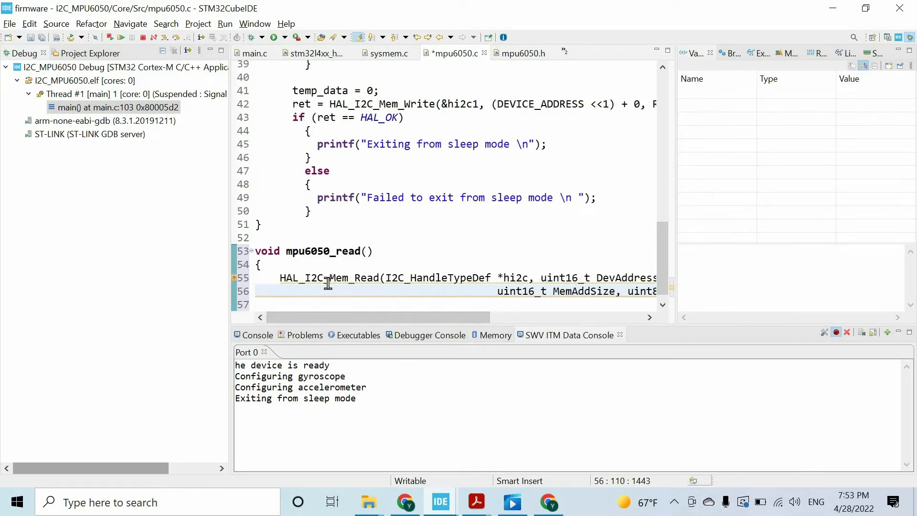
mouse_move(446, 292)
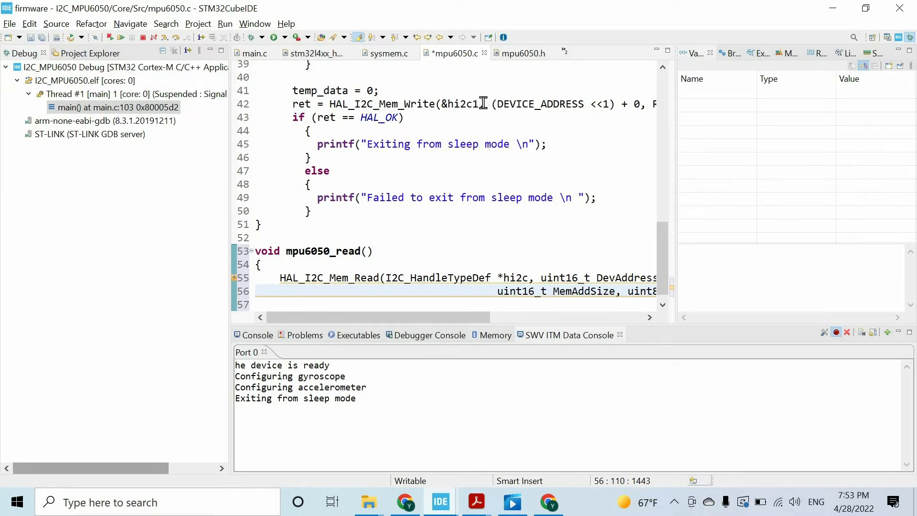
double_click(462, 103)
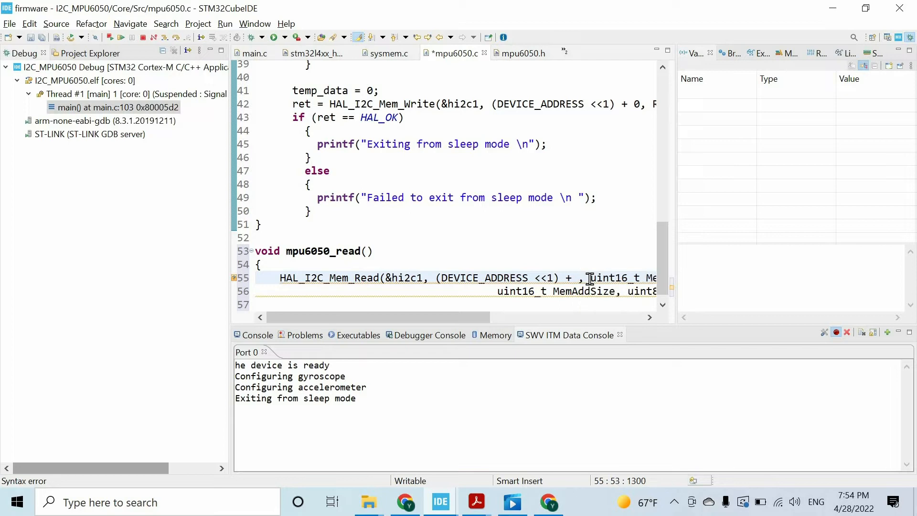
type("1")
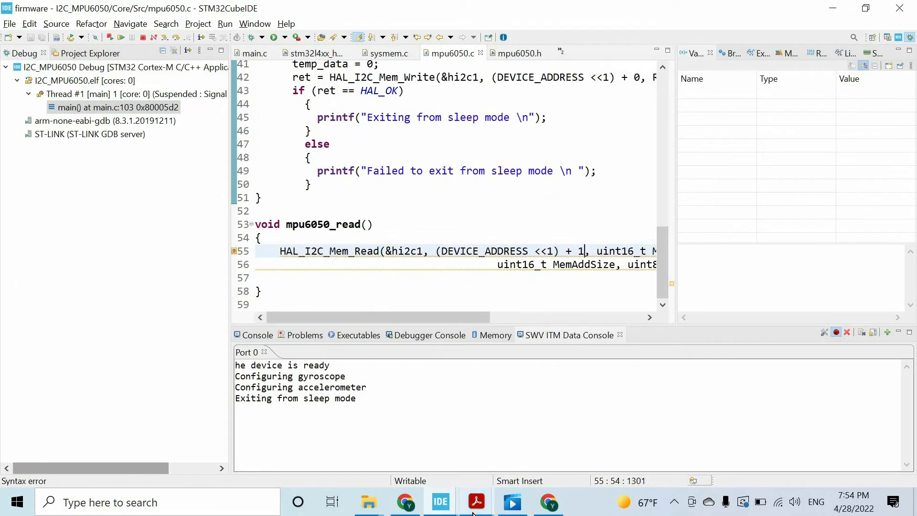
left_click(475, 502)
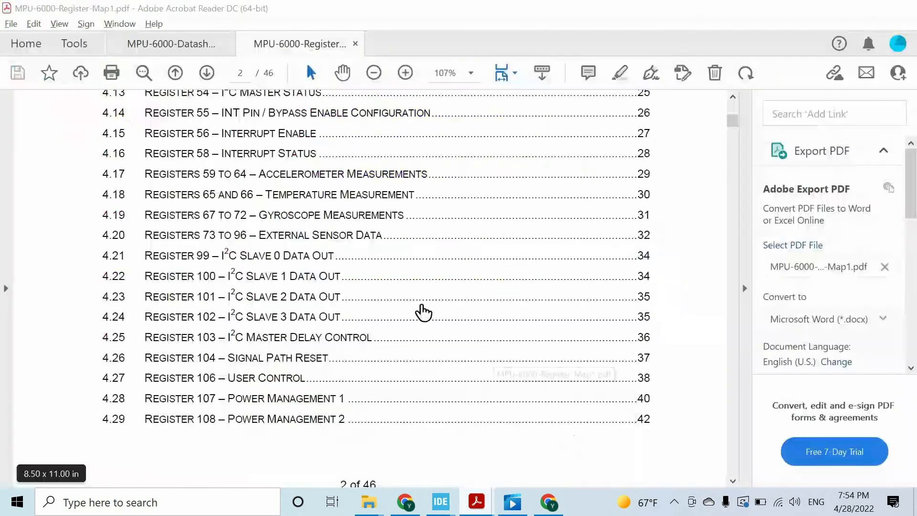
scroll("up", 3)
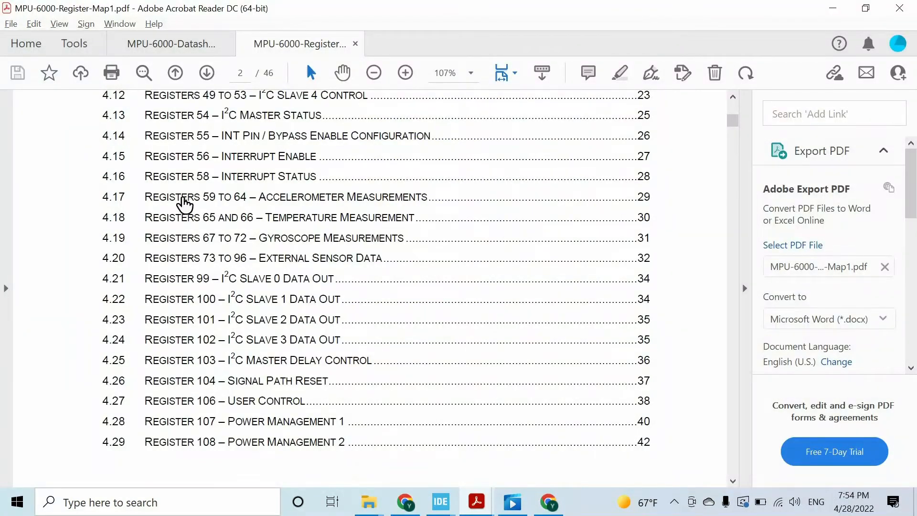
scroll("up", 3)
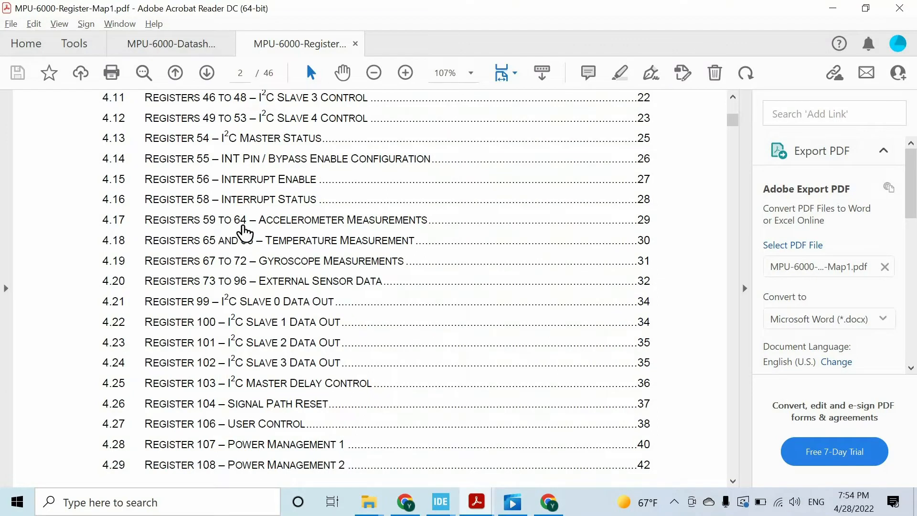
mouse_move(286, 229)
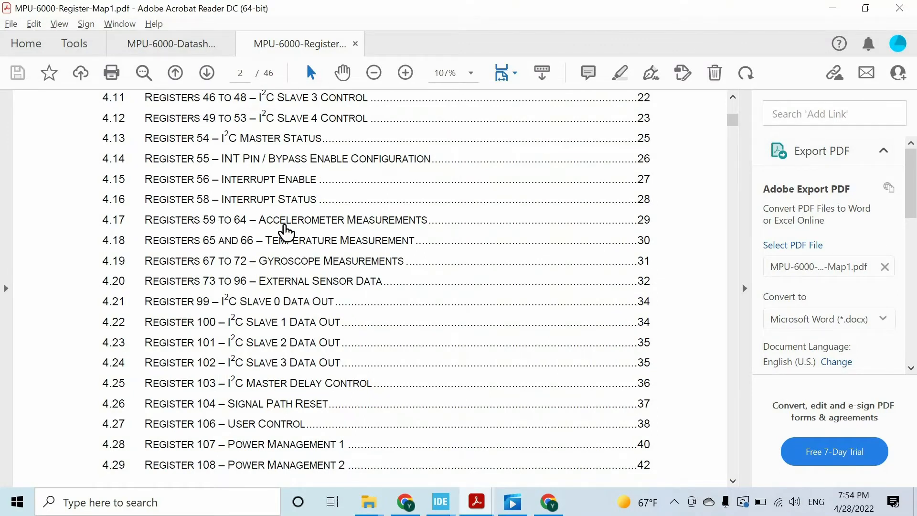
mouse_move(292, 265)
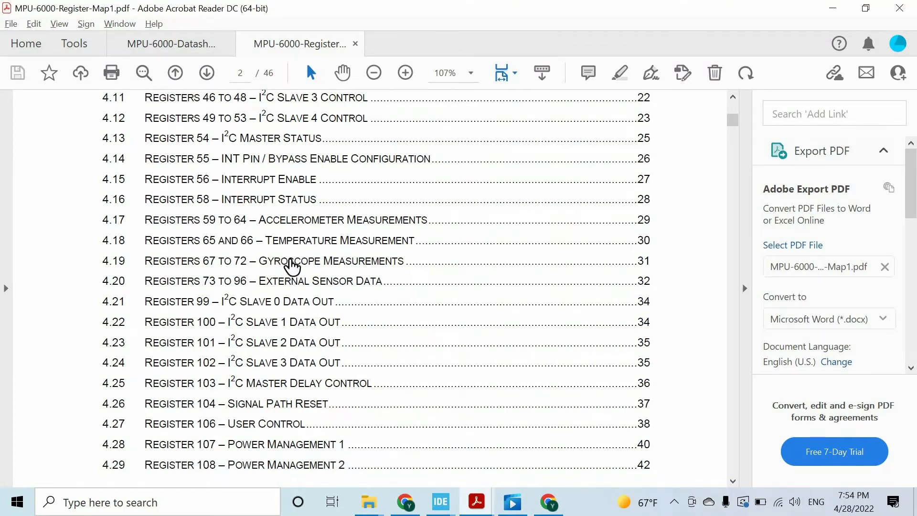
mouse_move(307, 279)
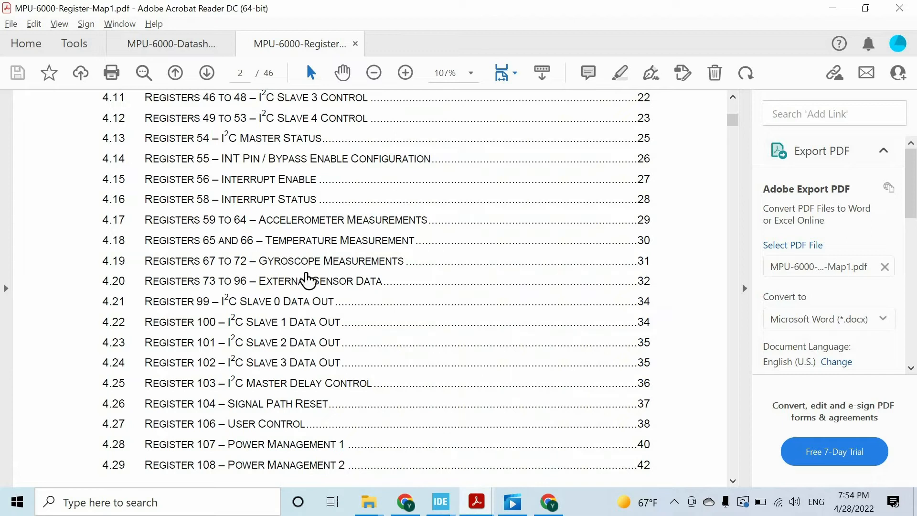
mouse_move(207, 233)
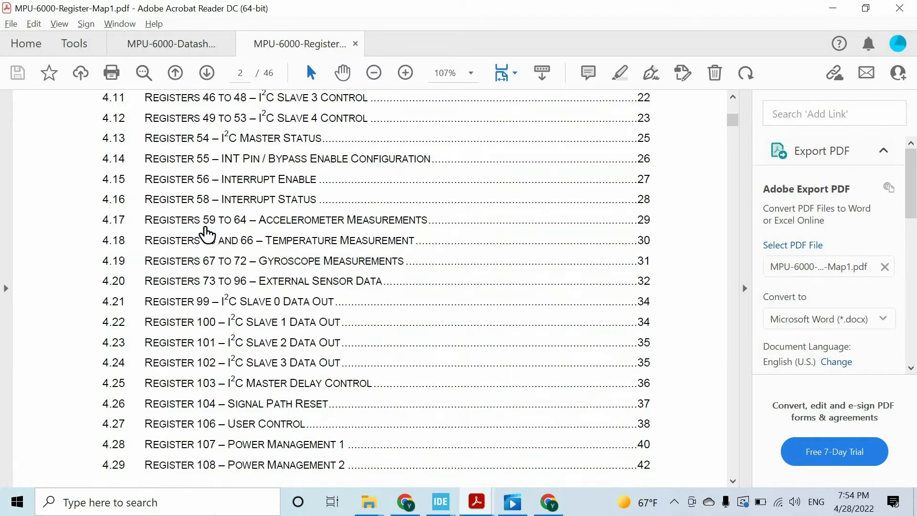
mouse_move(220, 229)
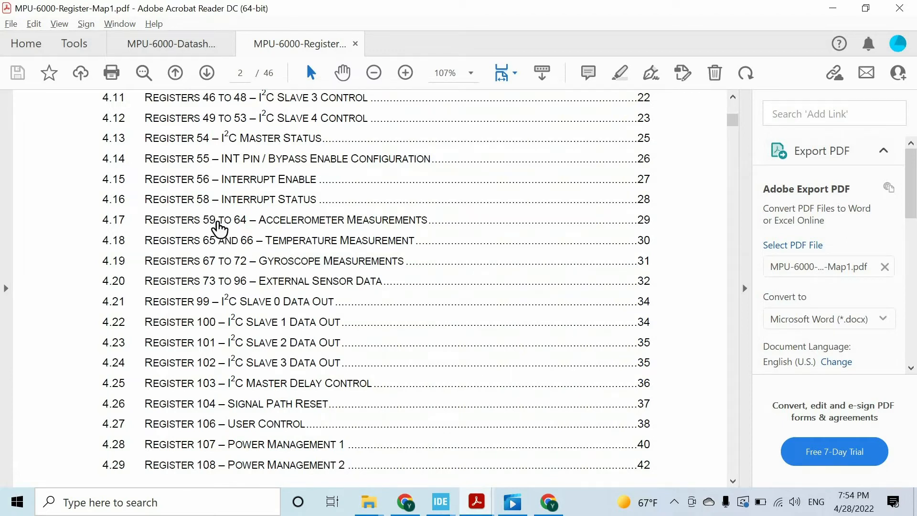
mouse_move(206, 228)
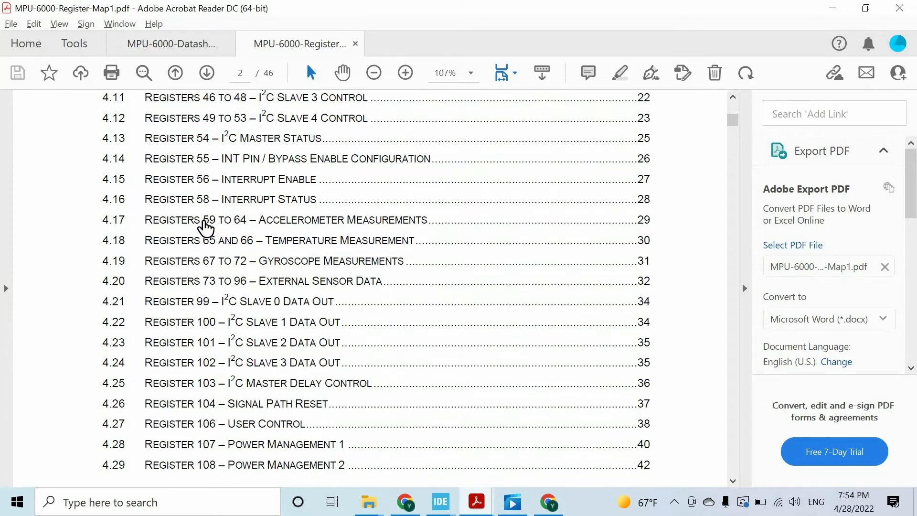
mouse_move(244, 228)
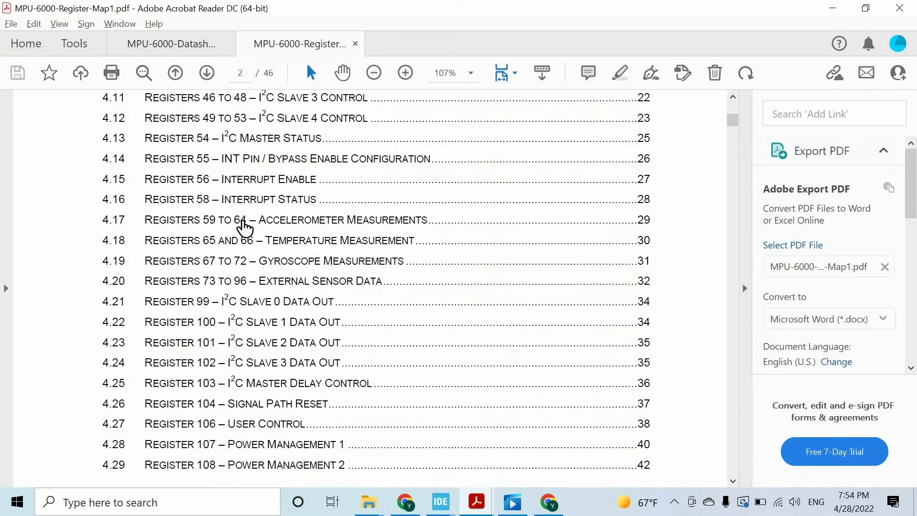
left_click(439, 502)
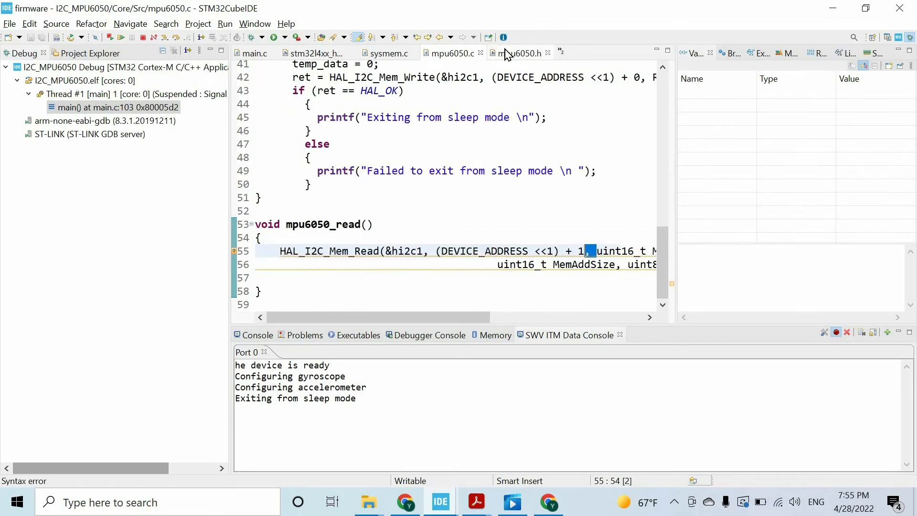
Step: Pass REG_DATA (59) as the read register and 1 as the address size
left_click(517, 53)
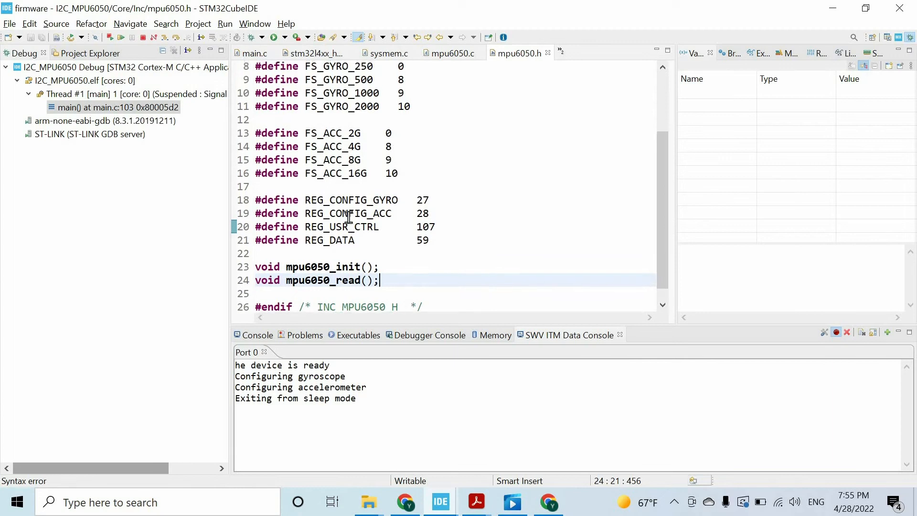
left_click(475, 502)
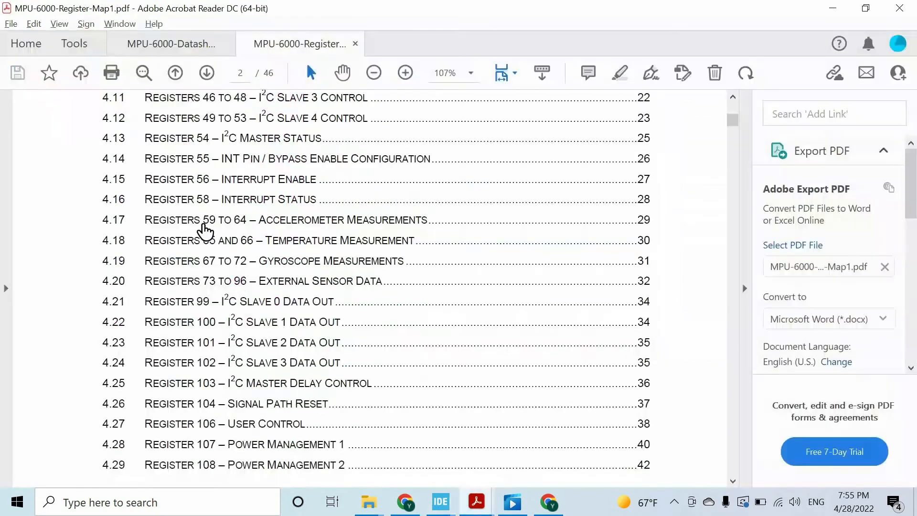
mouse_move(210, 233)
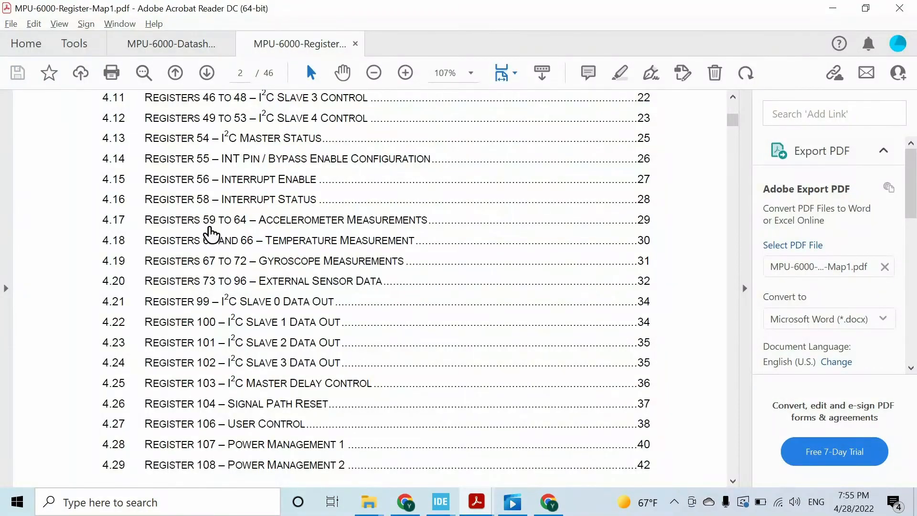
mouse_move(342, 260)
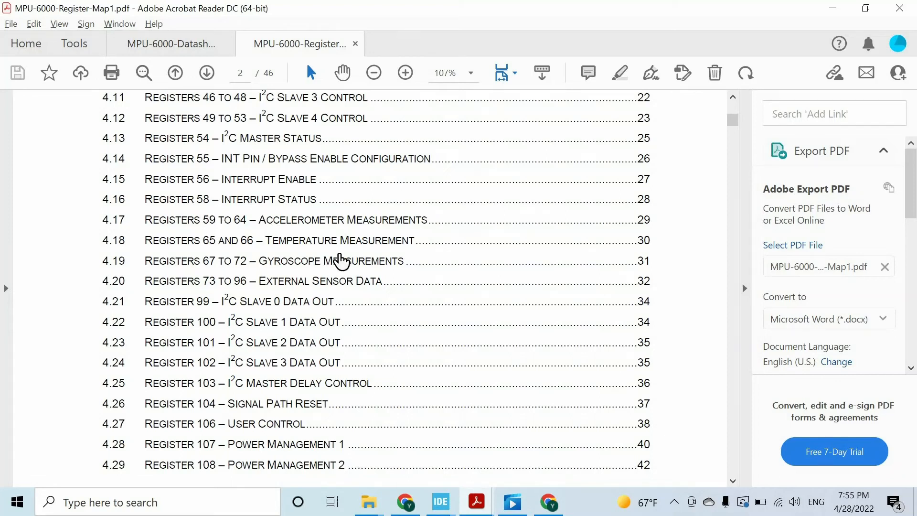
left_click(439, 502)
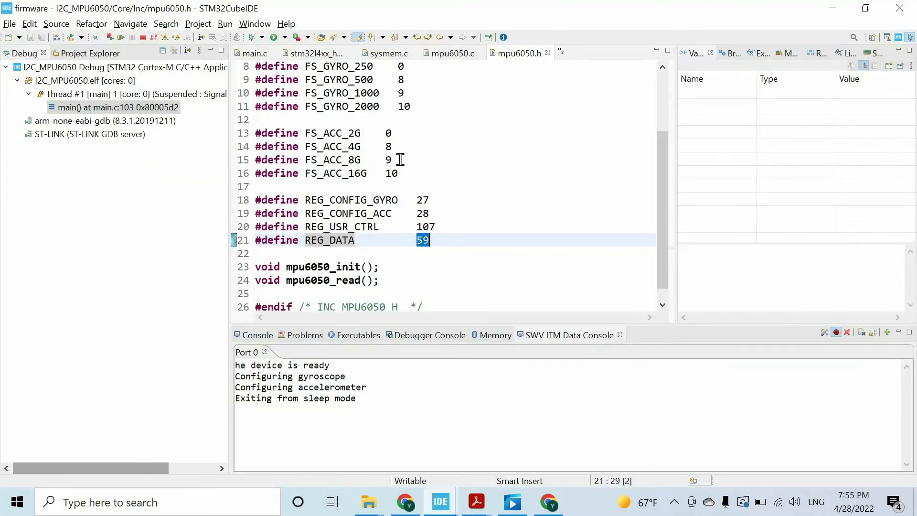
double_click(329, 240)
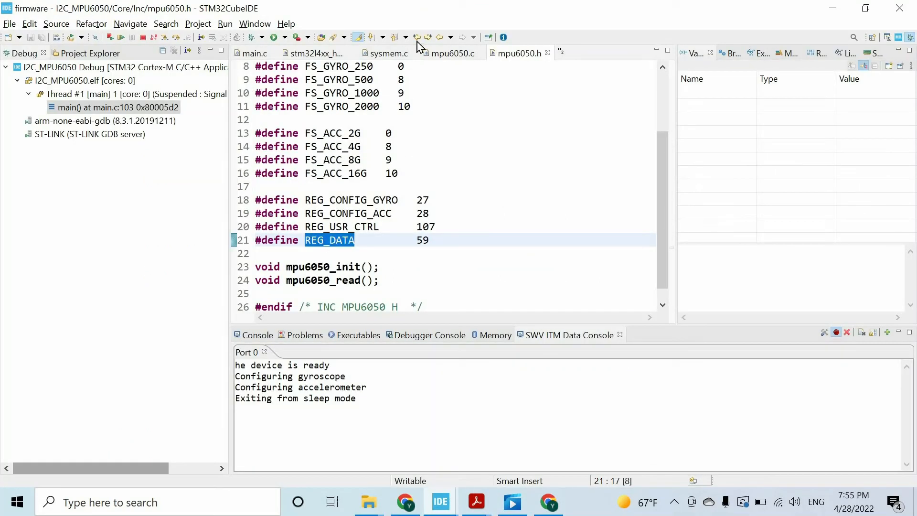
left_click(450, 53)
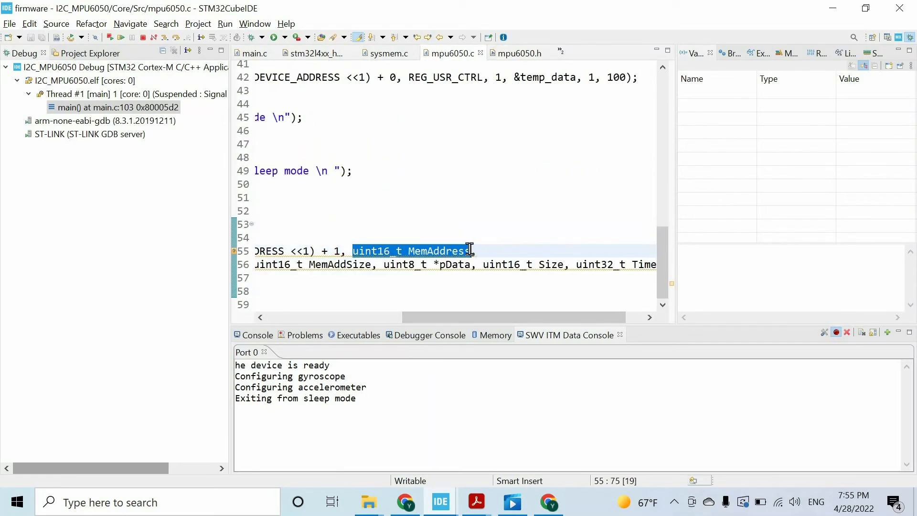
type("REG_DATA,")
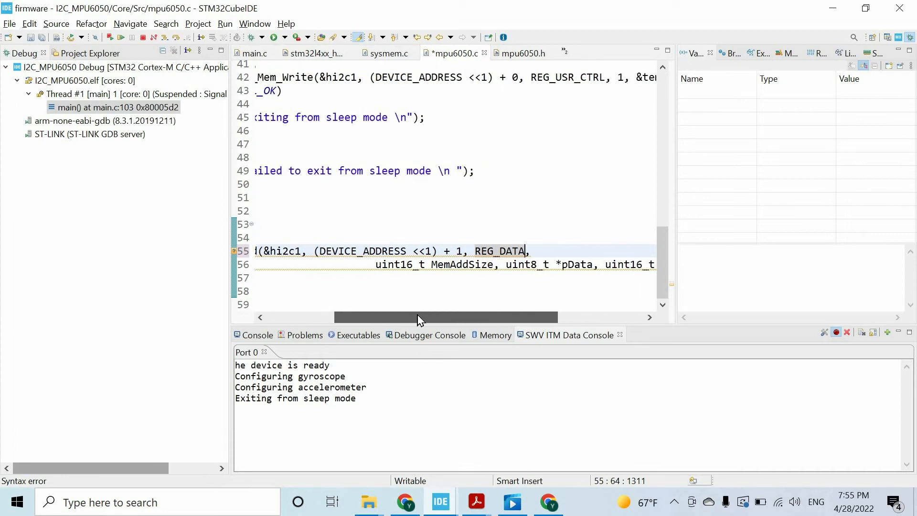
double_click(436, 263)
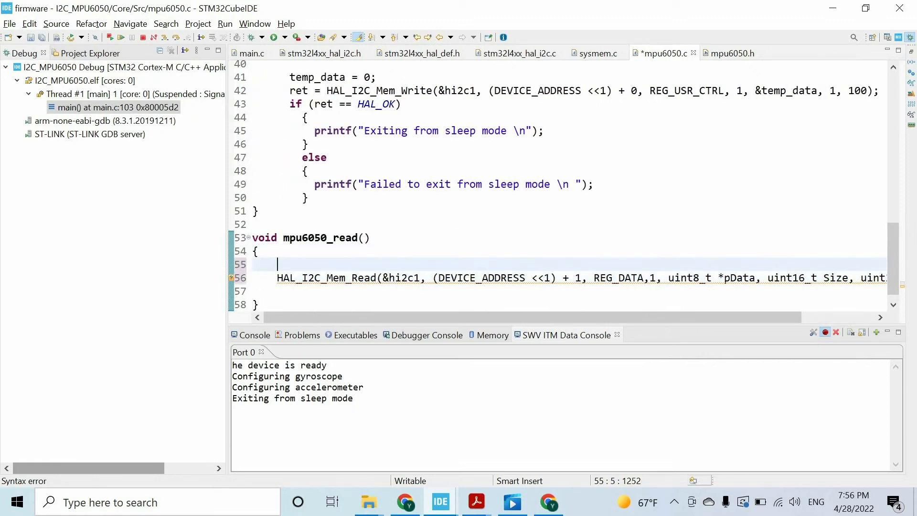
Step: Declare uint8_t data[2] and pass data as the receive buffer of HAL_I2C_Mem_Read
type("uin")
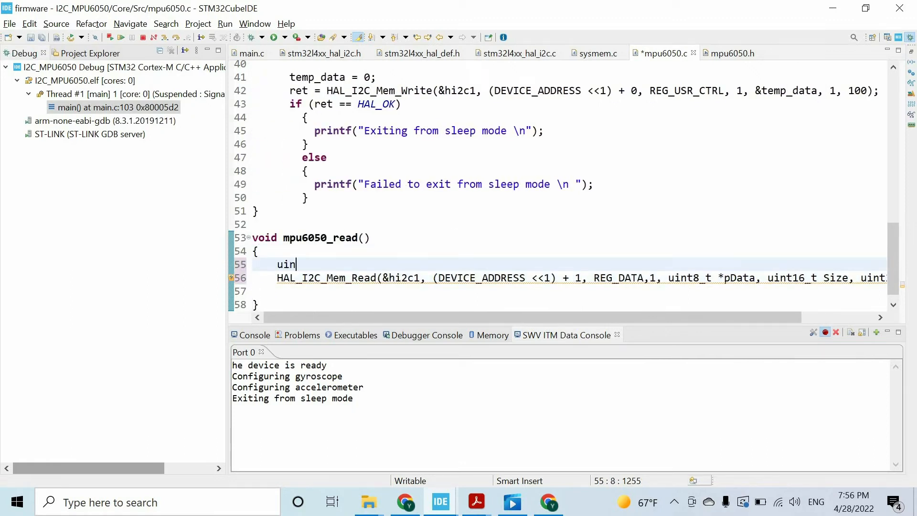
type("8_t data")
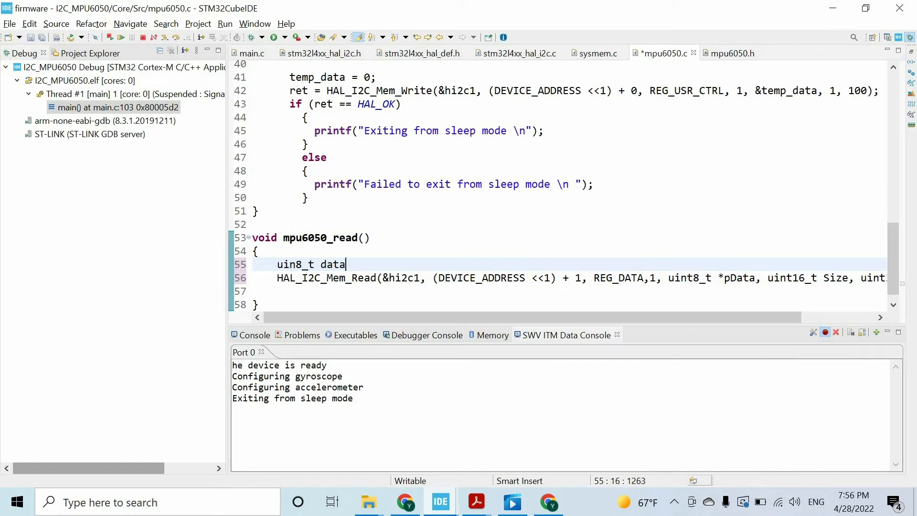
type("[2];")
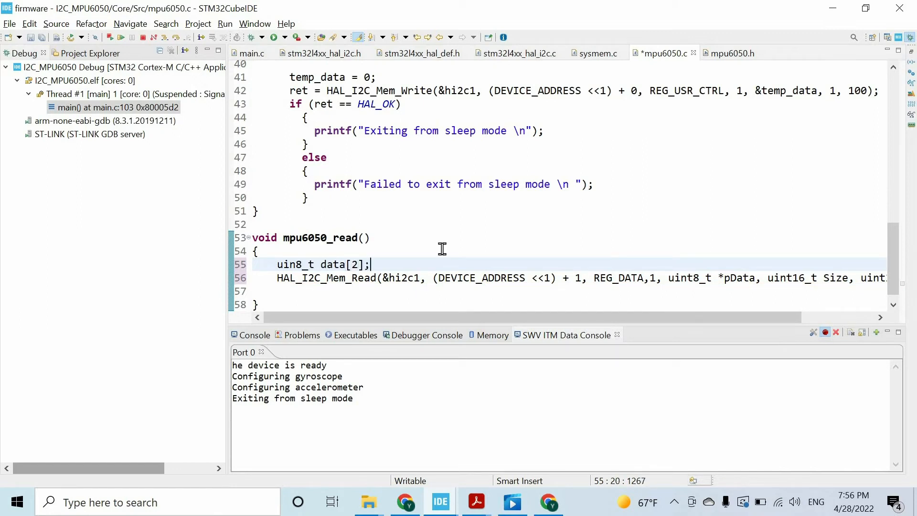
double_click(333, 265)
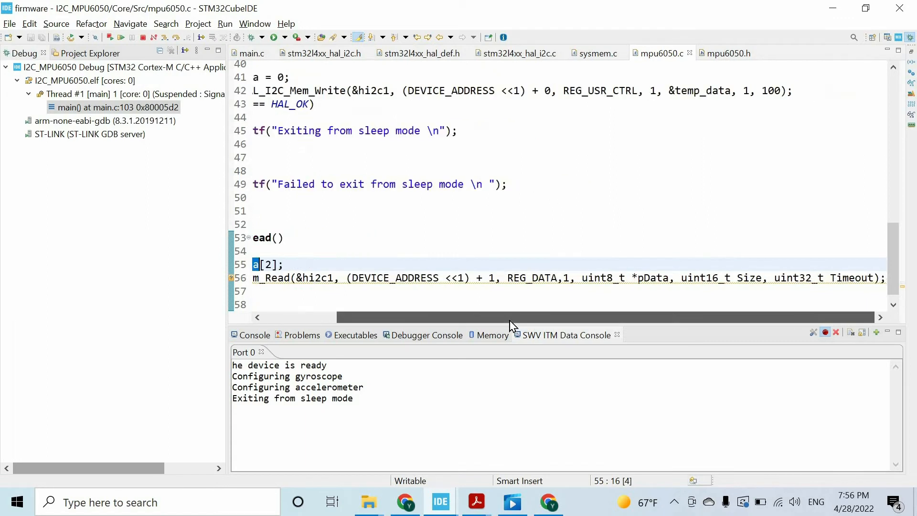
double_click(606, 278)
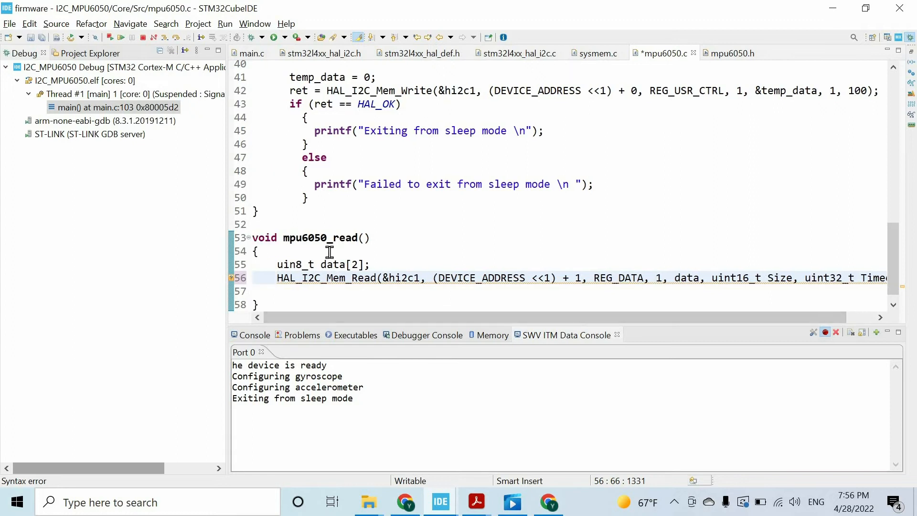
mouse_move(642, 264)
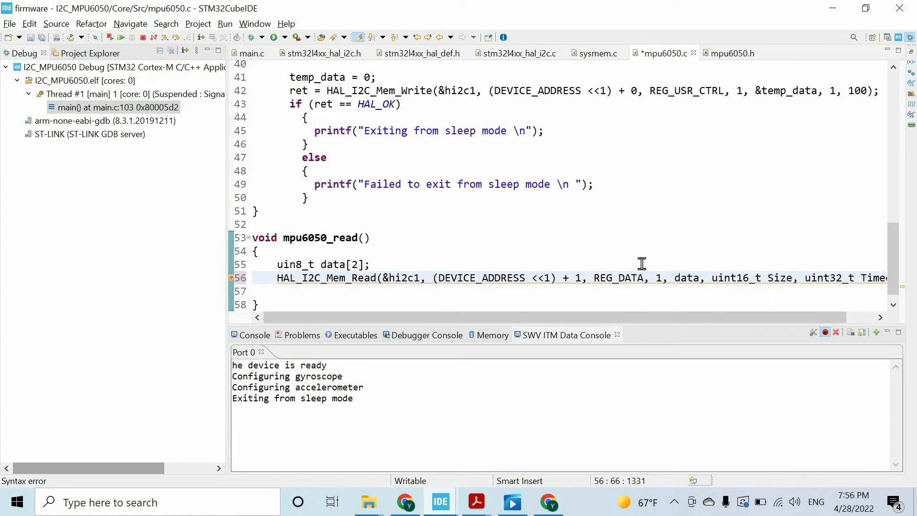
double_click(686, 278)
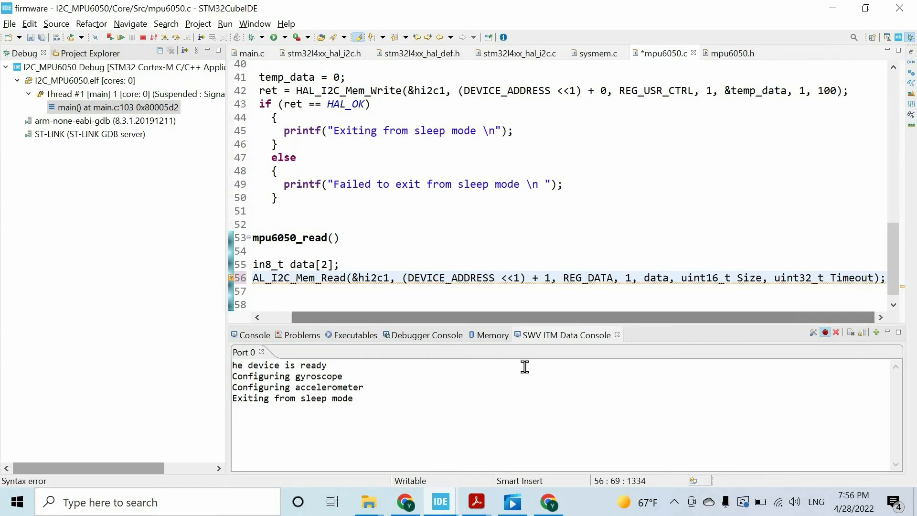
Step: Confirm in section 4.17 that ACCEL_XOUT high and low bytes sit at registers 59 and 60
left_click(476, 501)
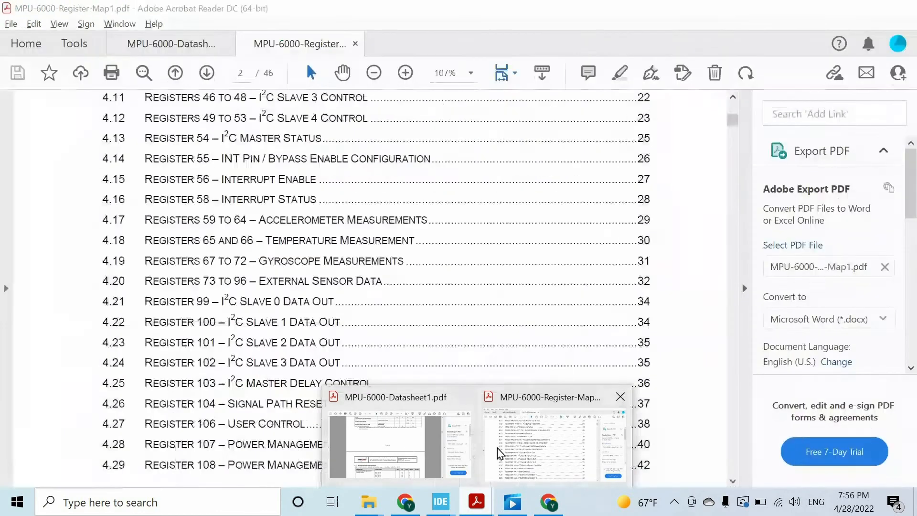
left_click(557, 441)
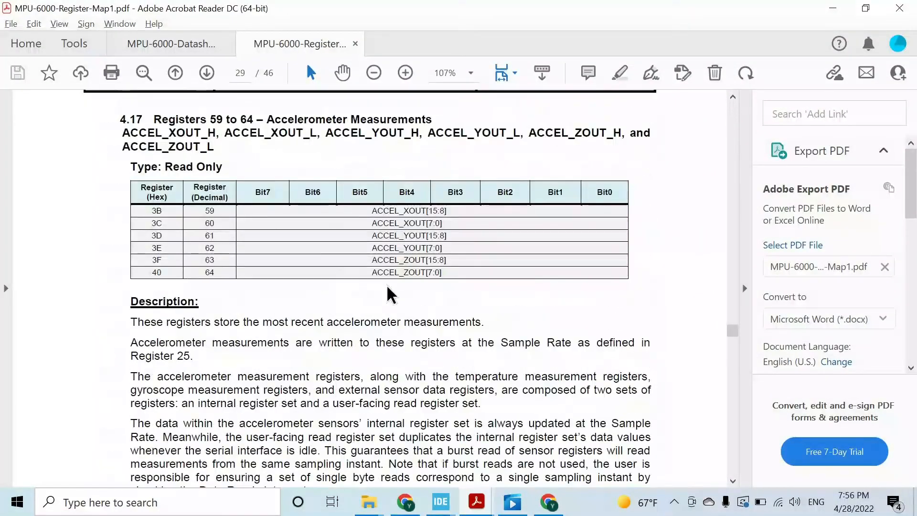
scroll("down", 3)
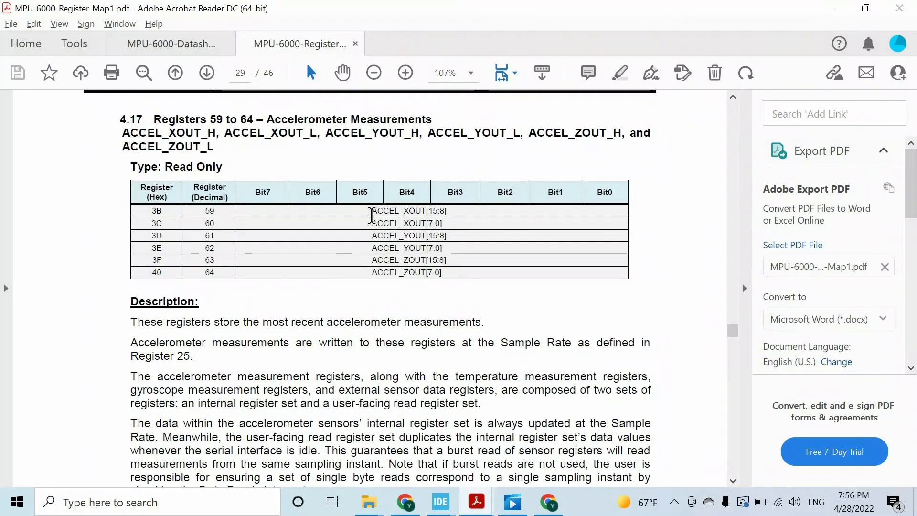
mouse_move(232, 209)
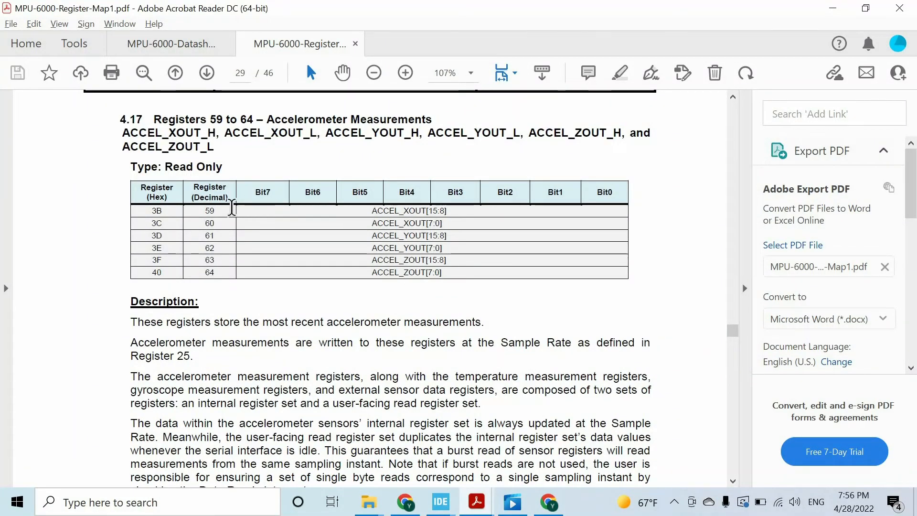
mouse_move(371, 211)
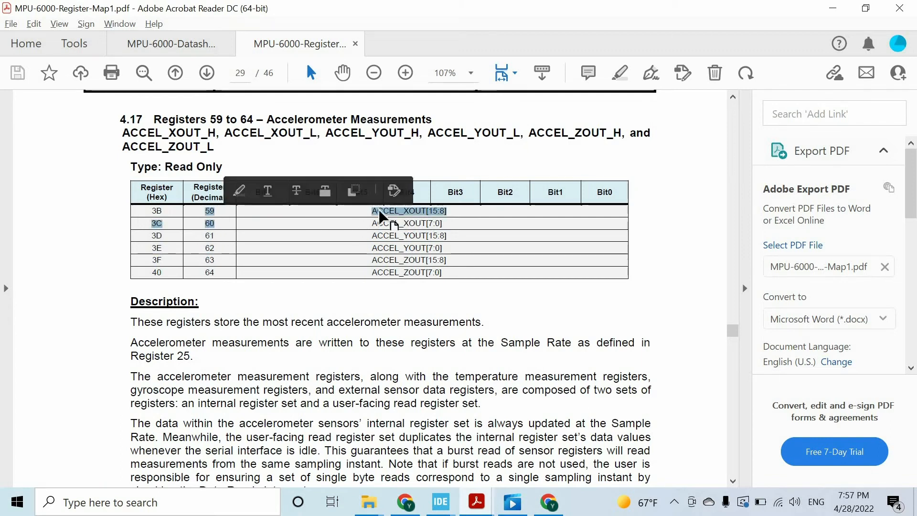
mouse_move(436, 329)
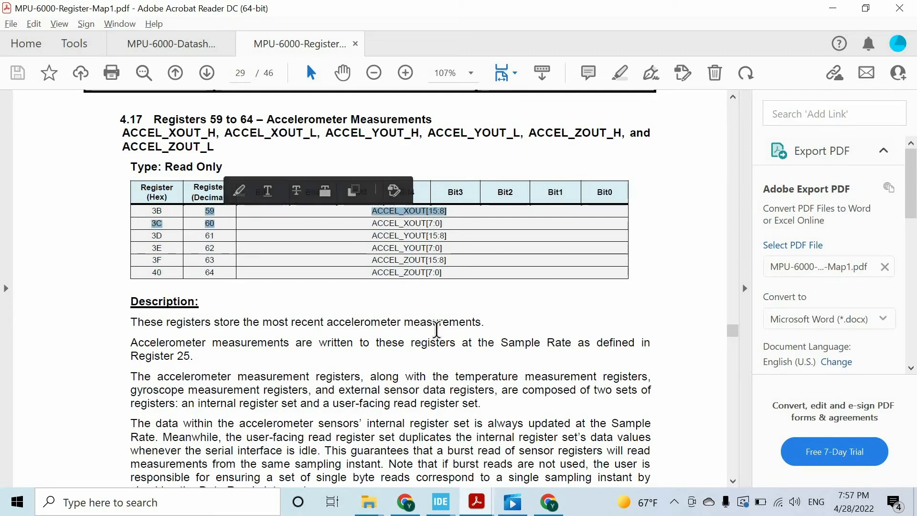
left_click(440, 501)
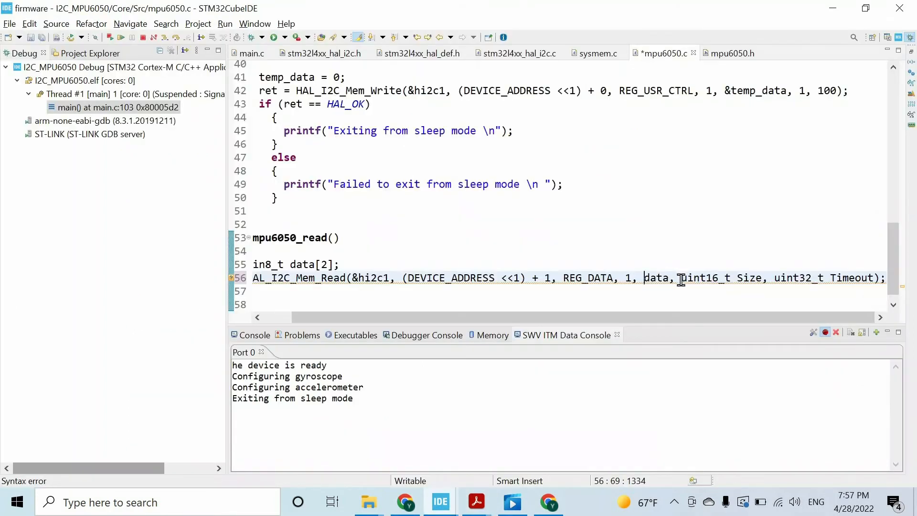
Step: Complete the read call with size 2 and timeout 100
type("2")
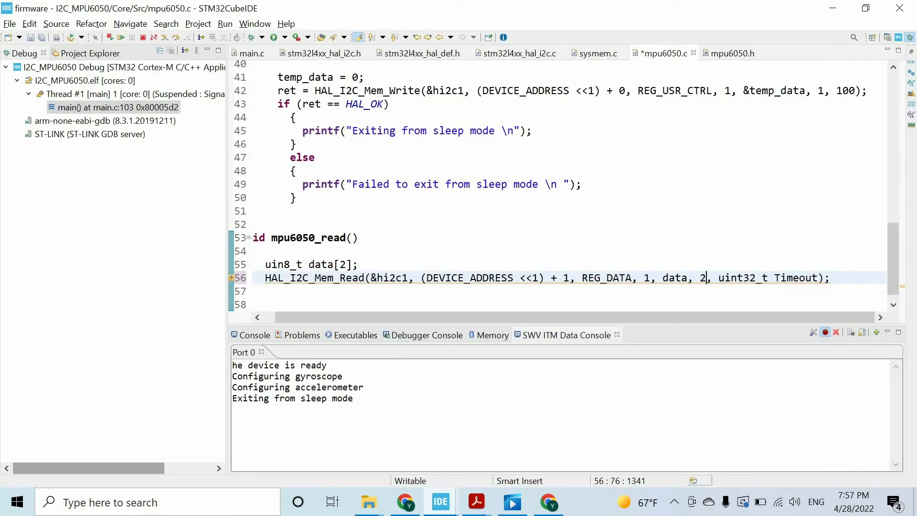
left_click(719, 277)
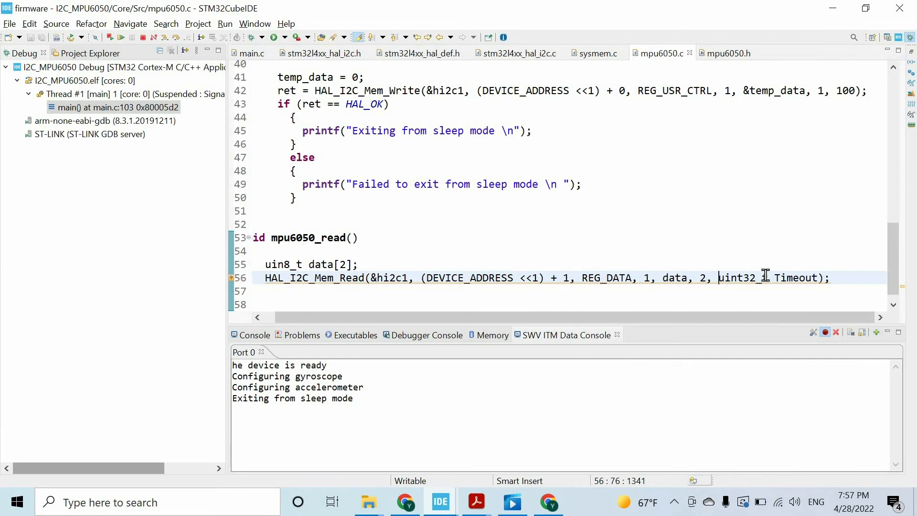
type("1")
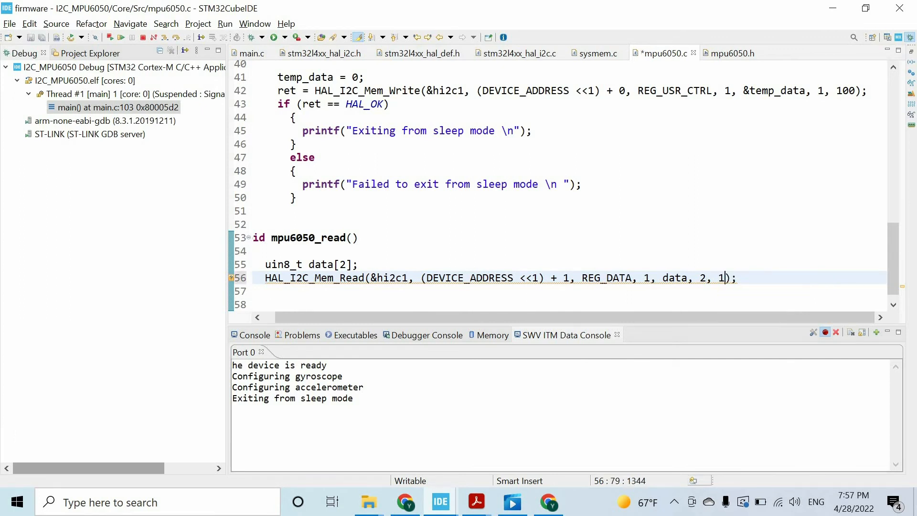
type("00")
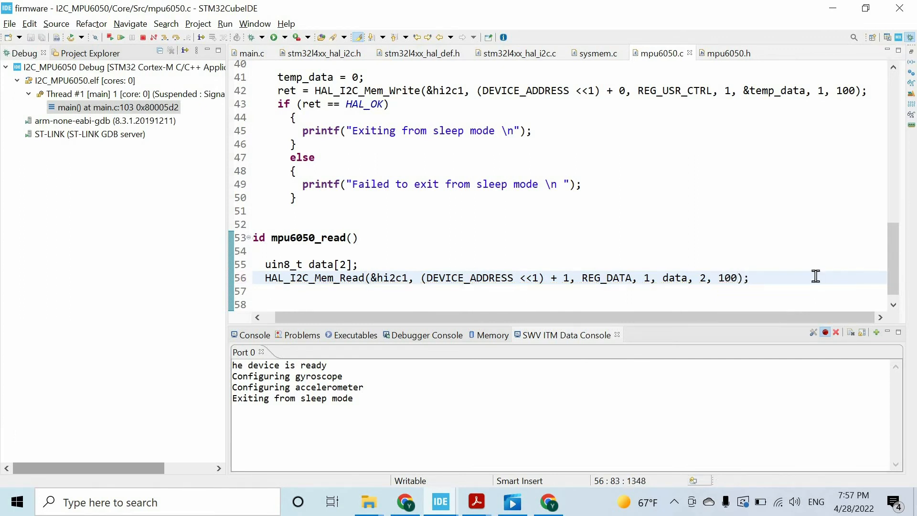
left_click(475, 502)
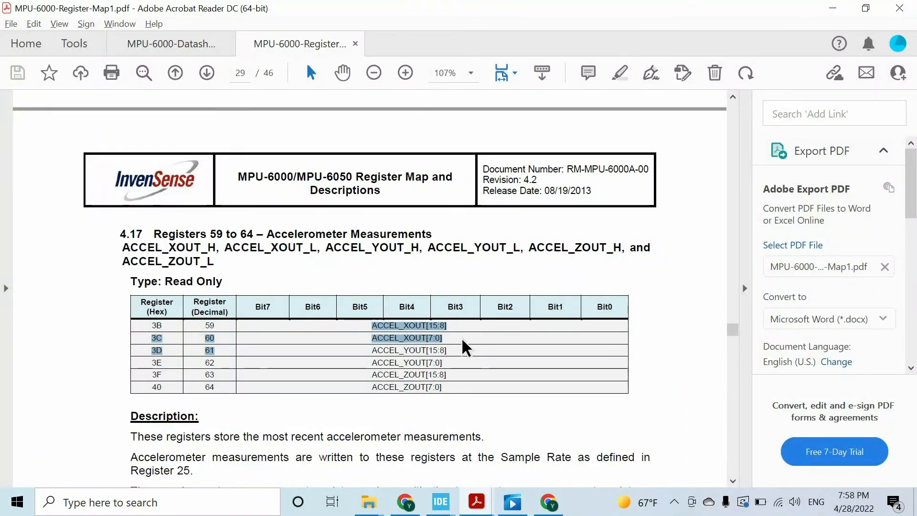
Step: Recheck the ACCEL_XOUT[15:8] and [7:0] rows on page 29, then return to mpu6050.c
left_click(433, 325)
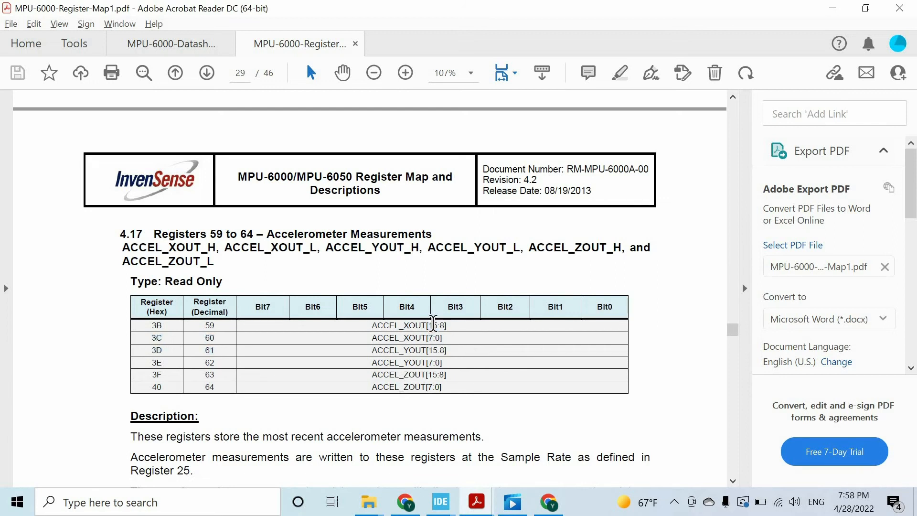
double_click(435, 325)
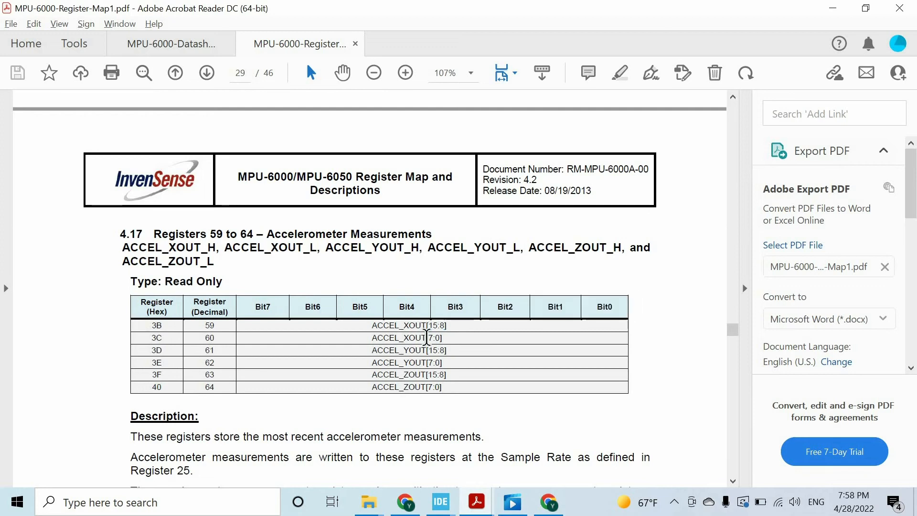
left_click(440, 501)
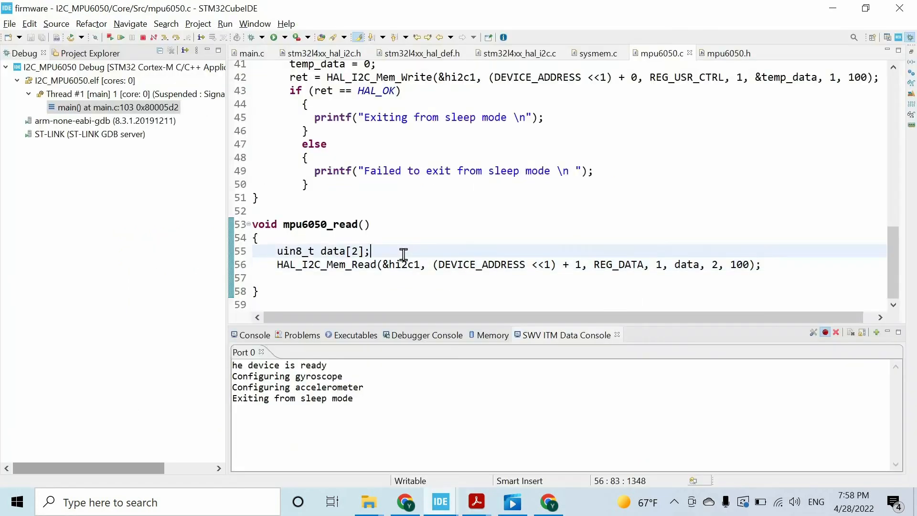
Step: Declare int16_t x_acc; in mpu6050_read
type("int1")
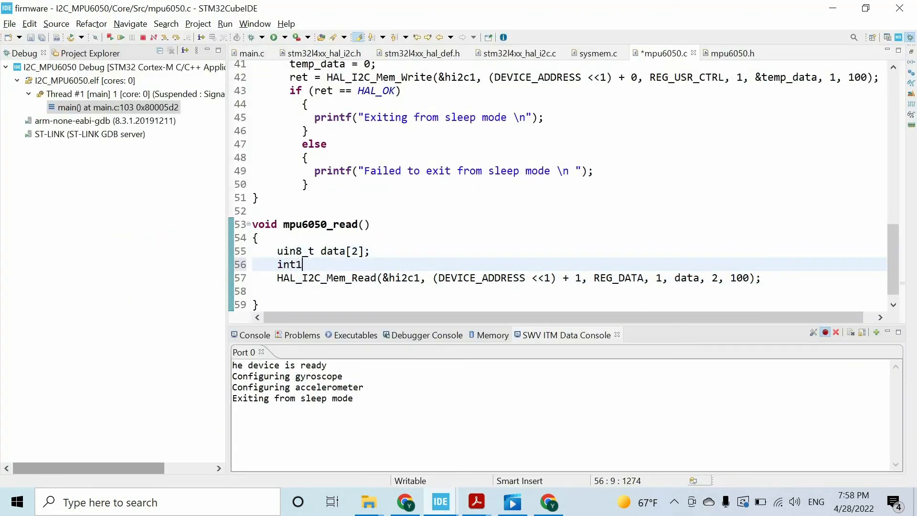
type("6_t")
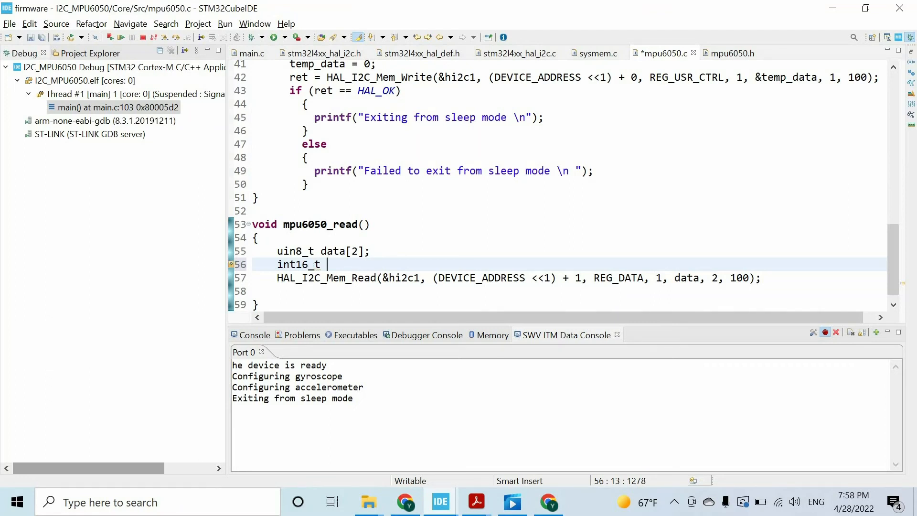
type("x_acc")
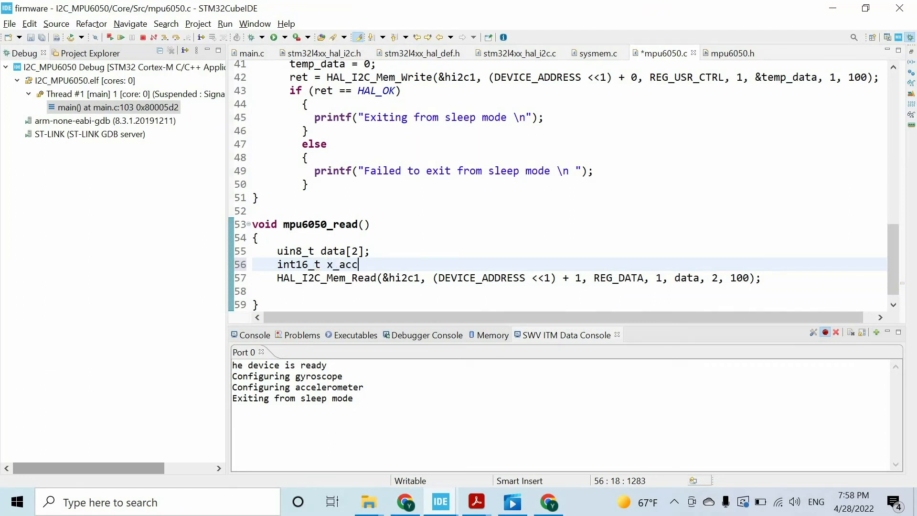
type(";")
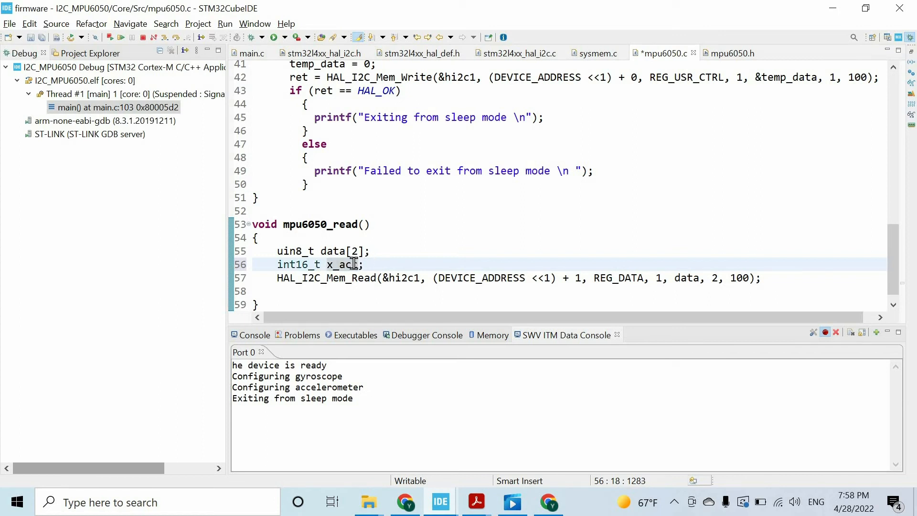
Step: Assign x_acc = ((int16_t)data[0] << 8) + data[1]; to build the 16-bit value
type("x_acc = (")
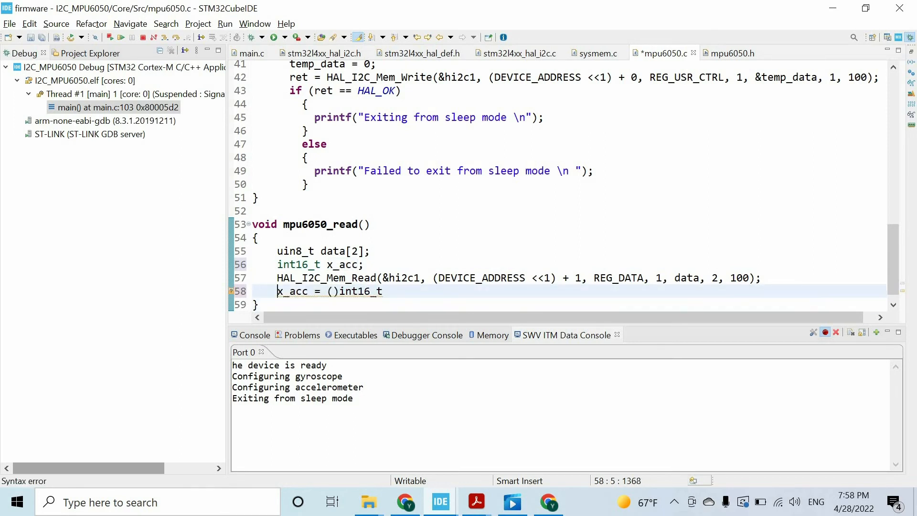
type("int16_t)data")
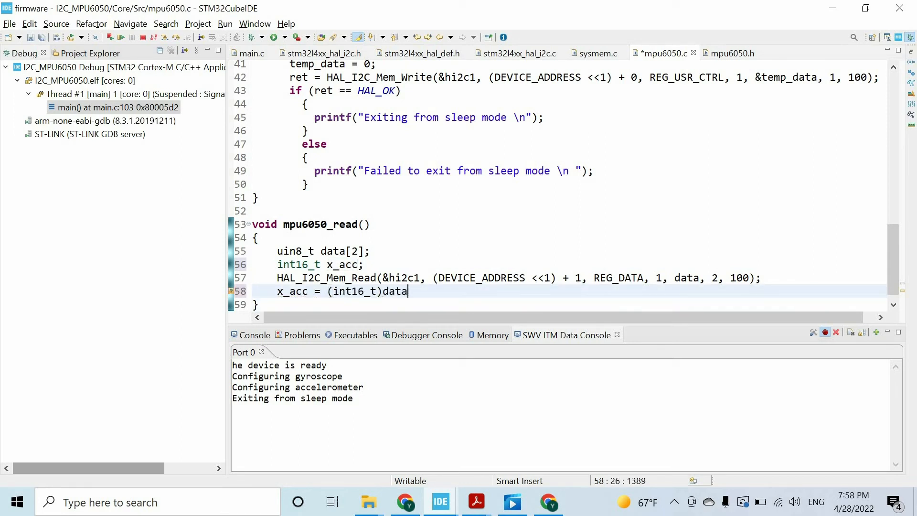
type("[0]")
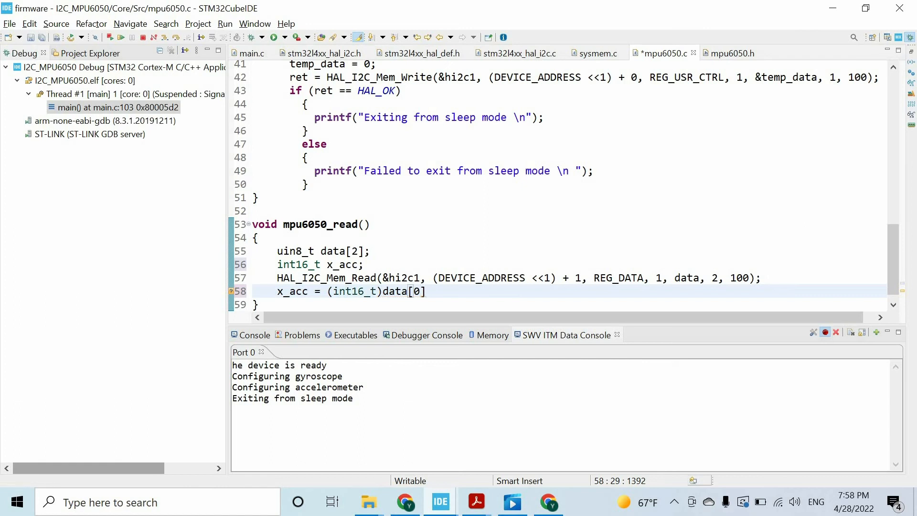
double_click(410, 292)
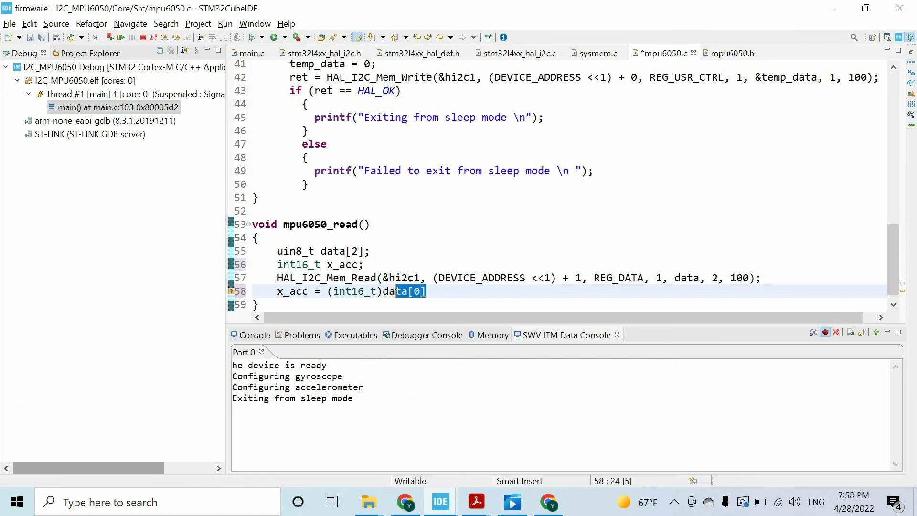
type("<<")
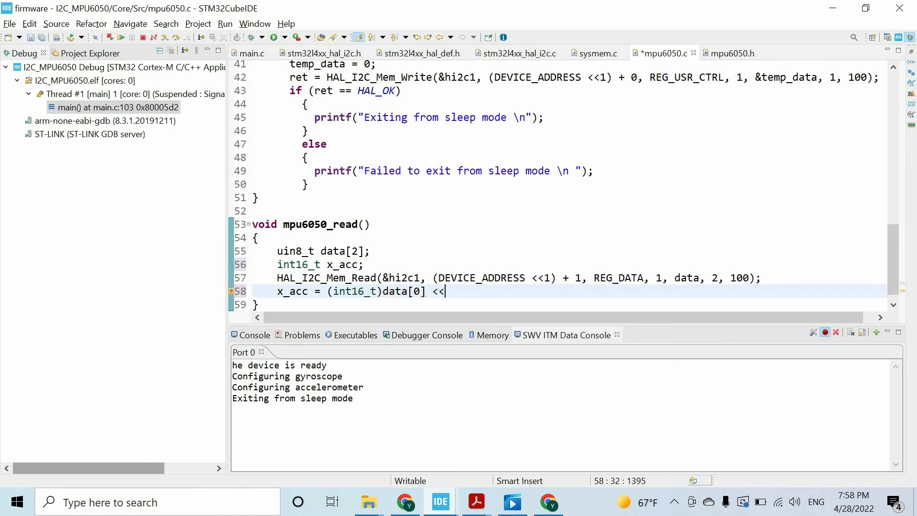
type("8")
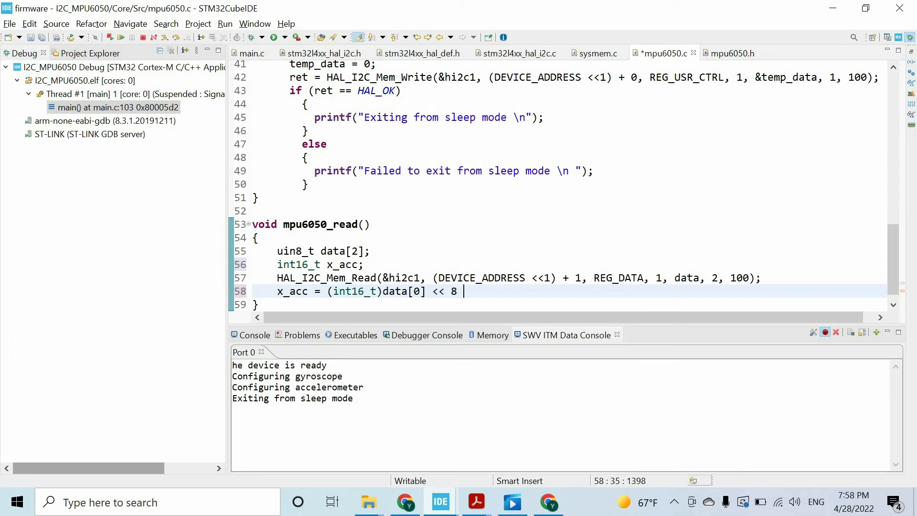
type("+ int16_t")
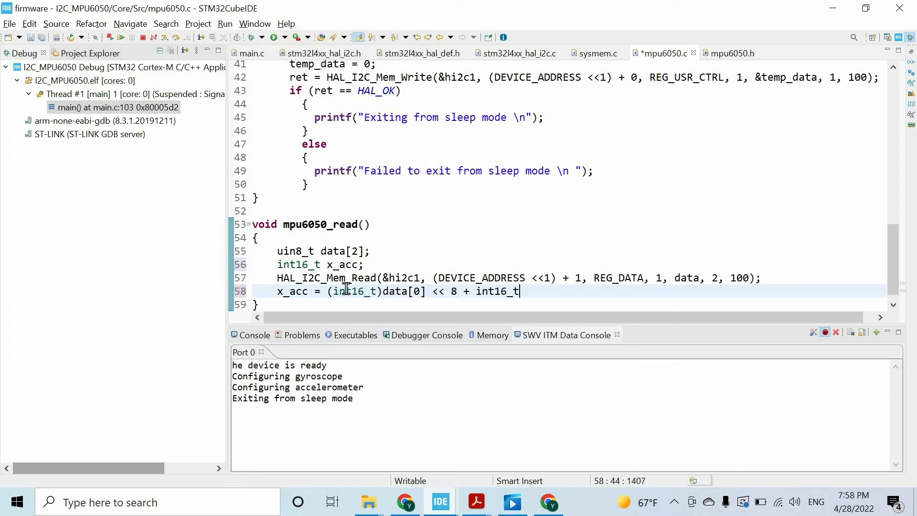
type("data[]")
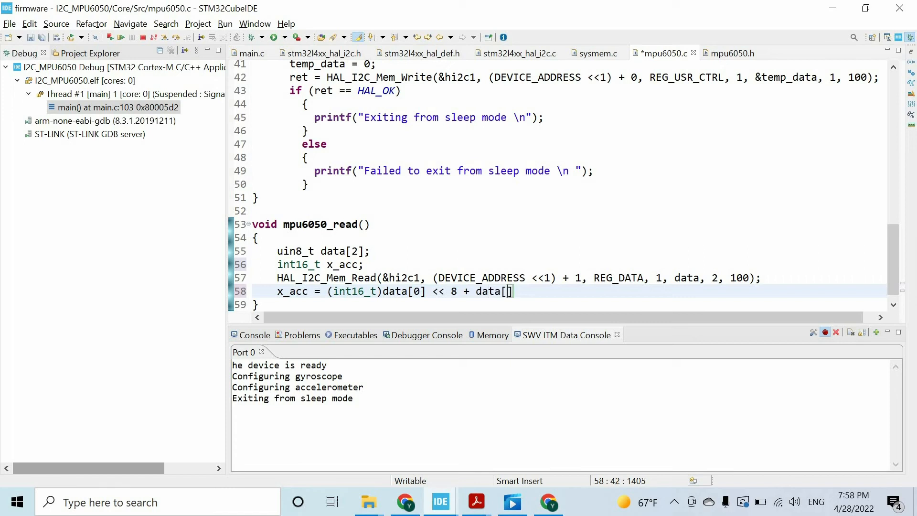
type("1];")
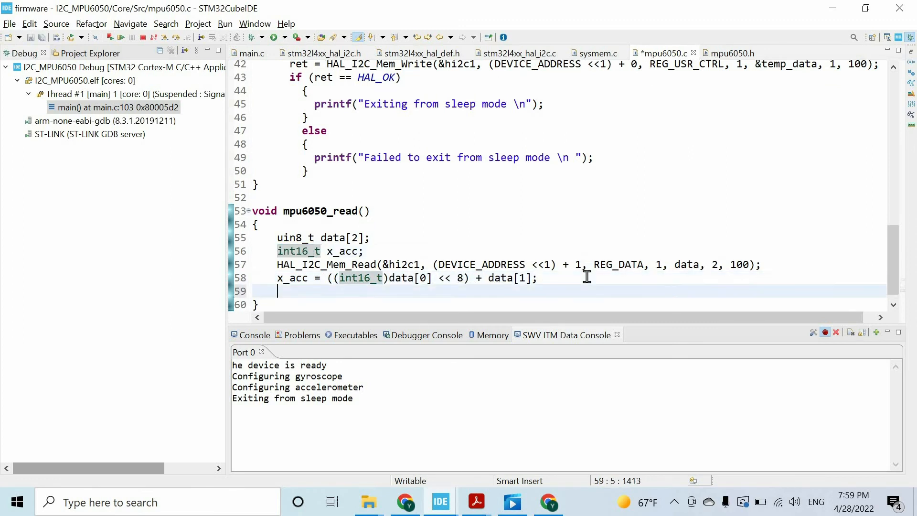
Step: Add printf("x axis acceleration: %d \n", x_acc); after the assignment
type("printf()")
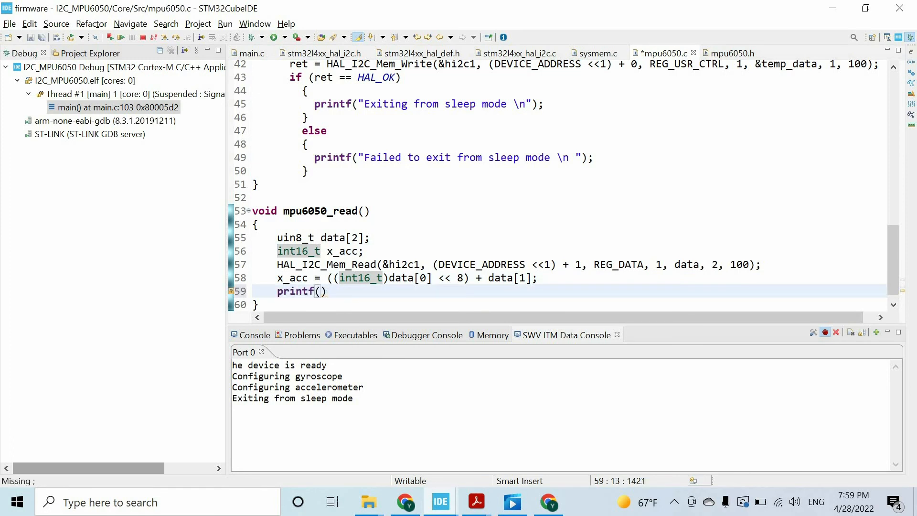
type("\"x axis ac\"")
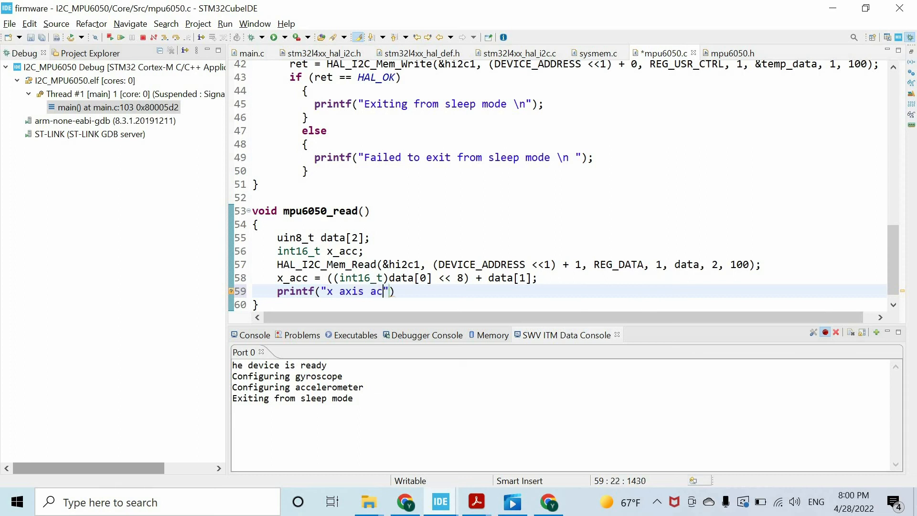
type("celeration: %d")
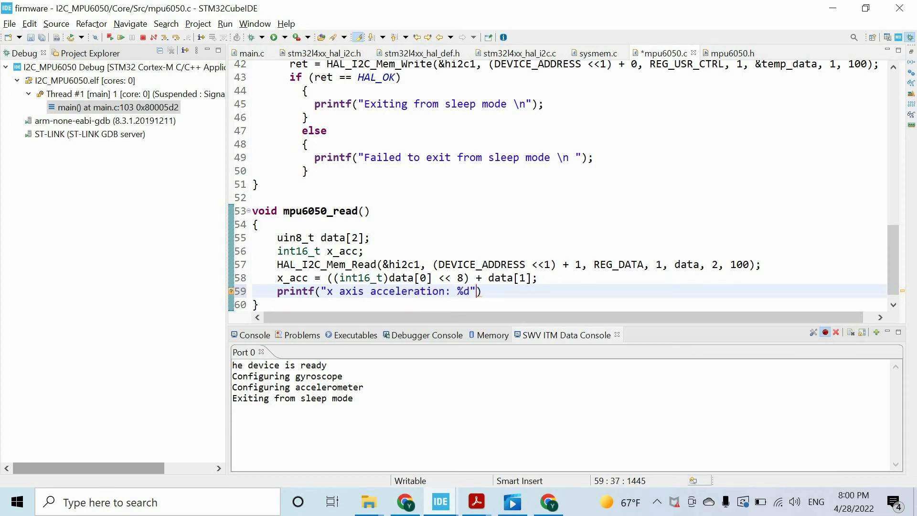
type("\\n\",")
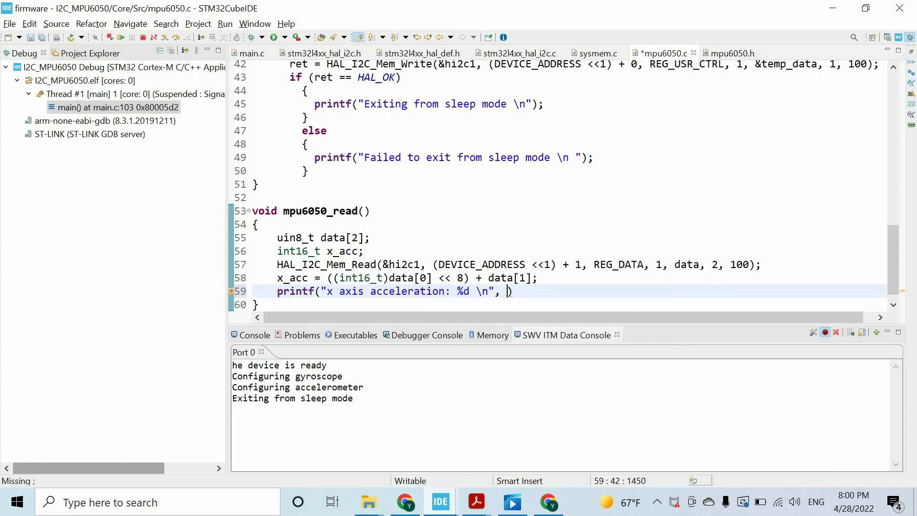
type("x_acc);")
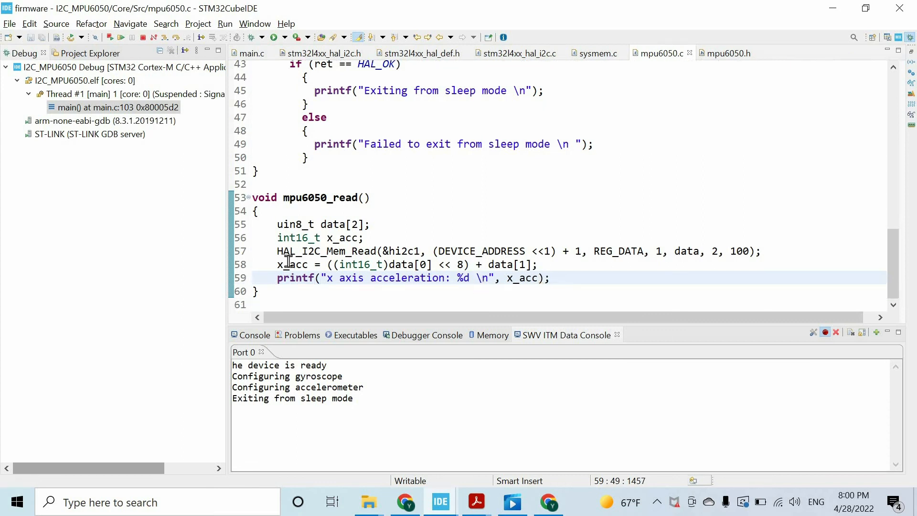
Step: Review x_acc and mpu6050_read, then move to main.c
double_click(292, 264)
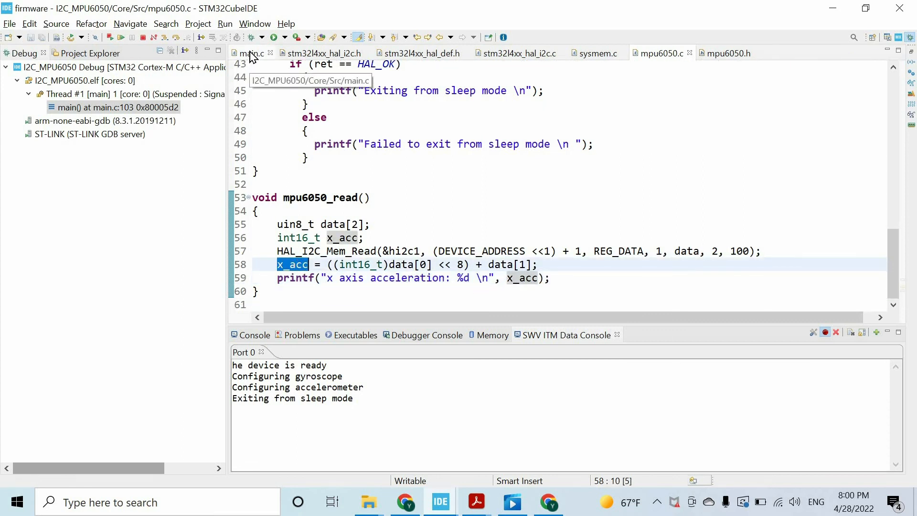
mouse_move(335, 194)
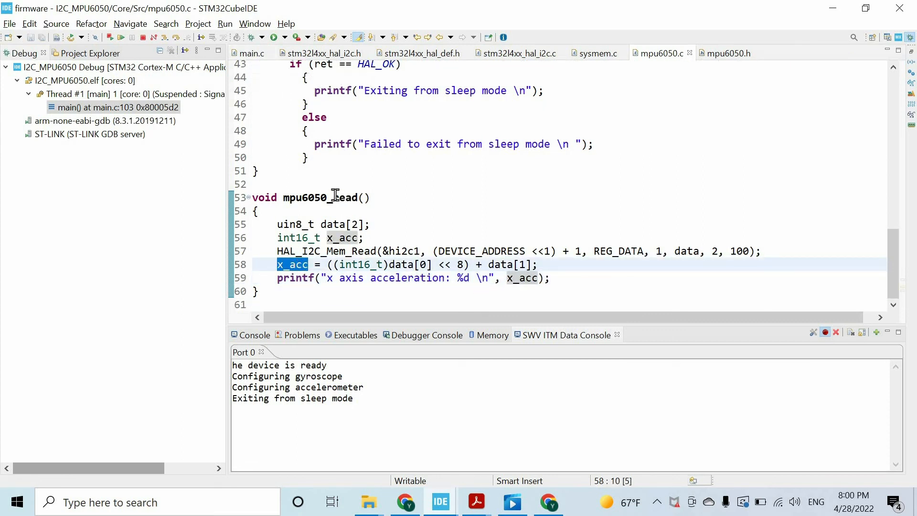
double_click(321, 197)
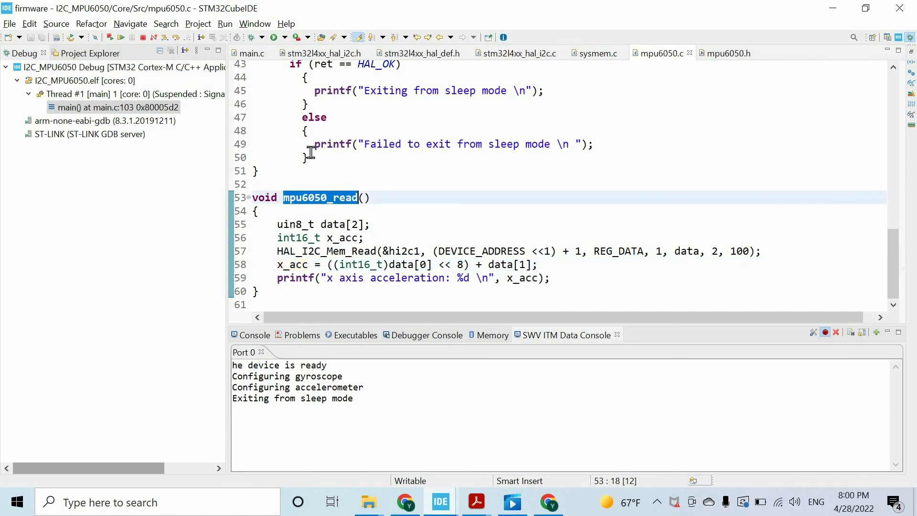
left_click(250, 53)
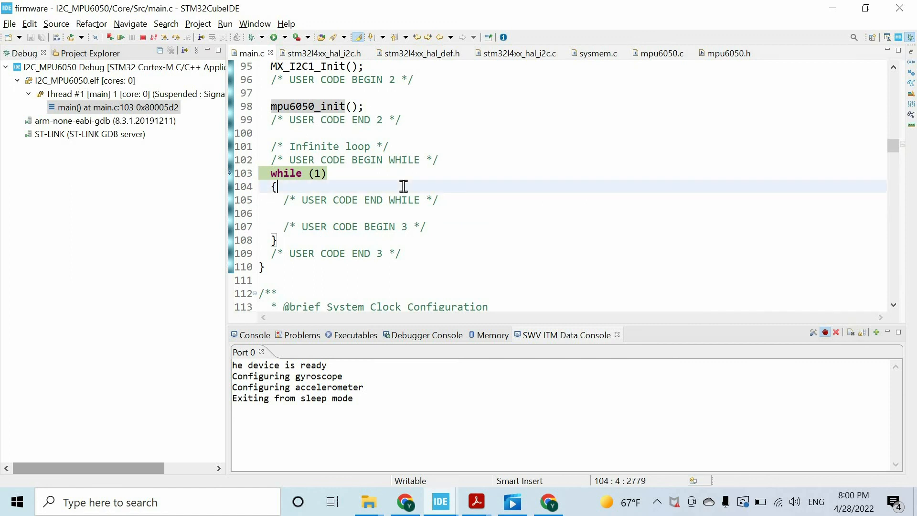
Step: Call mpu6050_read(); and HAL_Delay(1000); in while(1), then terminate the debug session
type("mpu6050_read();")
type("Ha")
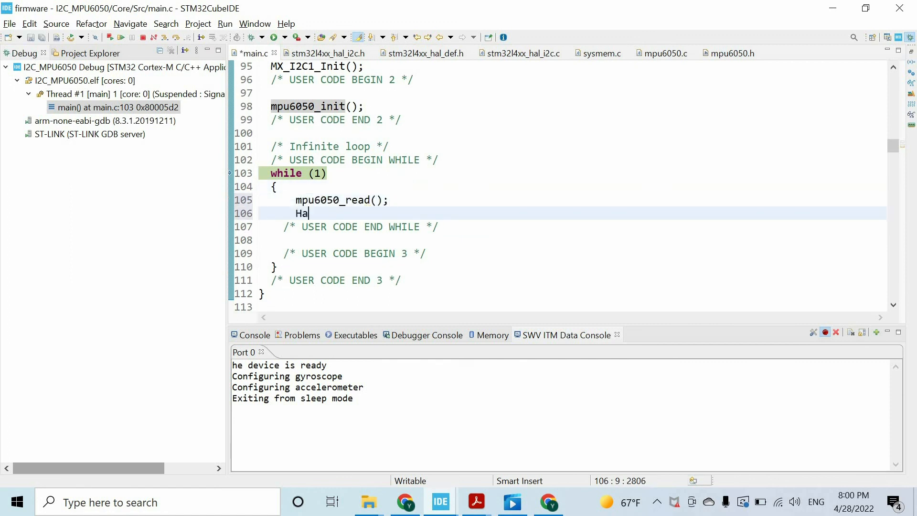
type("L")
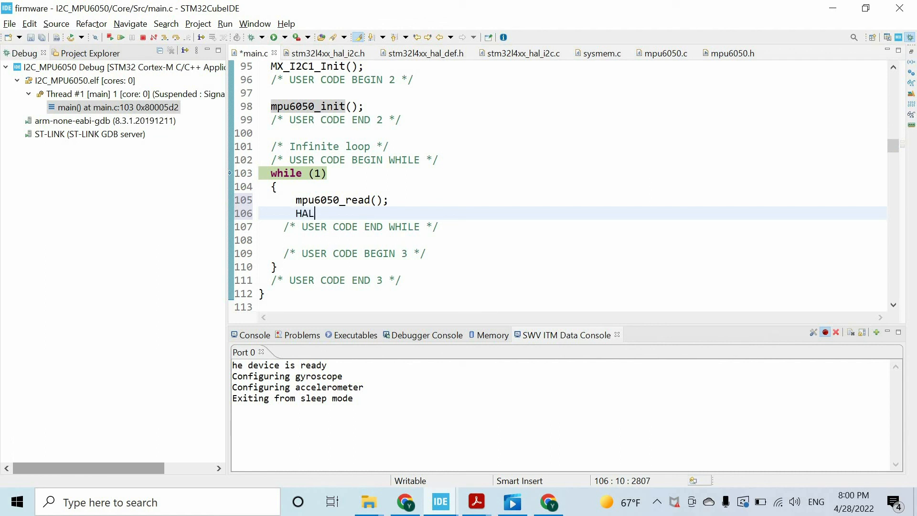
type("()")
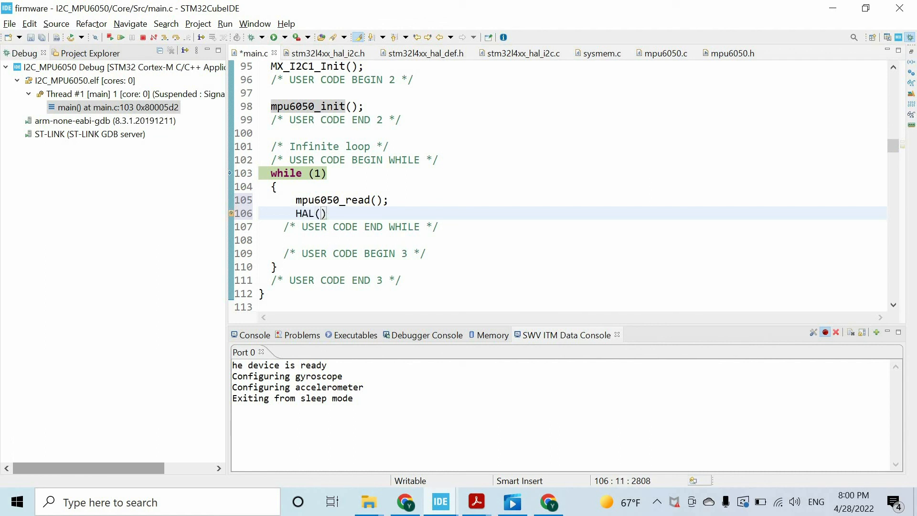
type("D")
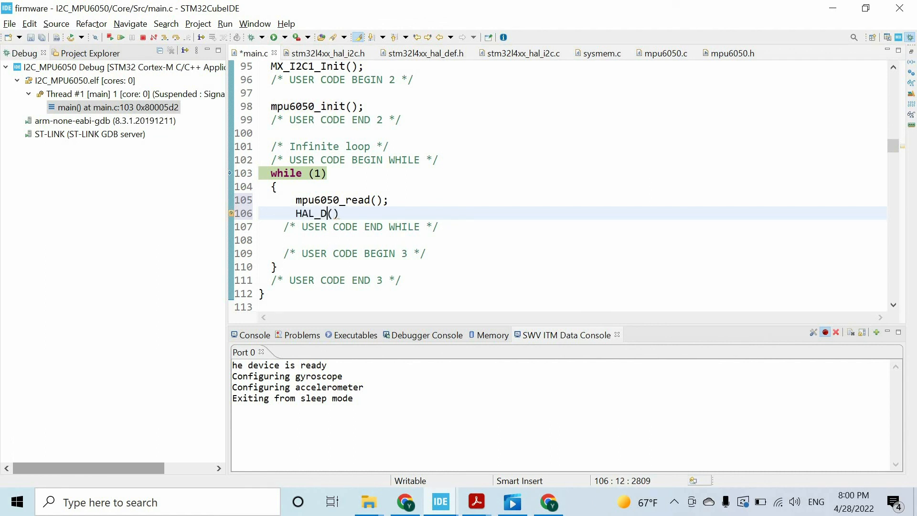
type("elay")
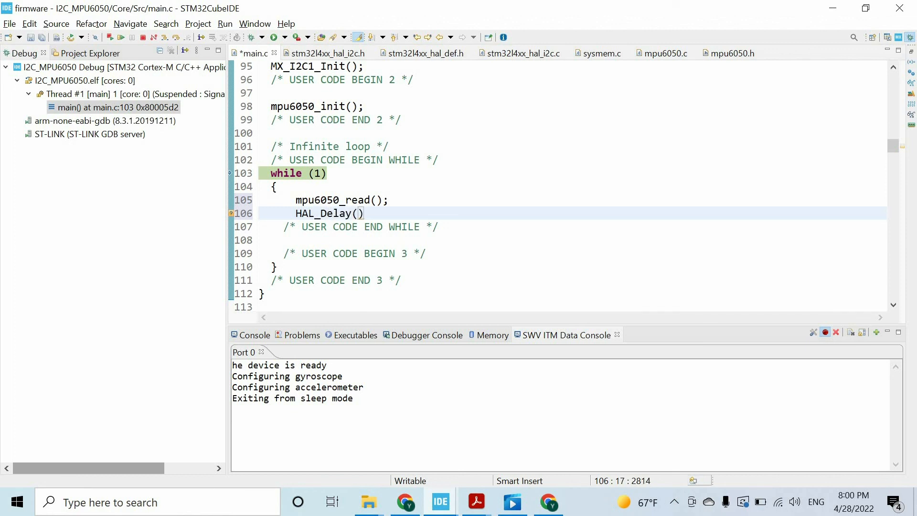
type("1000);")
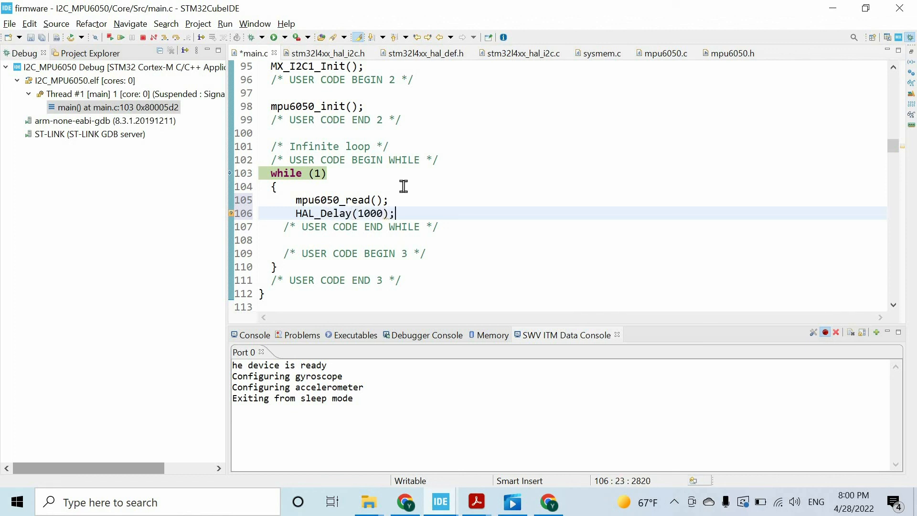
left_click(146, 37)
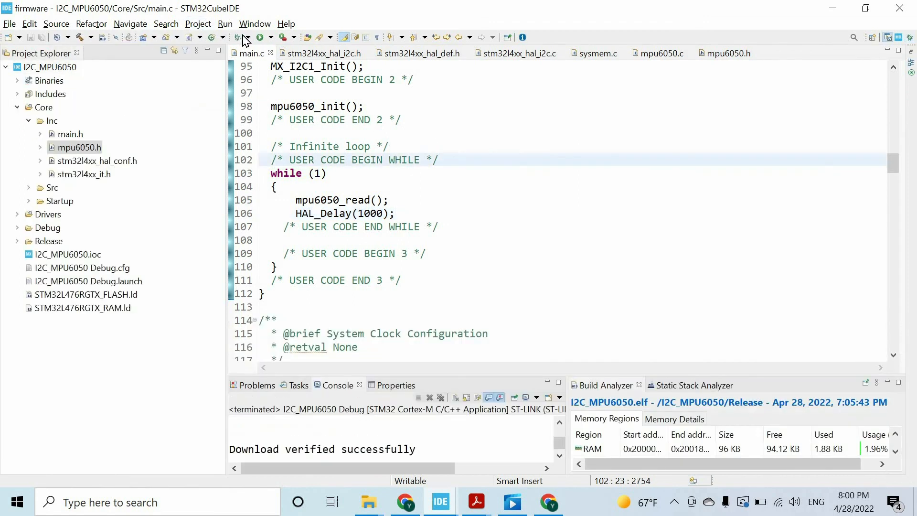
Step: After the failed build, correct uin8_t to uint8_t in mpu6050.c and relaunch Debug
left_click(236, 37)
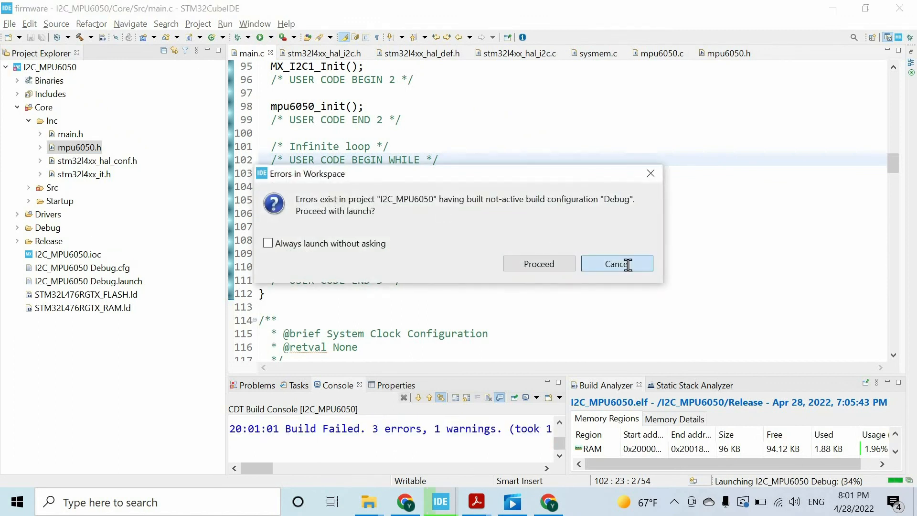
left_click(616, 264)
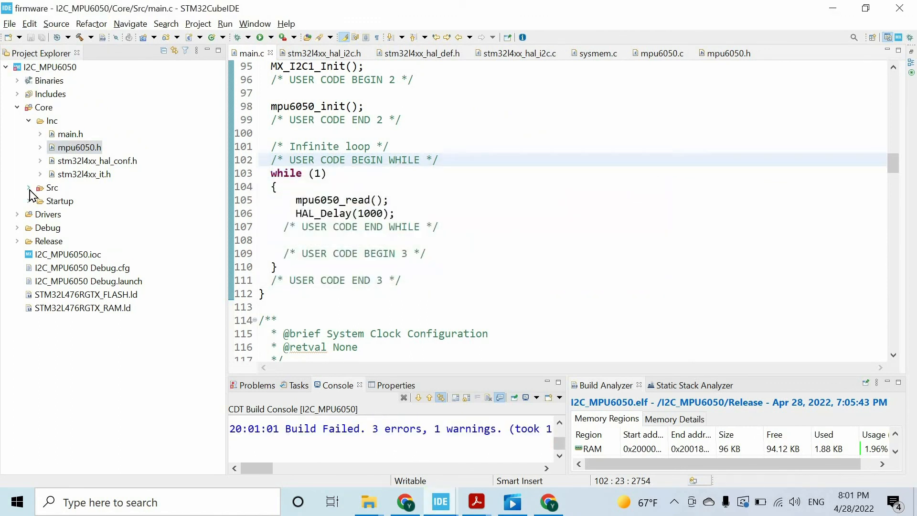
left_click(28, 188)
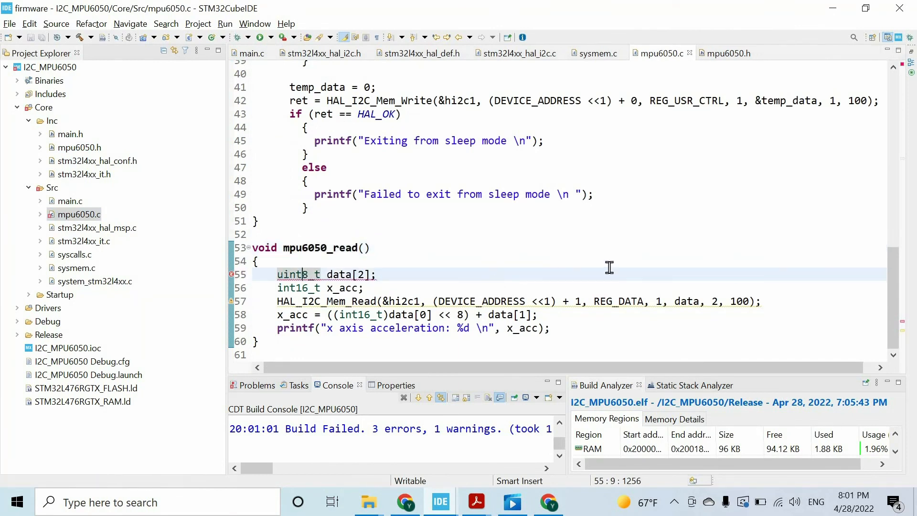
left_click(369, 247)
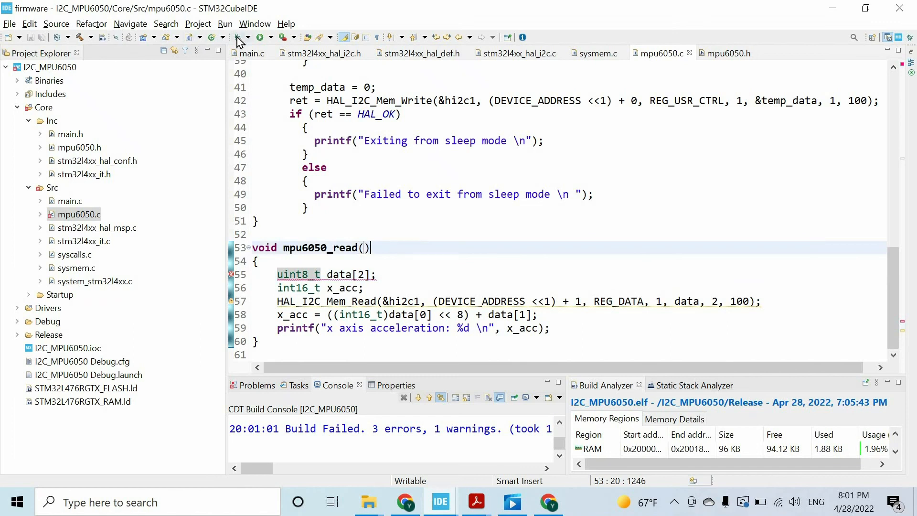
left_click(261, 37)
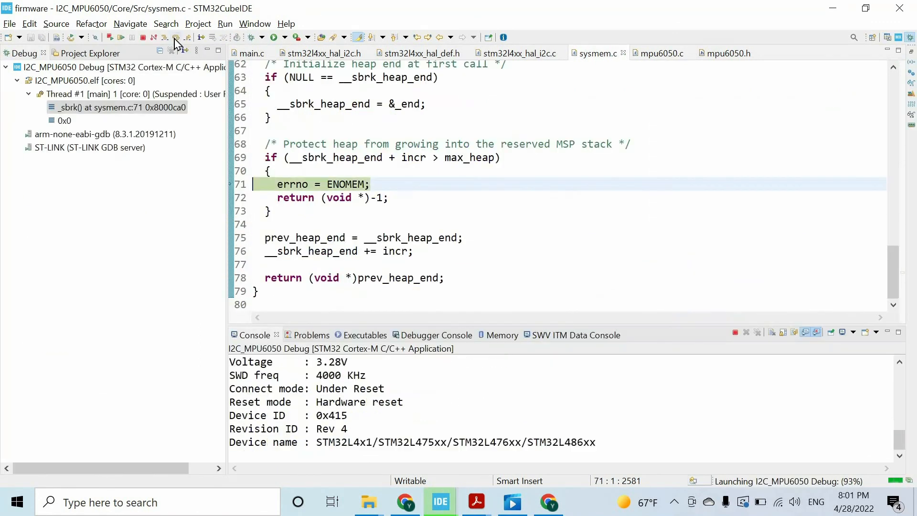
Step: Resume the program so the SWV console streams x axis acceleration readings near -7274
left_click(120, 37)
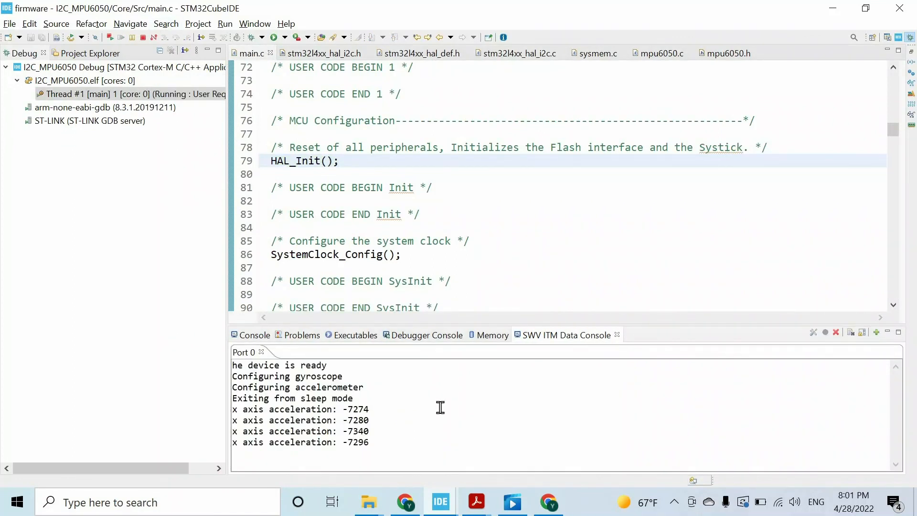